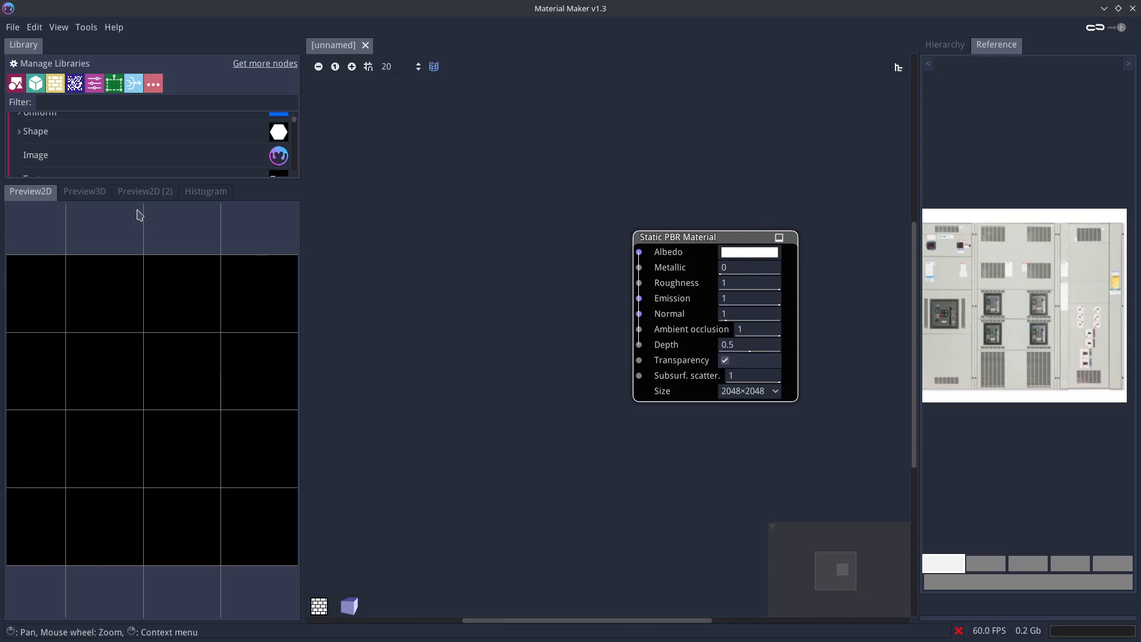
- Check the material on the 3D cube preview, then return to the 2D preview
click(85, 191)
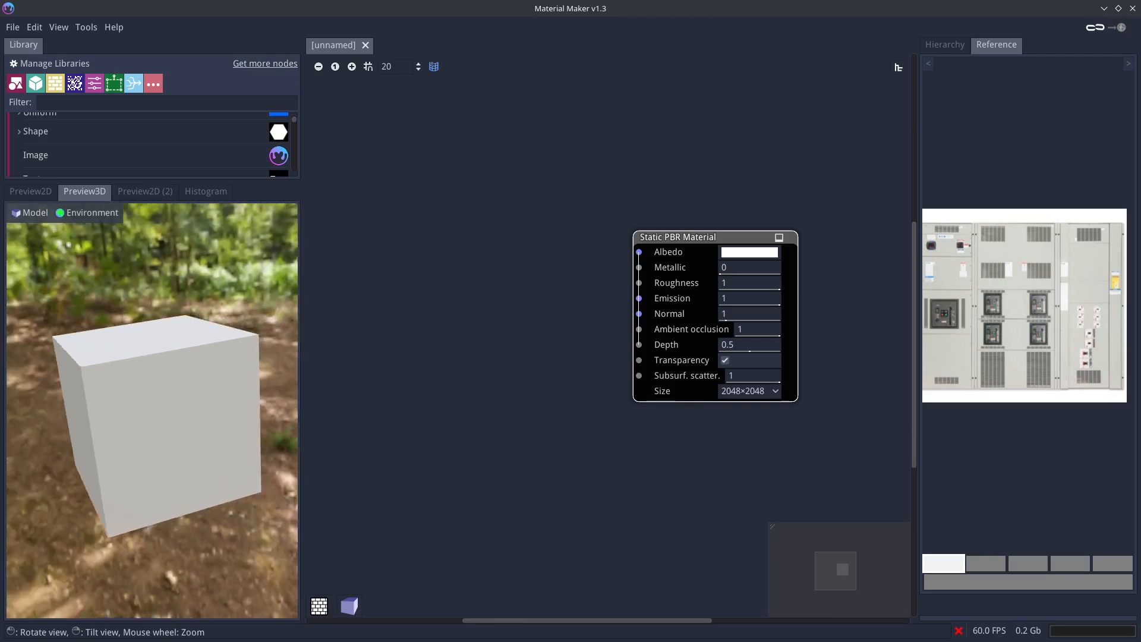
click(29, 191)
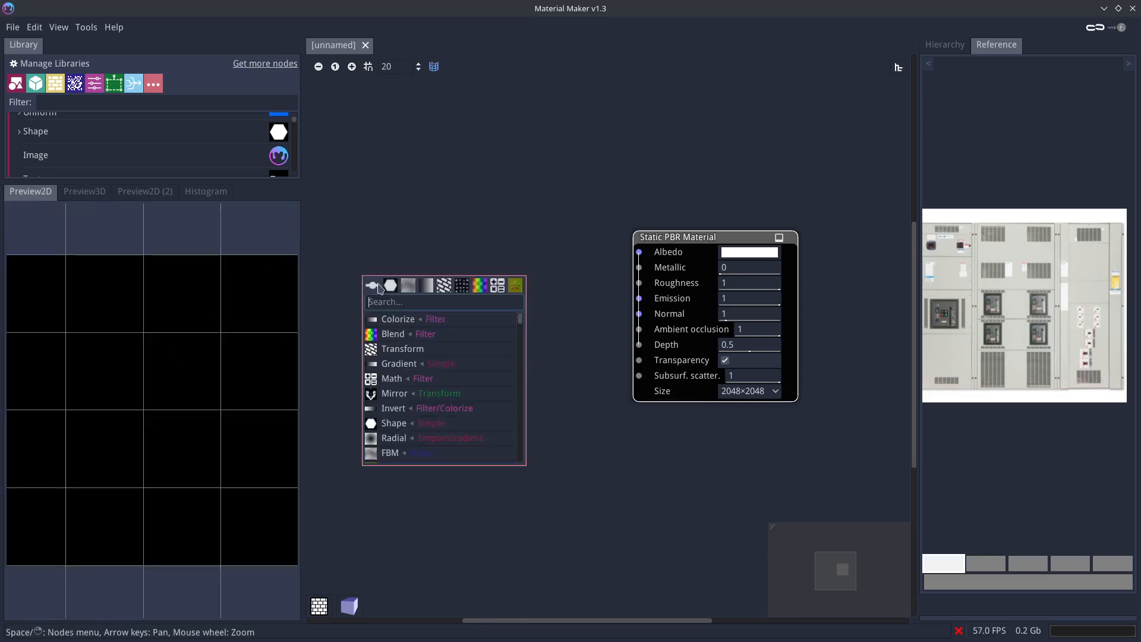
- Add a Bricks node via the 'br' search with 6 rows, and glance at the 3D preview
text(br)
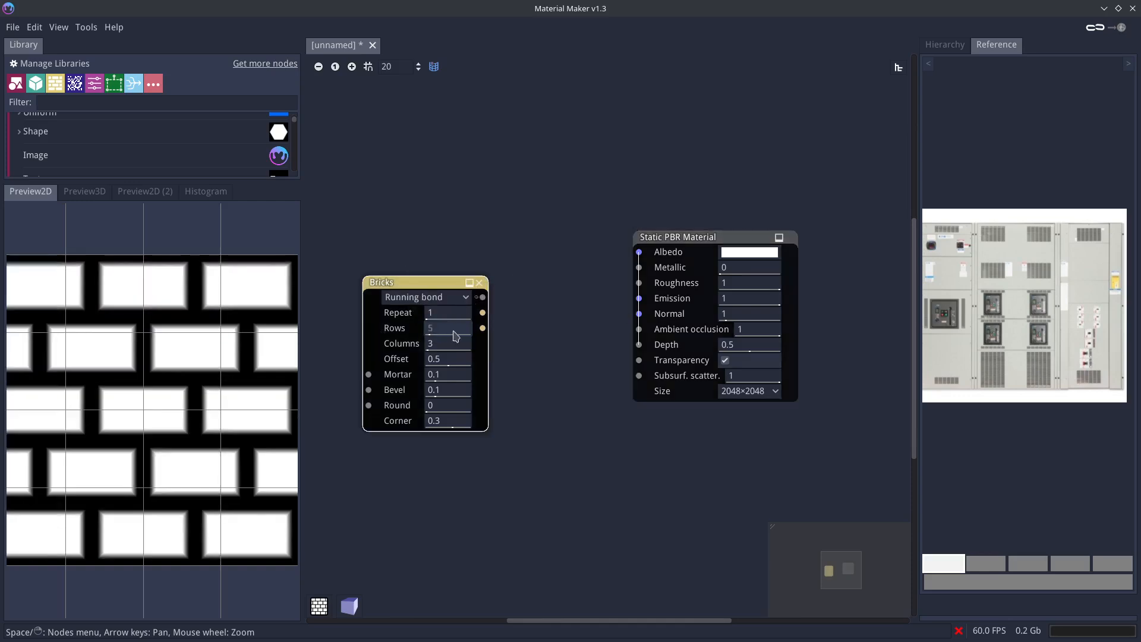
click(447, 328)
text(6)
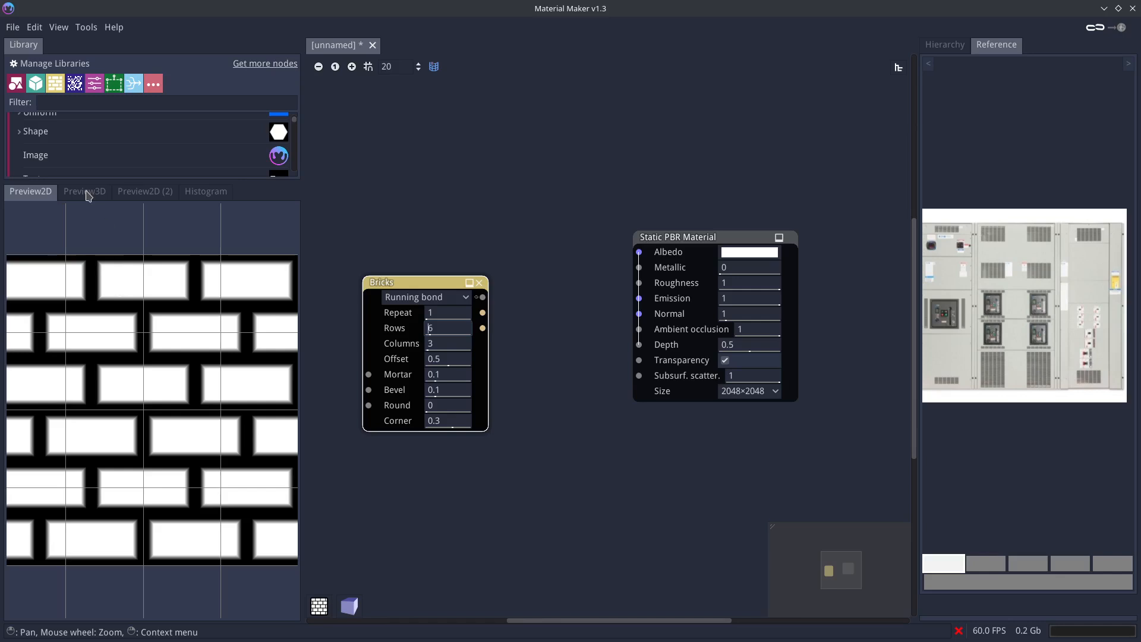
click(84, 191)
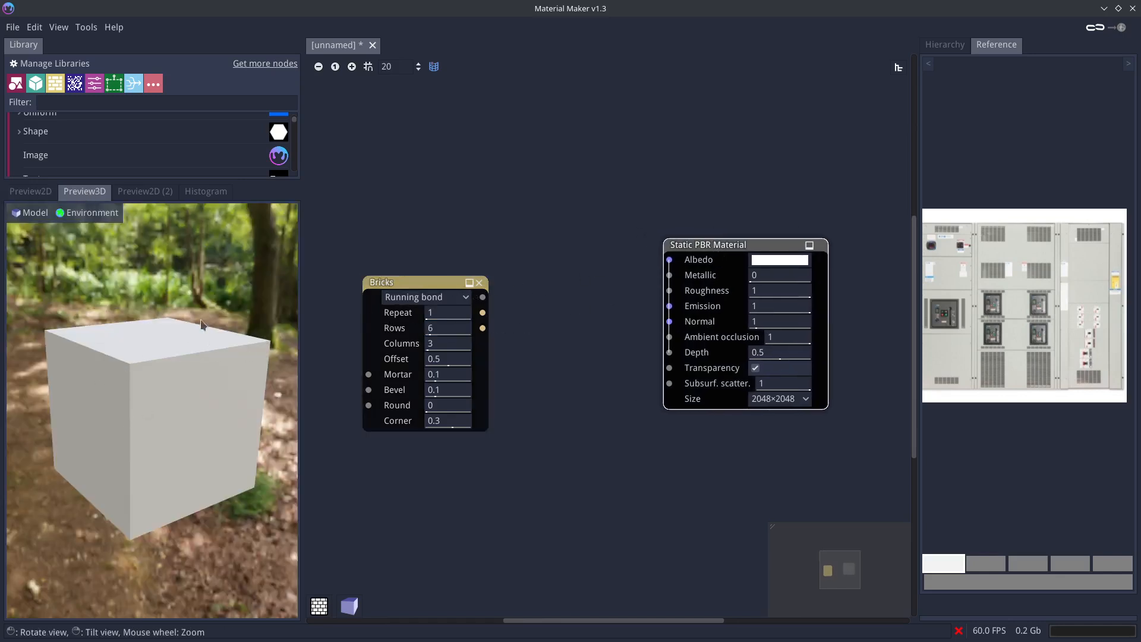
click(29, 191)
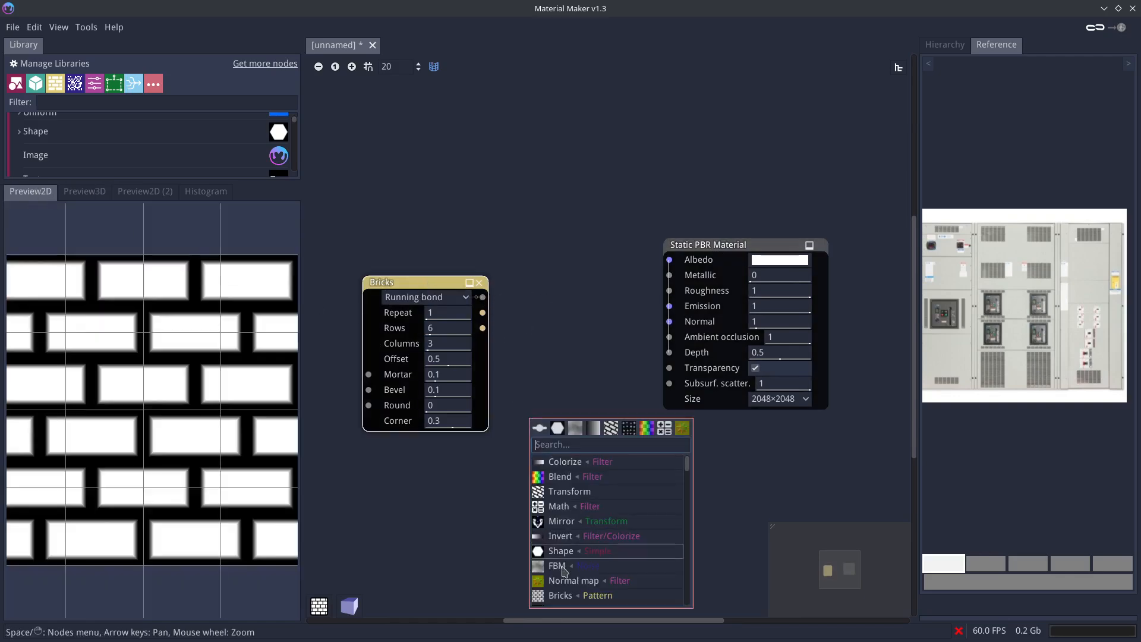
- Route Bricks through a Normal Map into the material's Normal and view the embossed cube
click(573, 580)
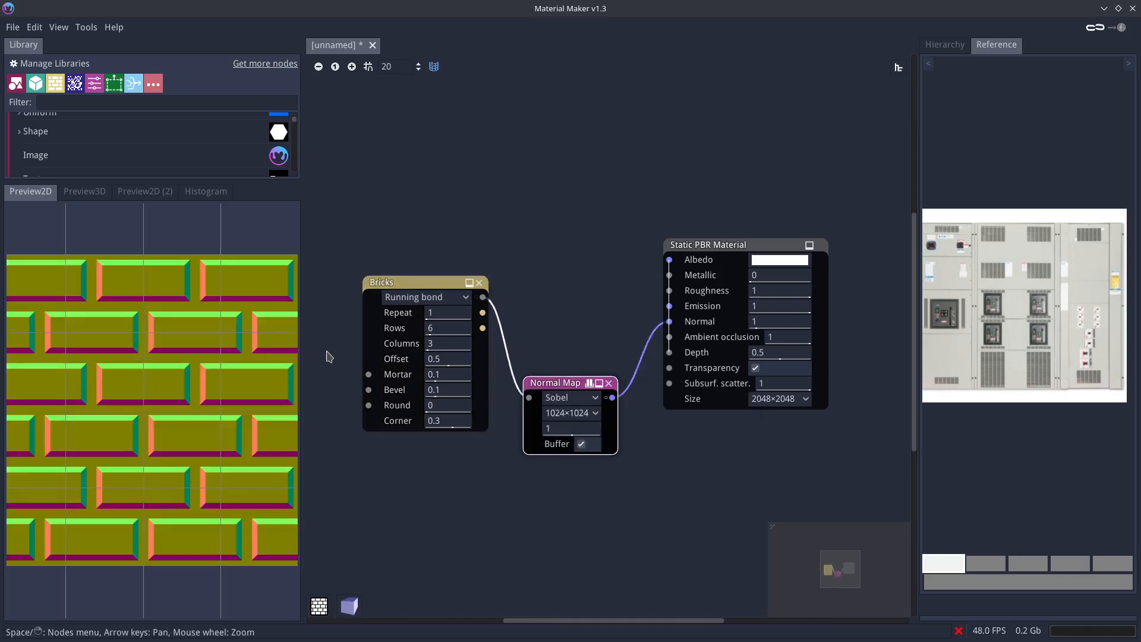
click(85, 191)
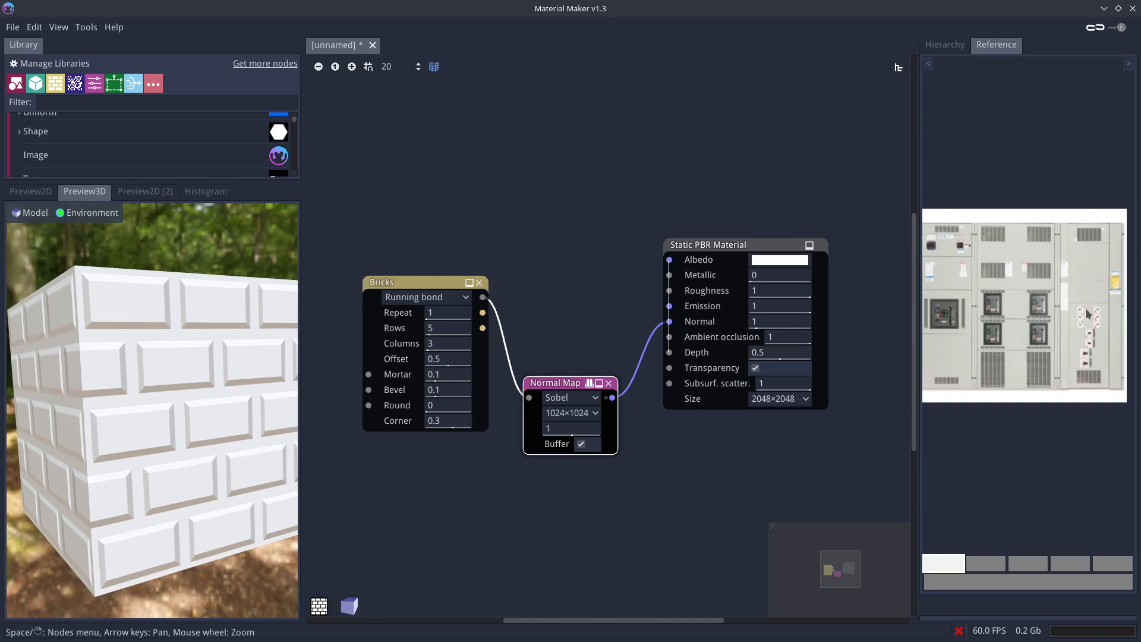
mouse_move(994, 385)
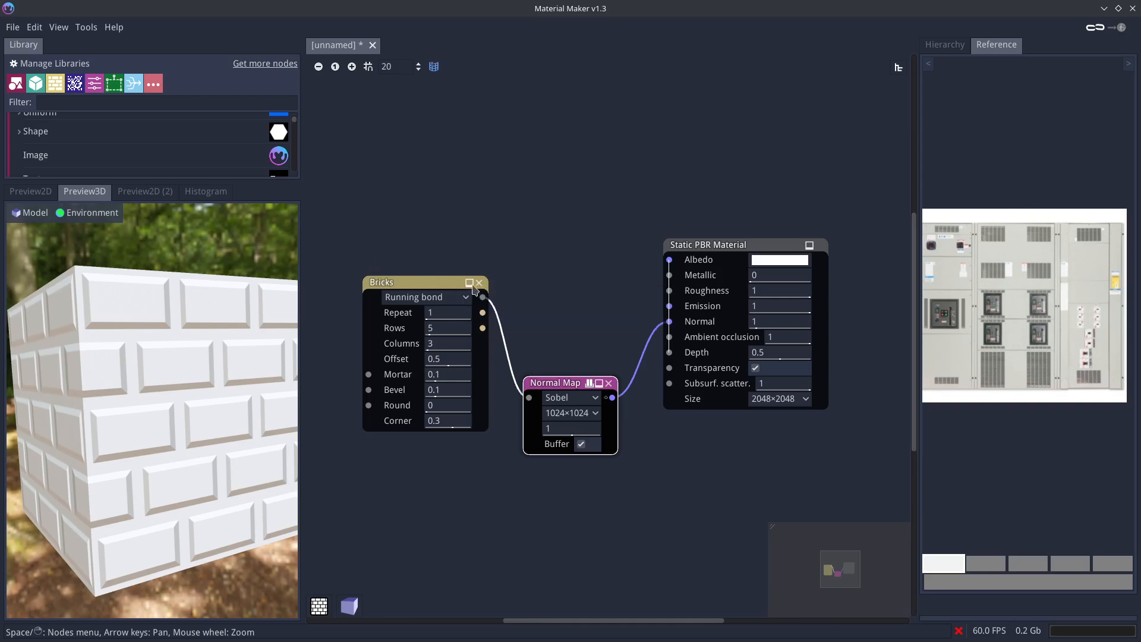
- Make Bricks a single 1×1 panel with mortar 0, offset 0.55 and bevel 0.03
click(30, 190)
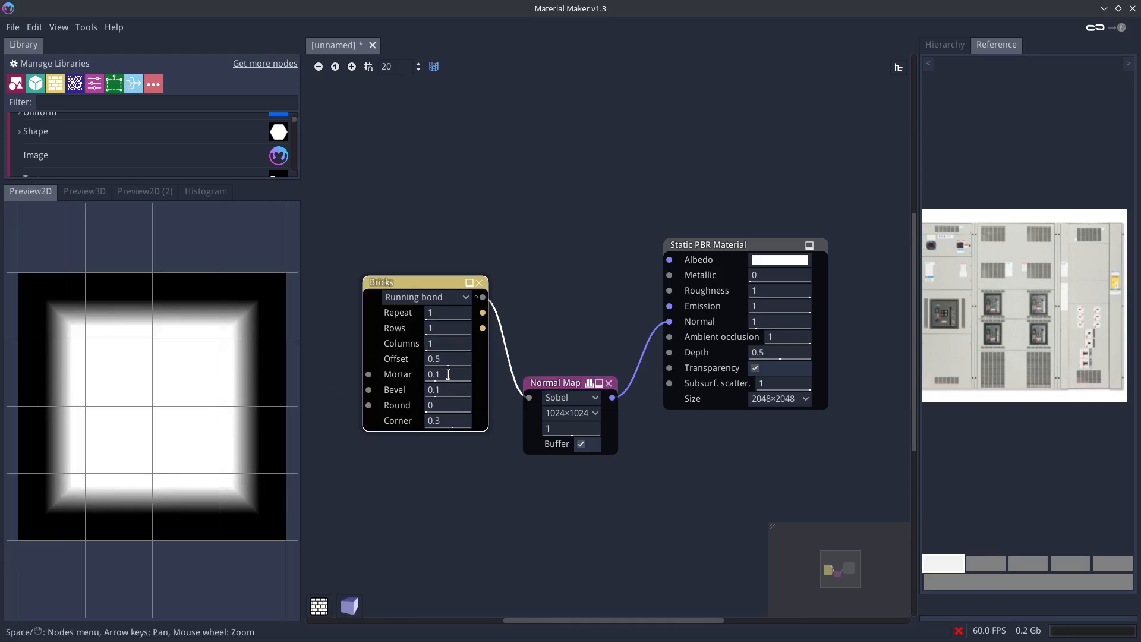
text(0)
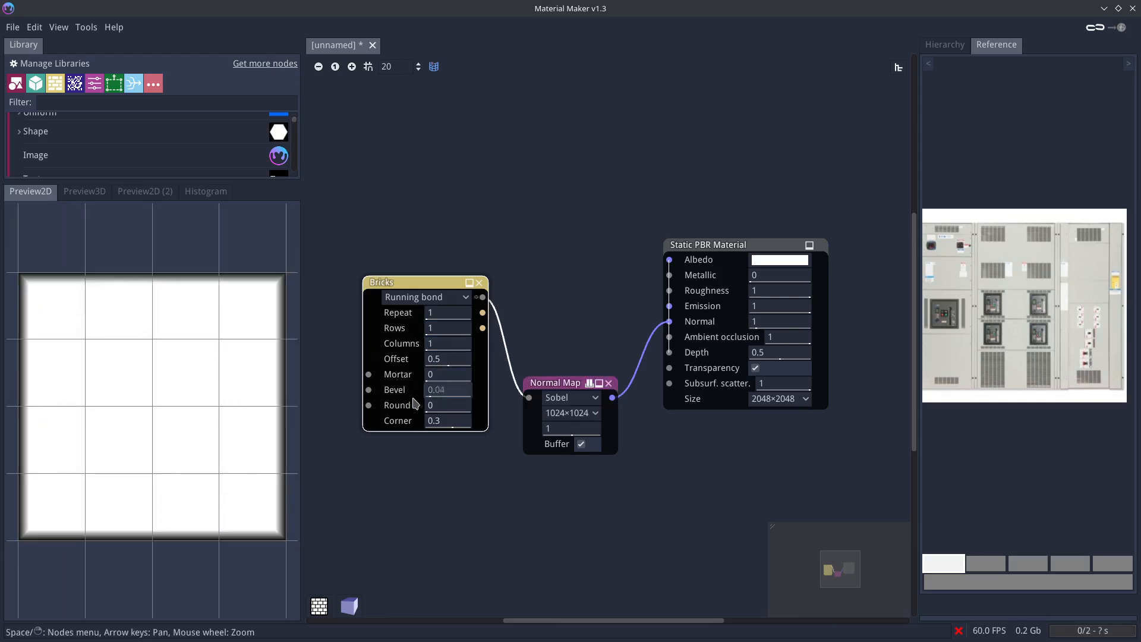
click(448, 389)
text(2)
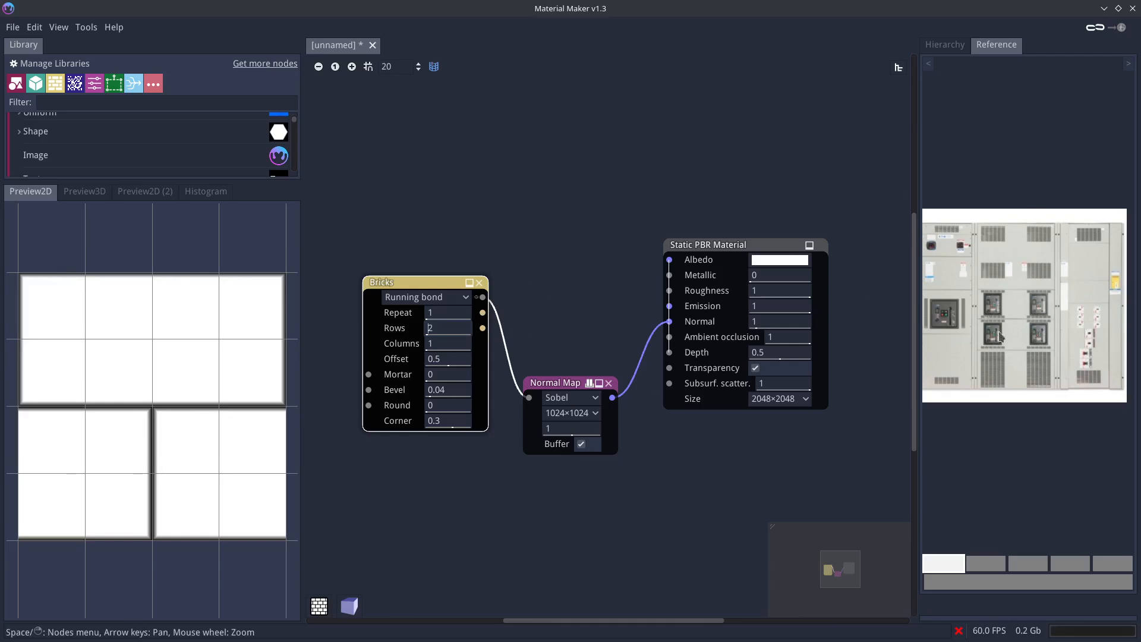
text(1)
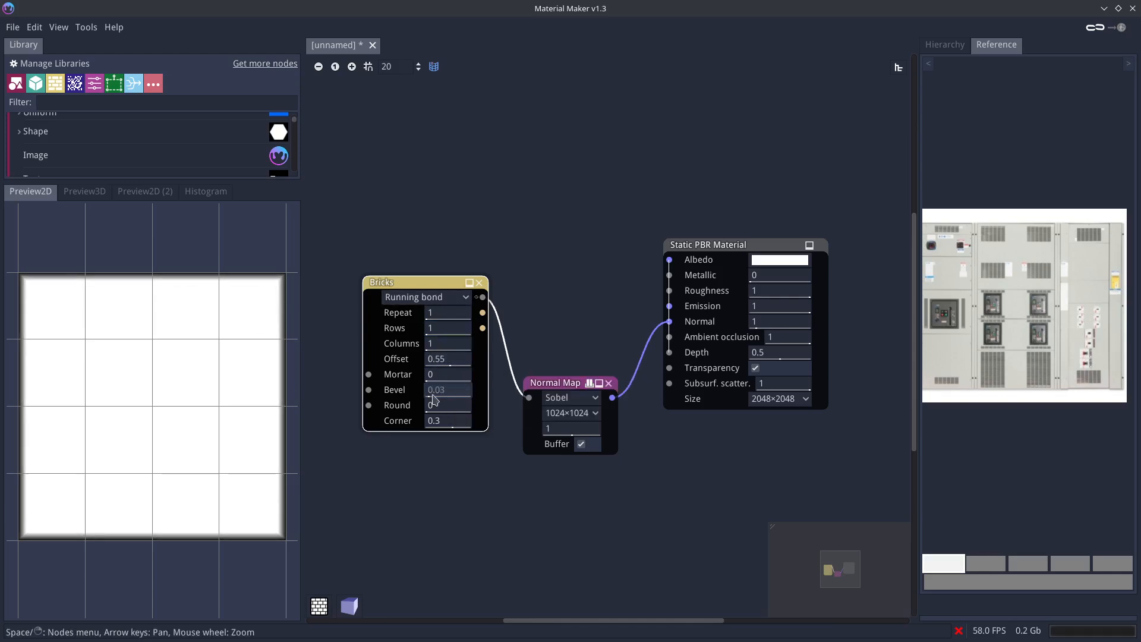
click(84, 191)
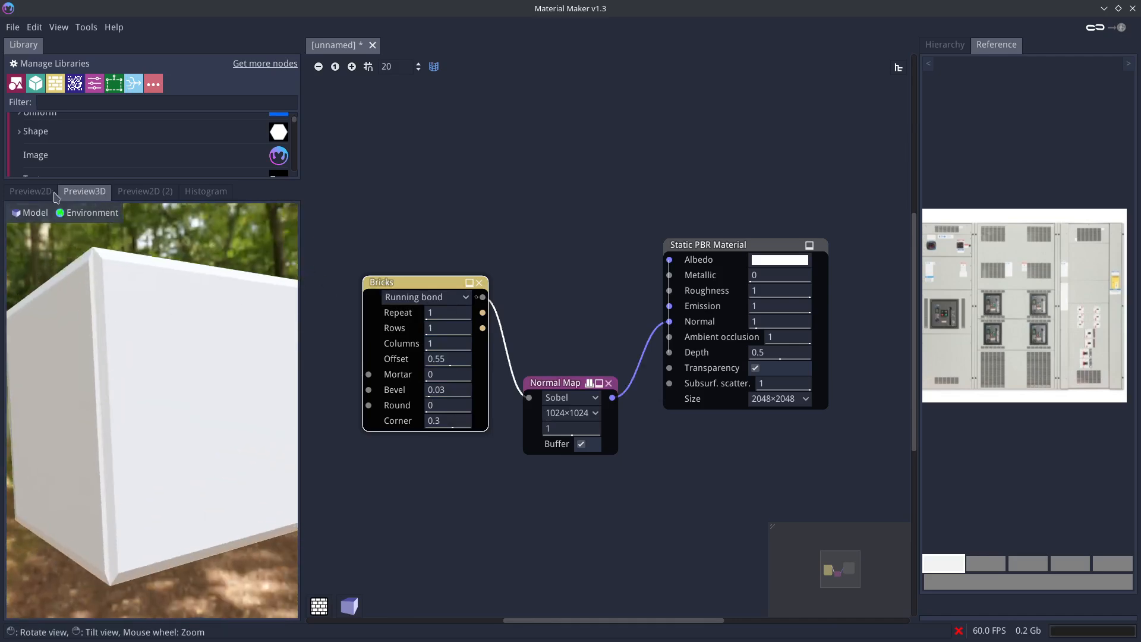
click(30, 191)
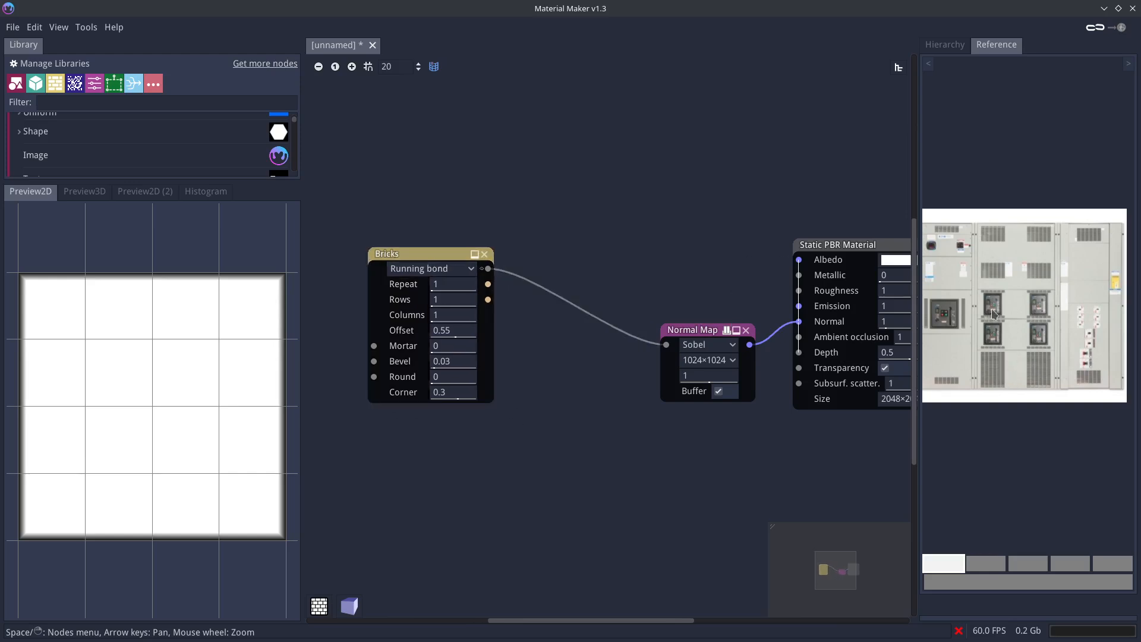
mouse_move(931, 376)
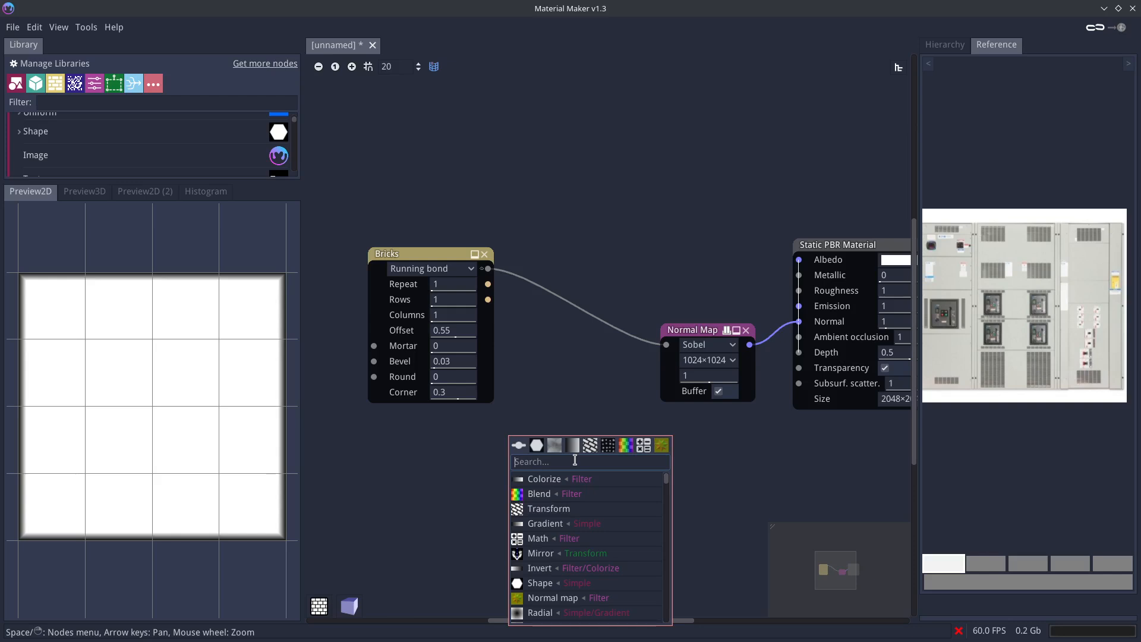
- Add a Shape node set to a 4-sided Polygon, radius 0.12, edge 0
text(shape)
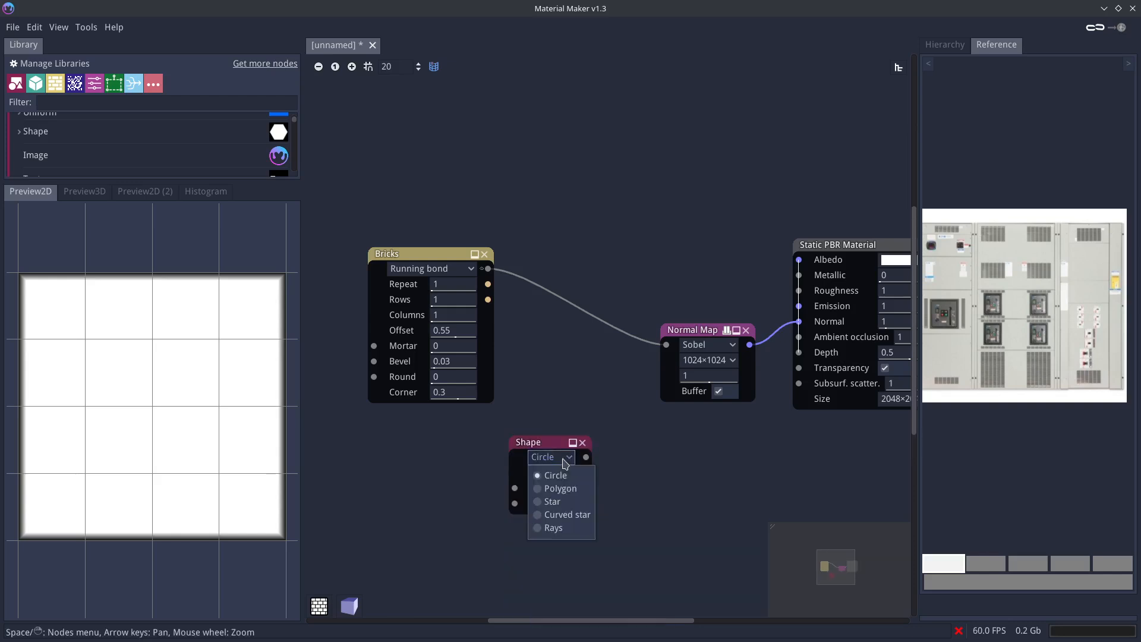
click(560, 489)
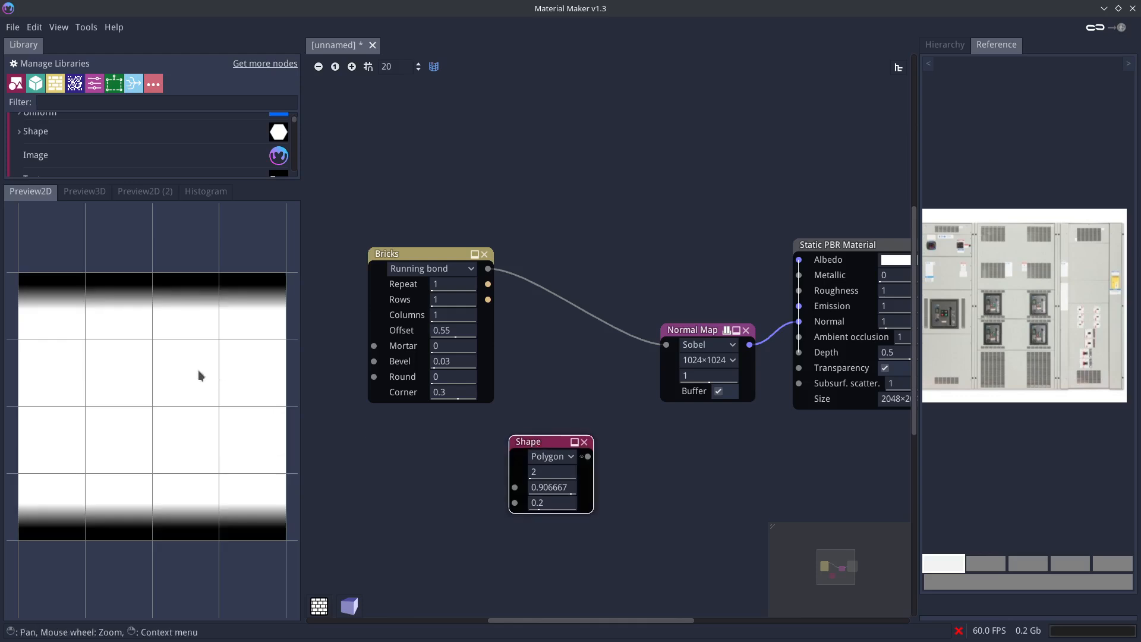
text(9)
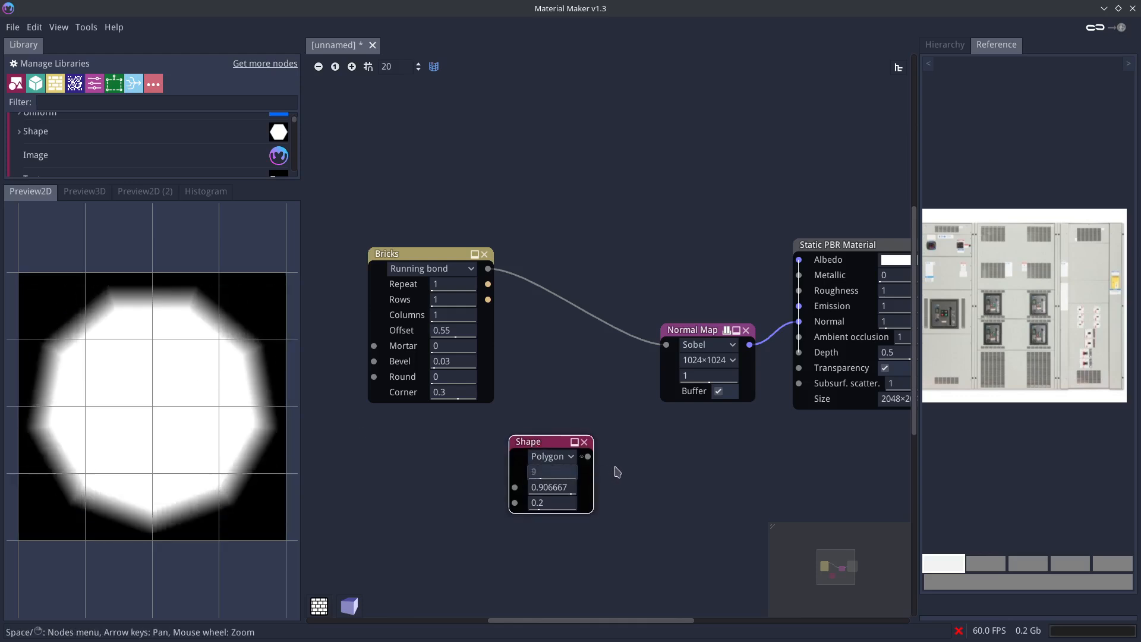
text(4)
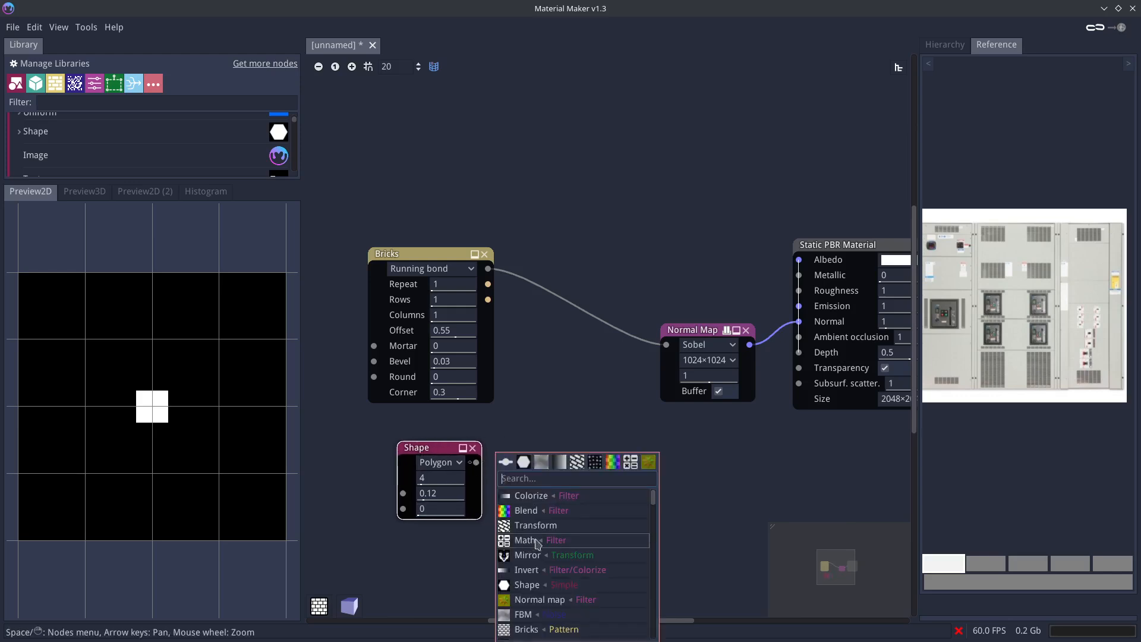
- Mirror the square with offset 0.37 into a Transform node with Scale X 0.995
click(527, 554)
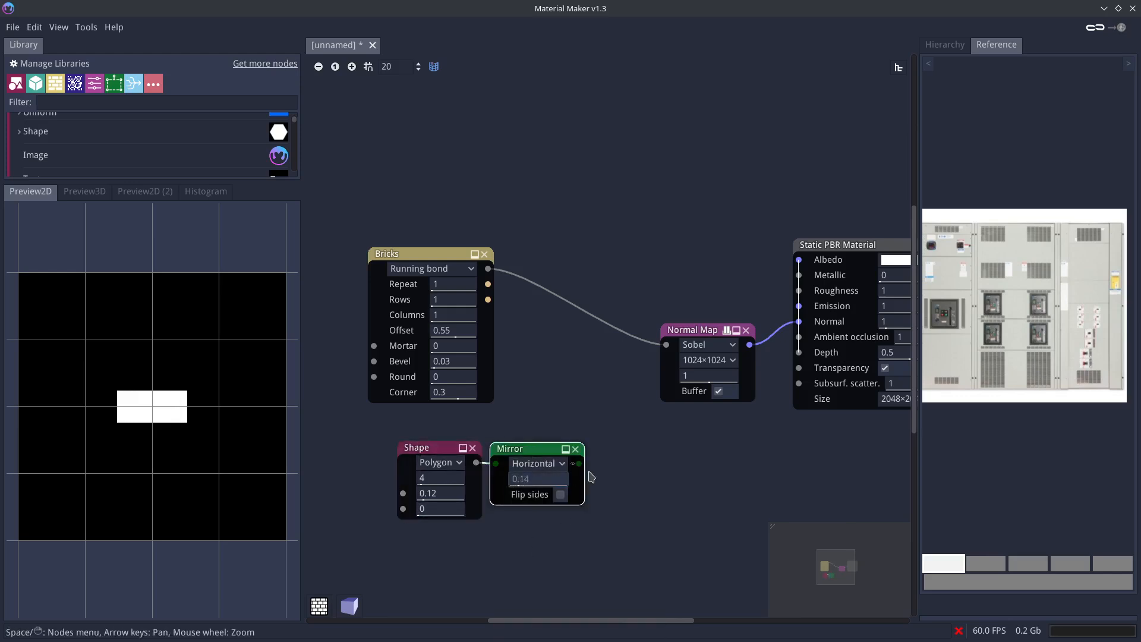
drag(521, 477, 578, 478)
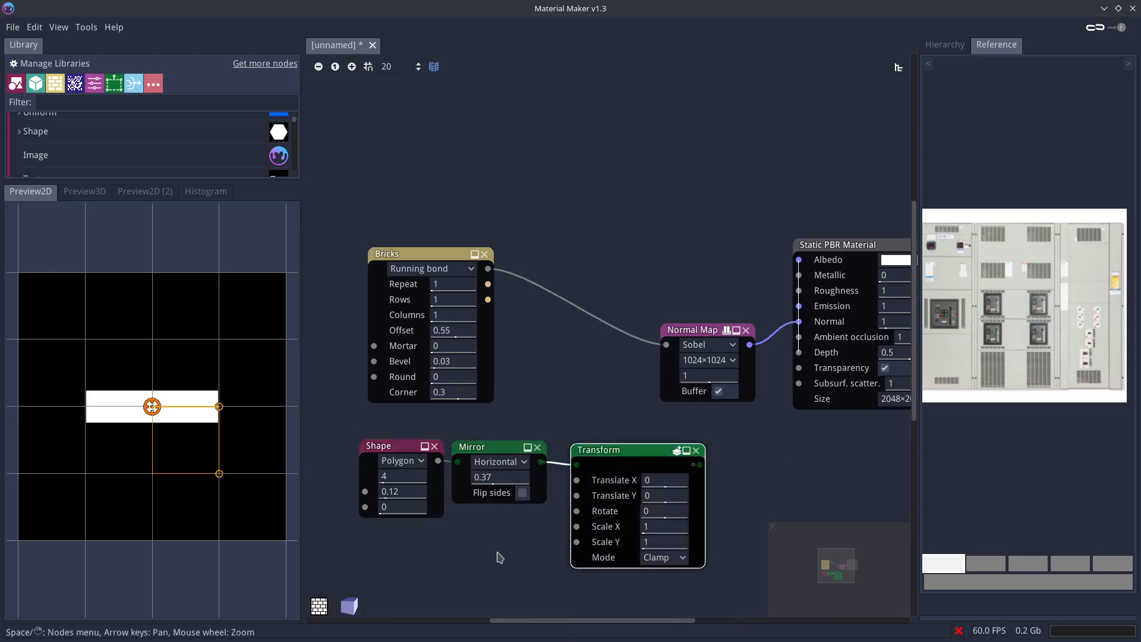
mouse_move(619, 527)
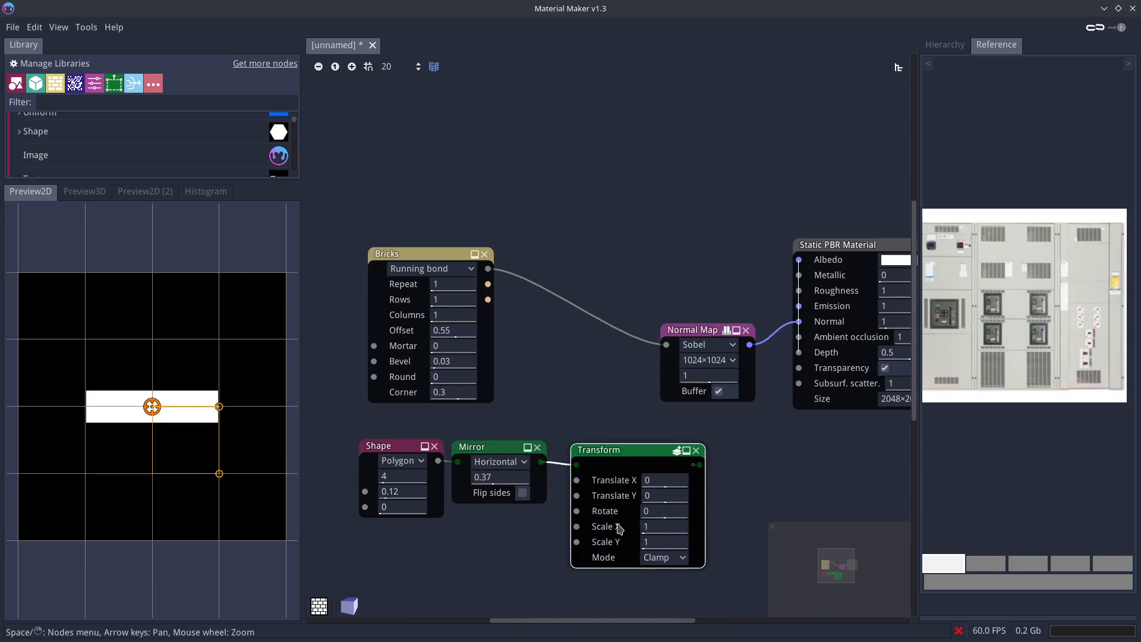
mouse_move(404, 527)
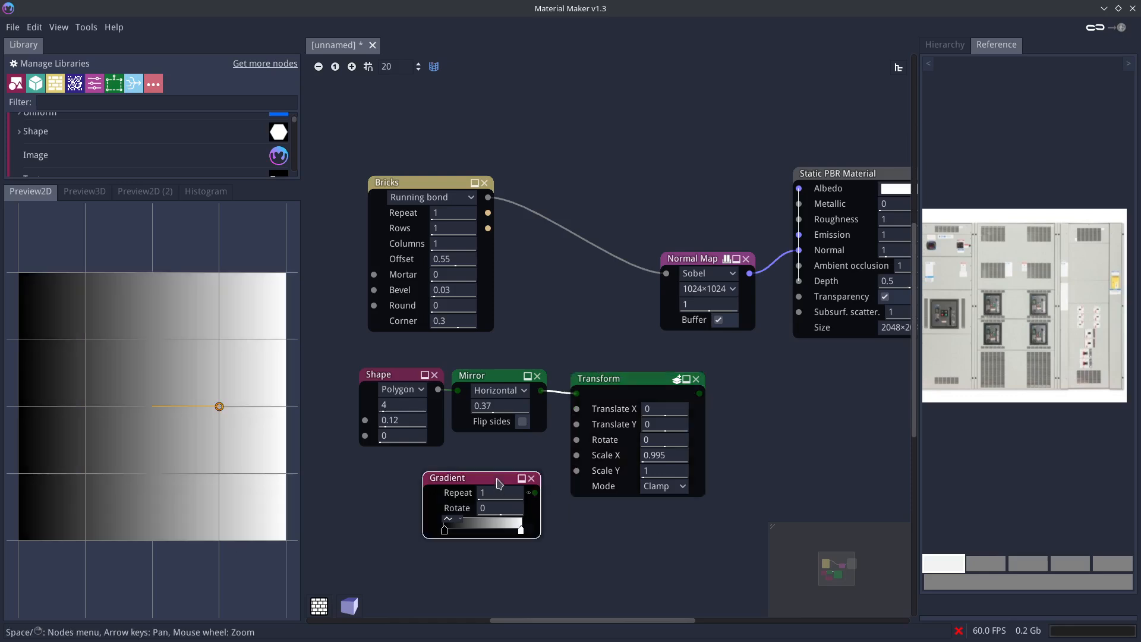
- Connect a 90°-rotated Gradient to the Transform's Scale X input and preview the gradient alone
text(90)
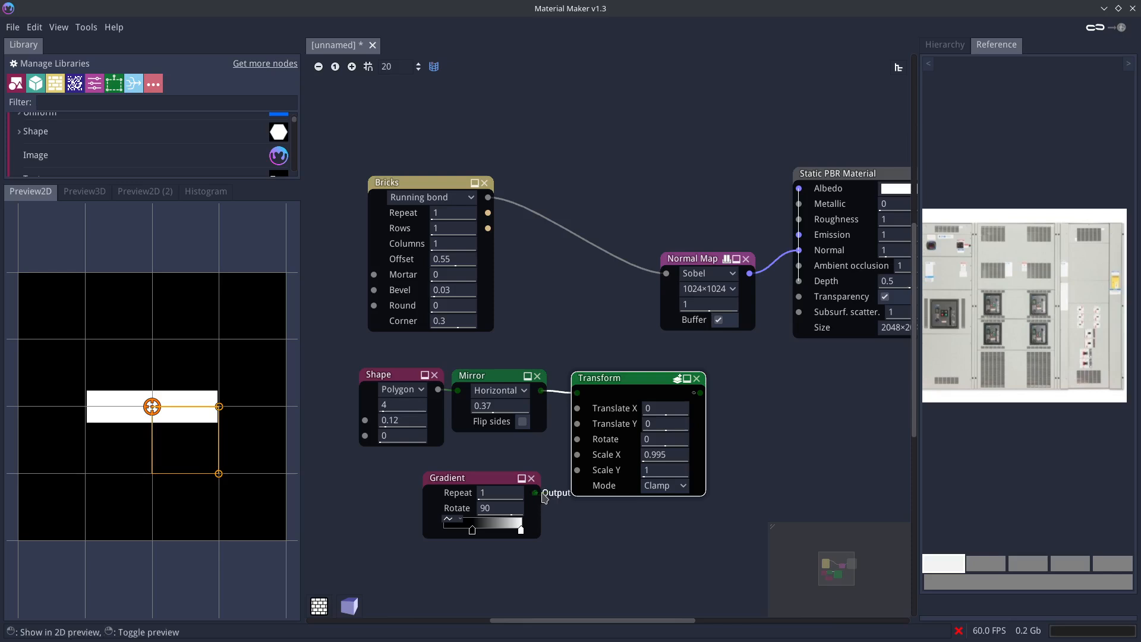
drag(537, 493, 577, 454)
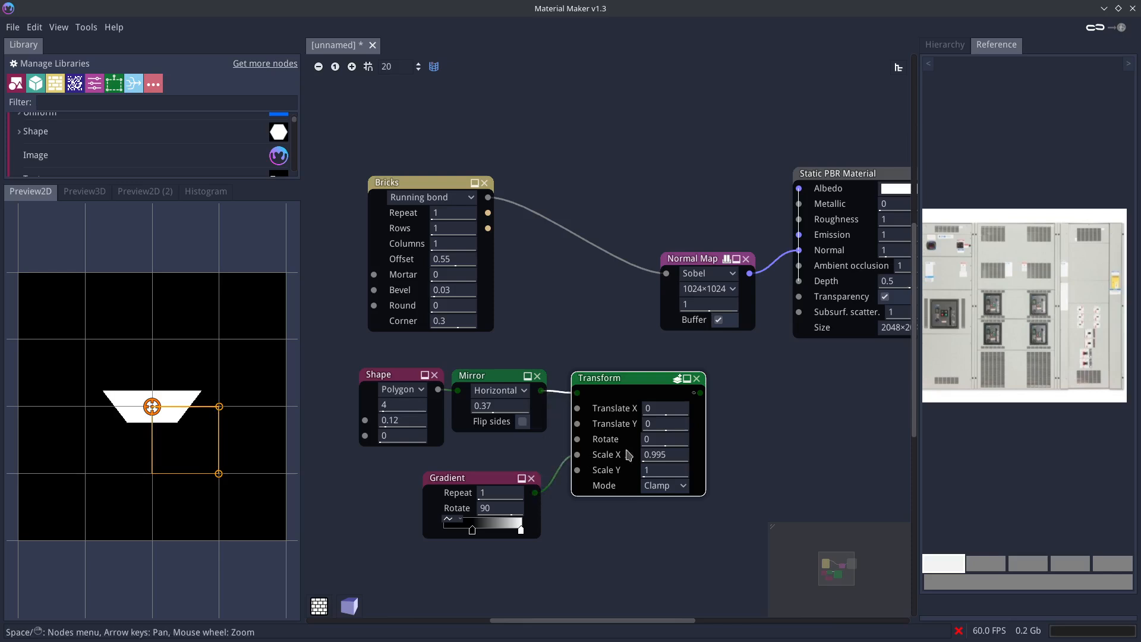
mouse_move(210, 359)
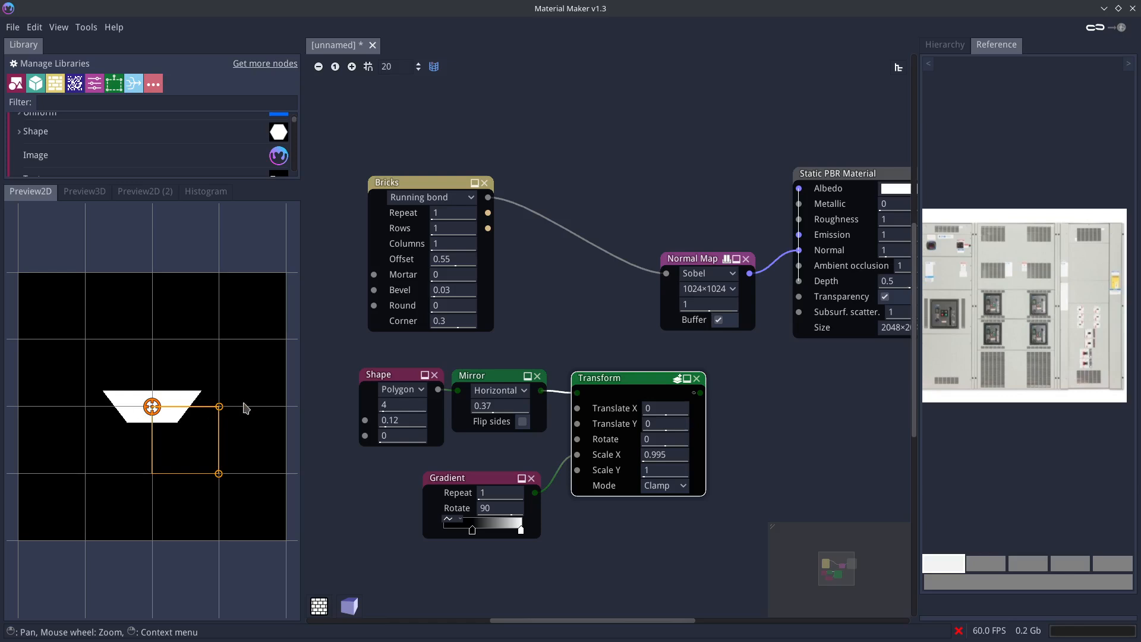
click(403, 435)
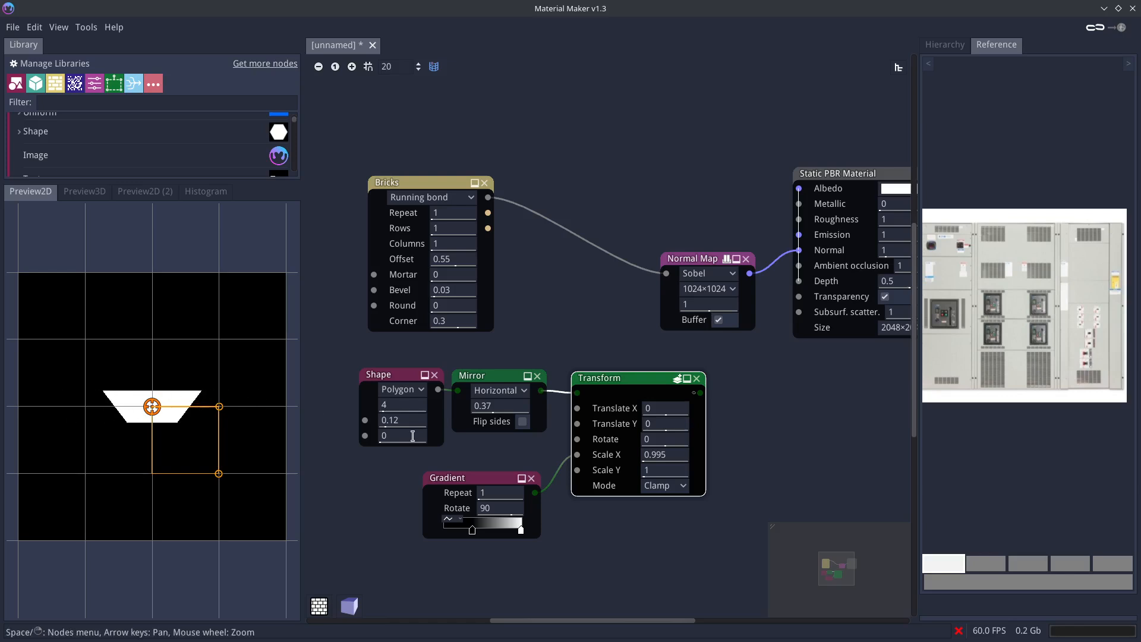
click(449, 478)
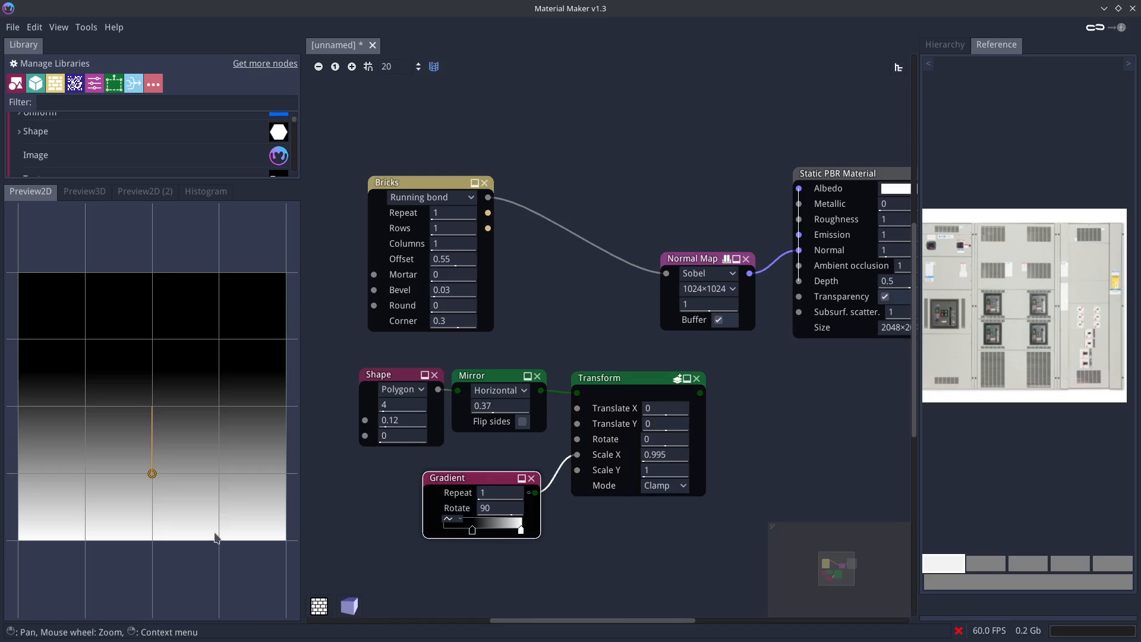
mouse_move(213, 349)
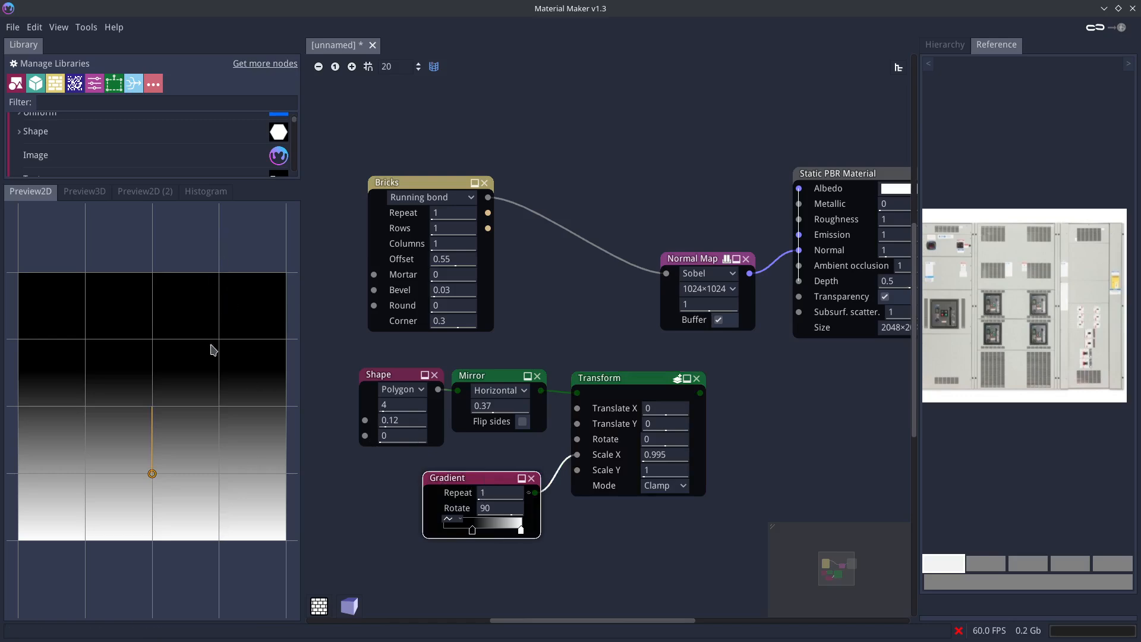
mouse_move(207, 494)
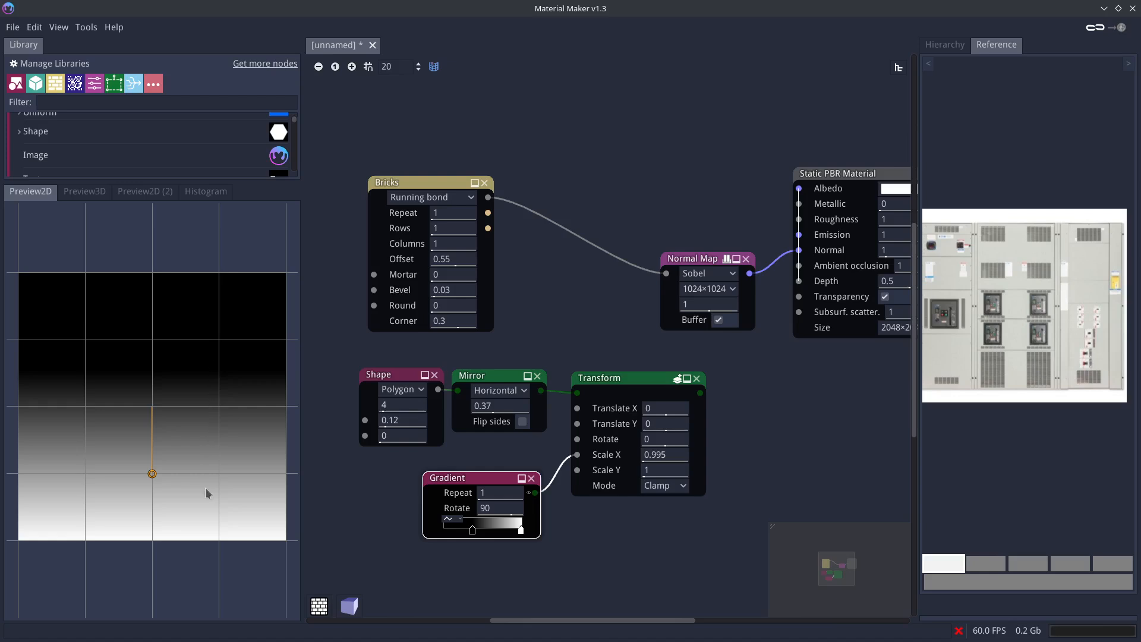
mouse_move(600, 378)
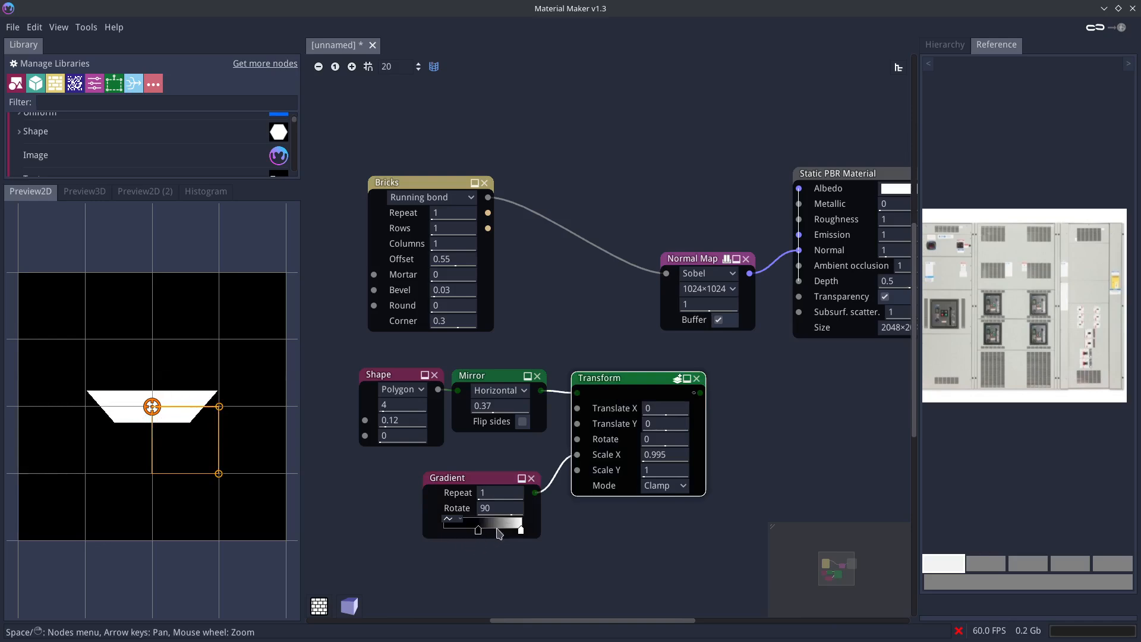
- Drag the Gradient stops back and forth to reshape the slat's taper
drag(478, 530, 520, 529)
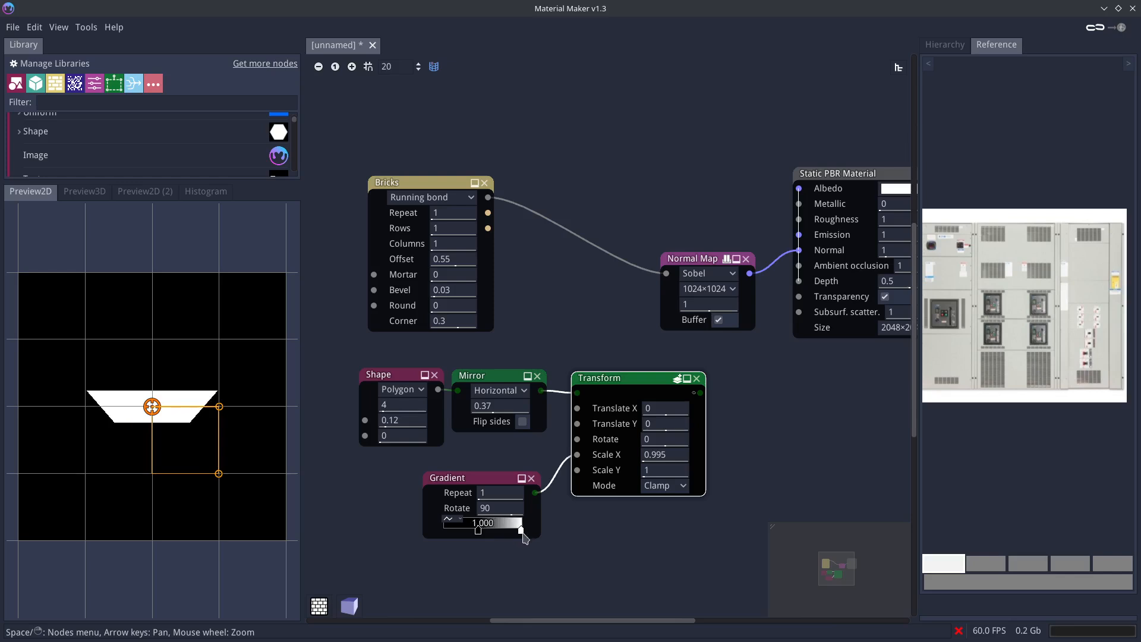
drag(520, 529, 478, 529)
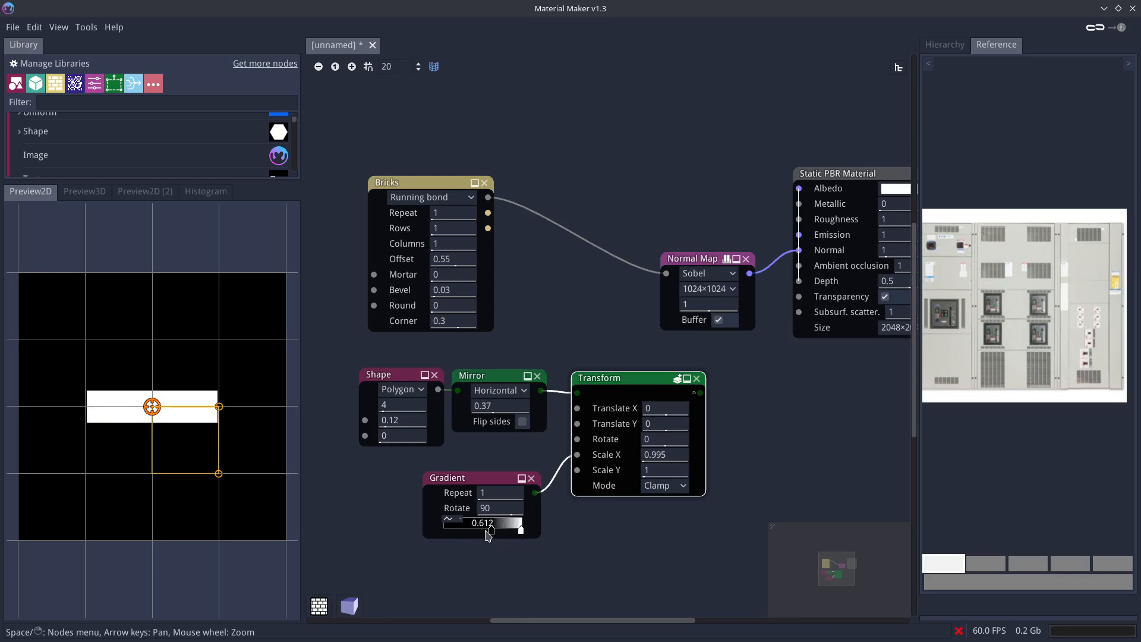
drag(521, 530, 477, 529)
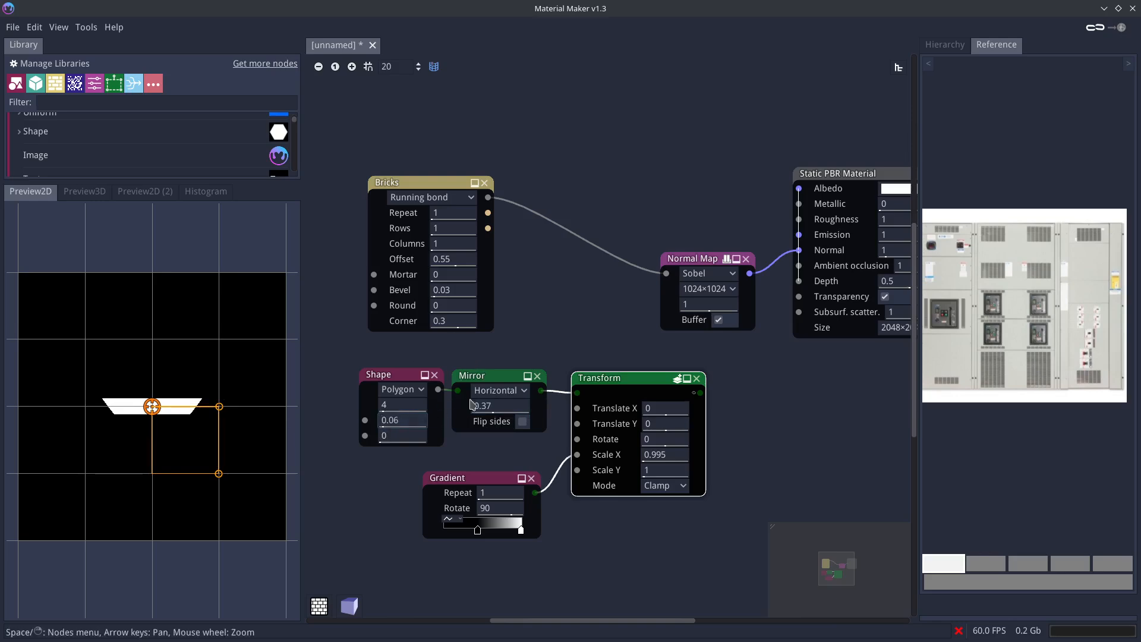
mouse_move(684, 435)
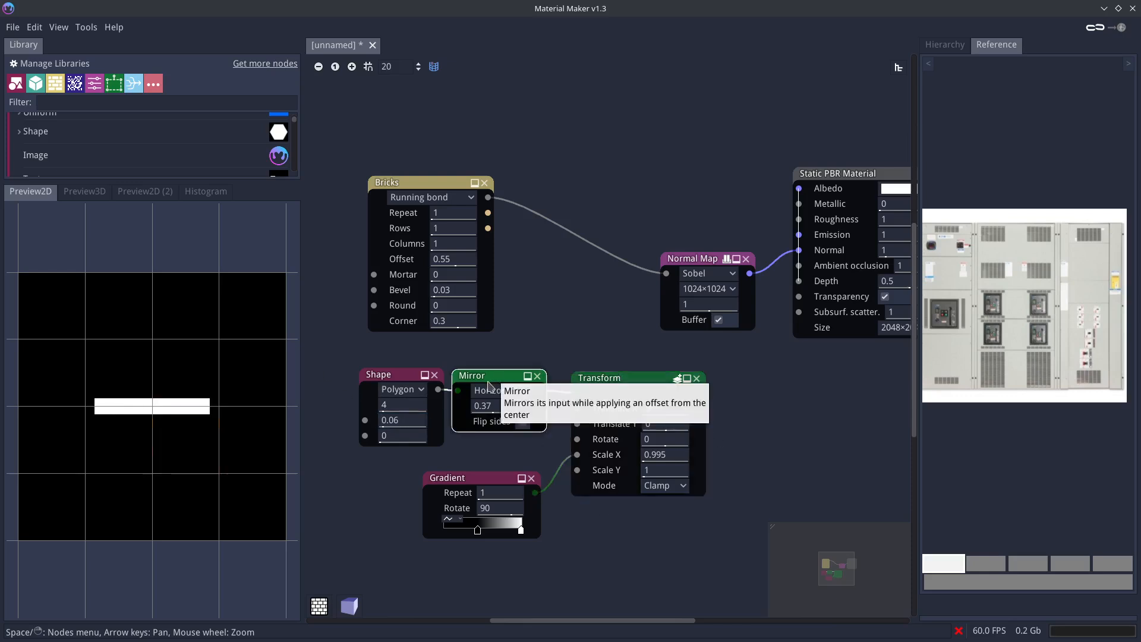
mouse_move(545, 369)
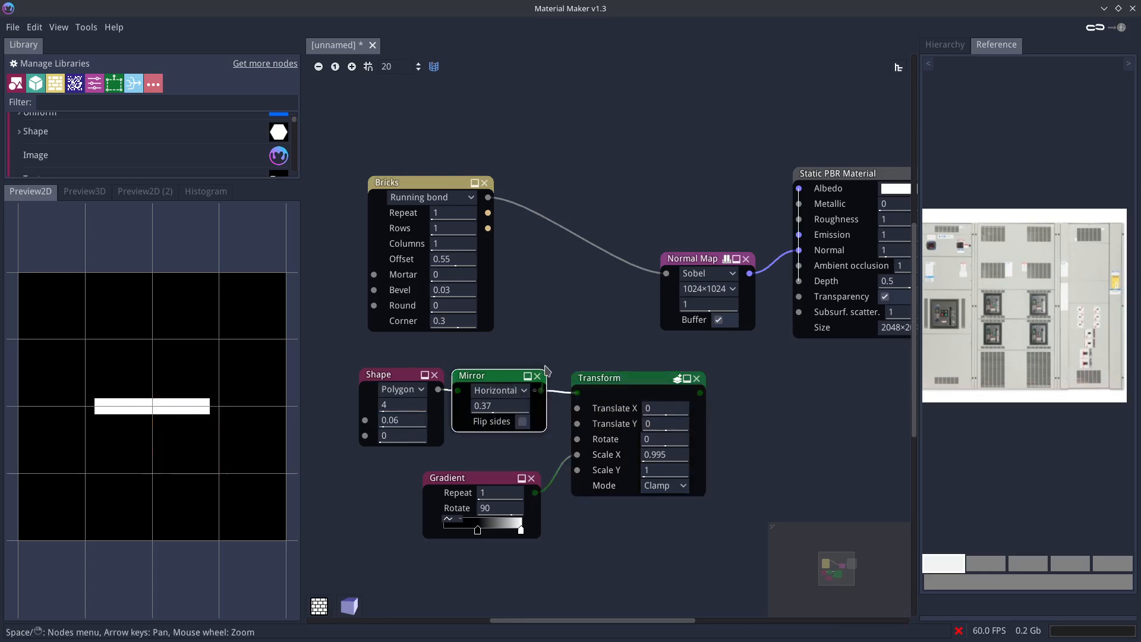
- Add and then delete a Shear node, and move the Transform node right
text(skew)
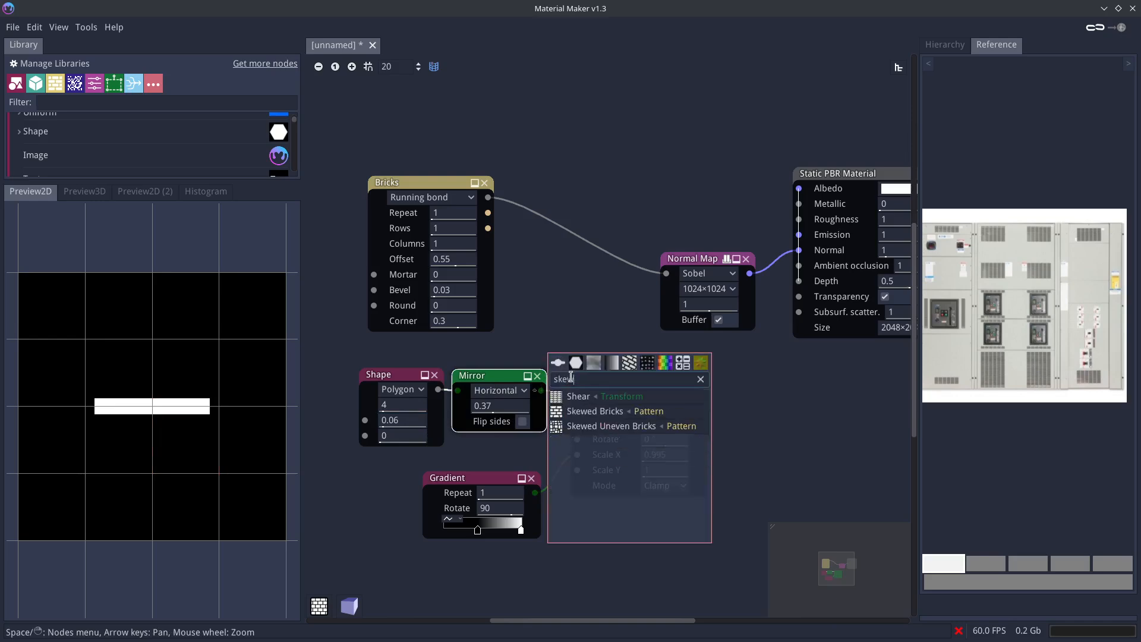
click(578, 396)
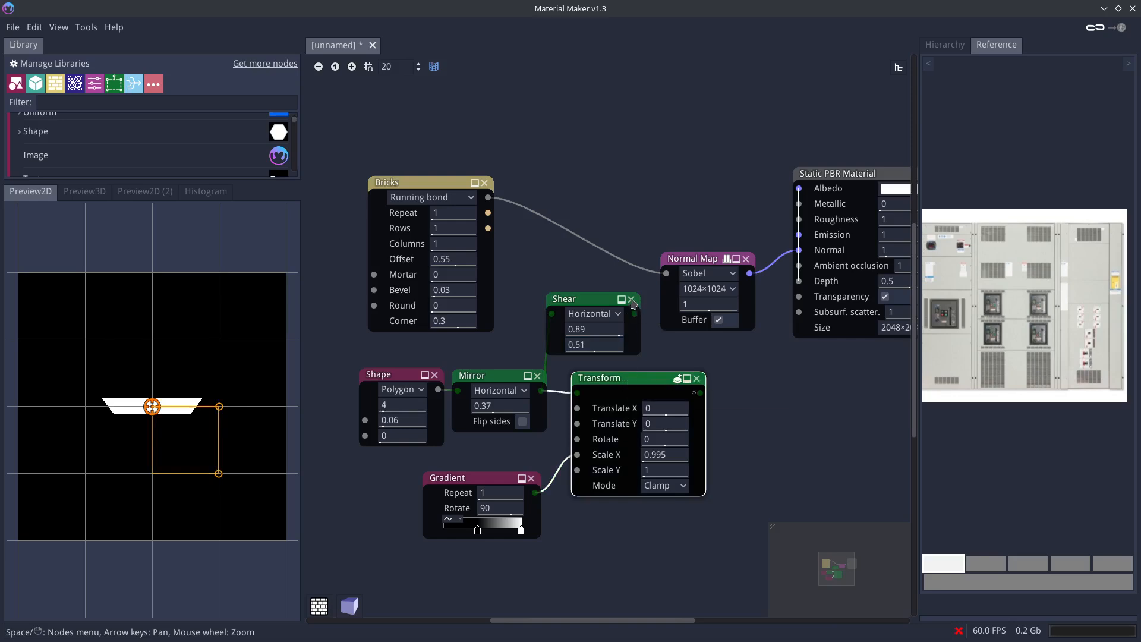
click(630, 299)
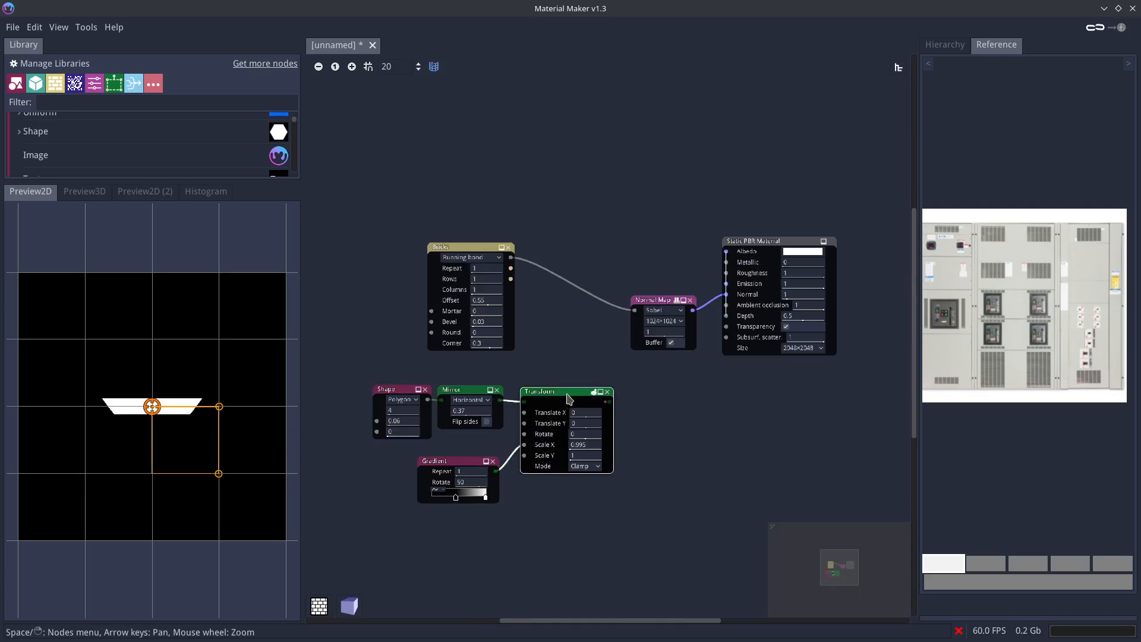
drag(541, 391, 633, 389)
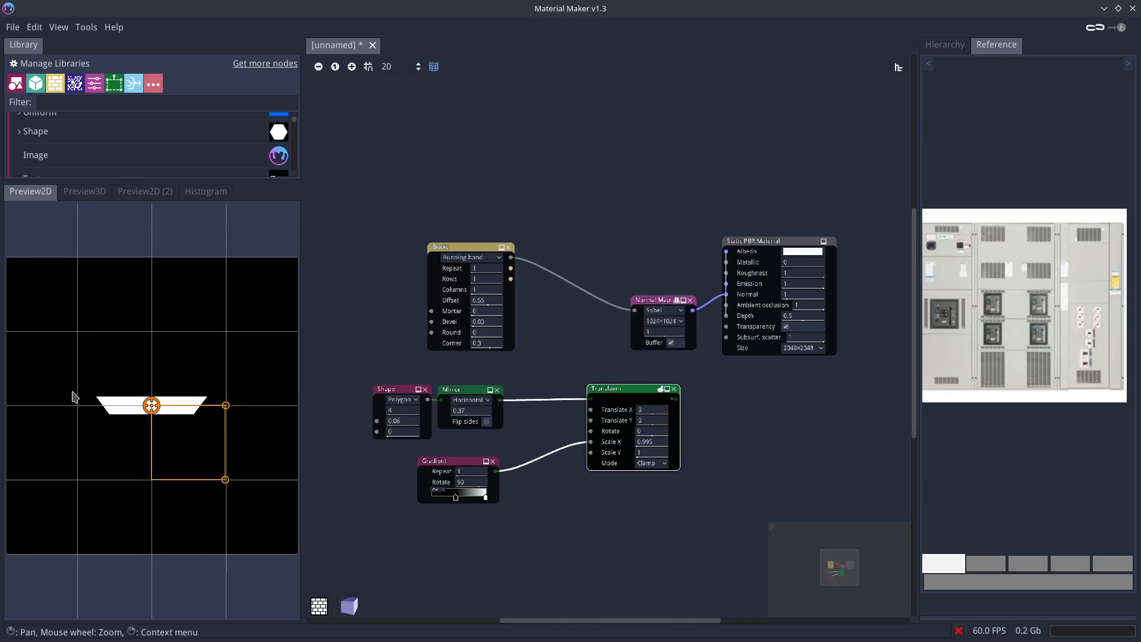
mouse_move(455, 505)
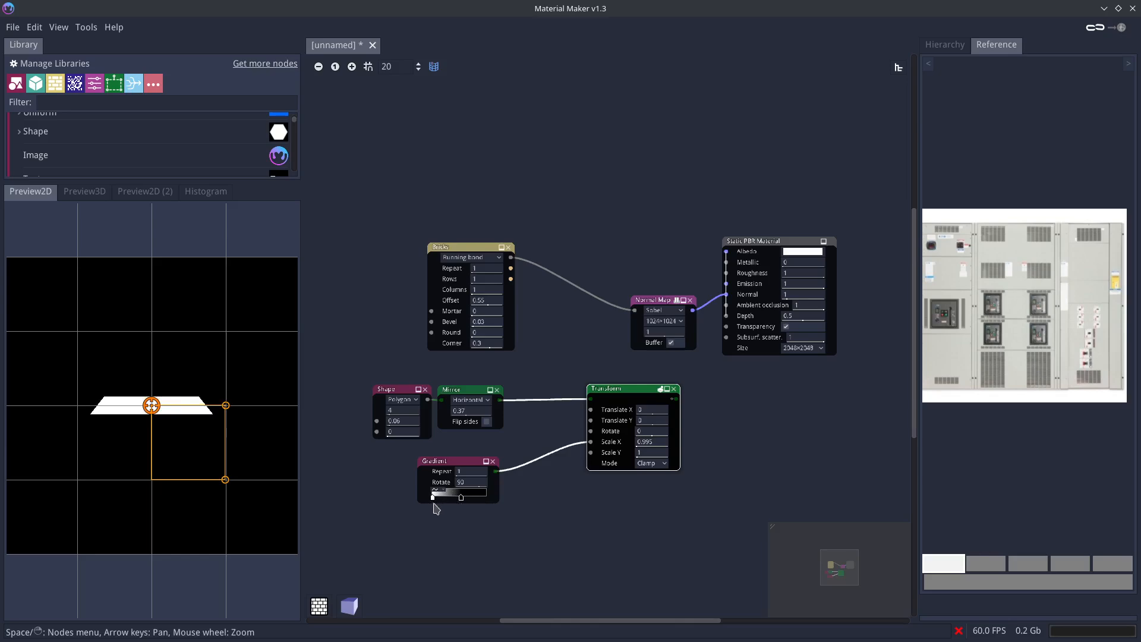
mouse_move(68, 414)
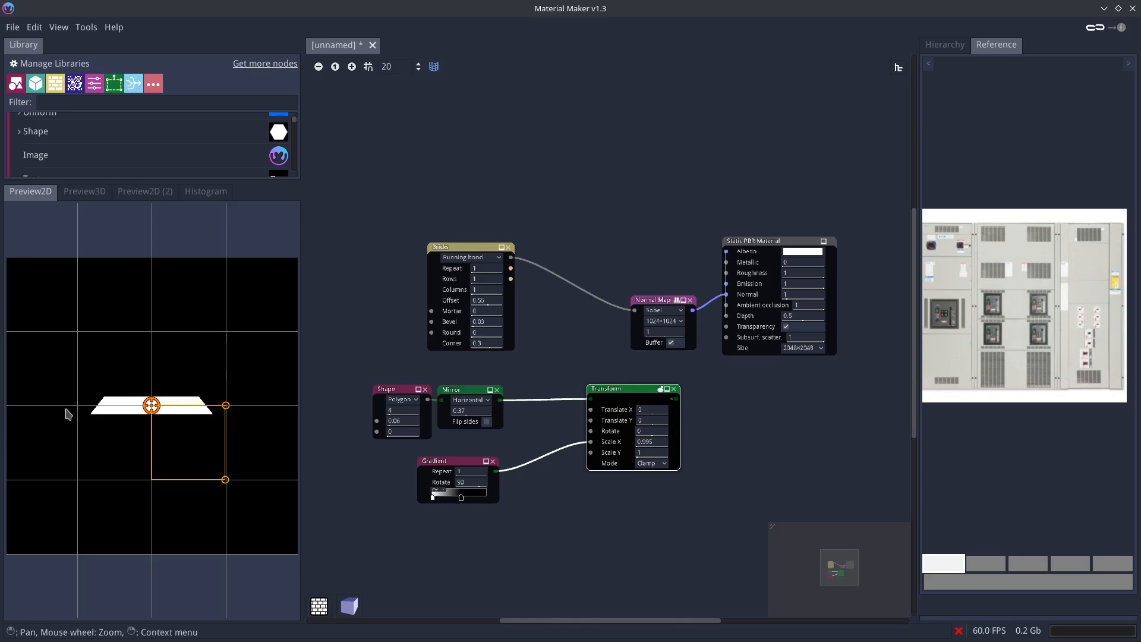
mouse_move(221, 418)
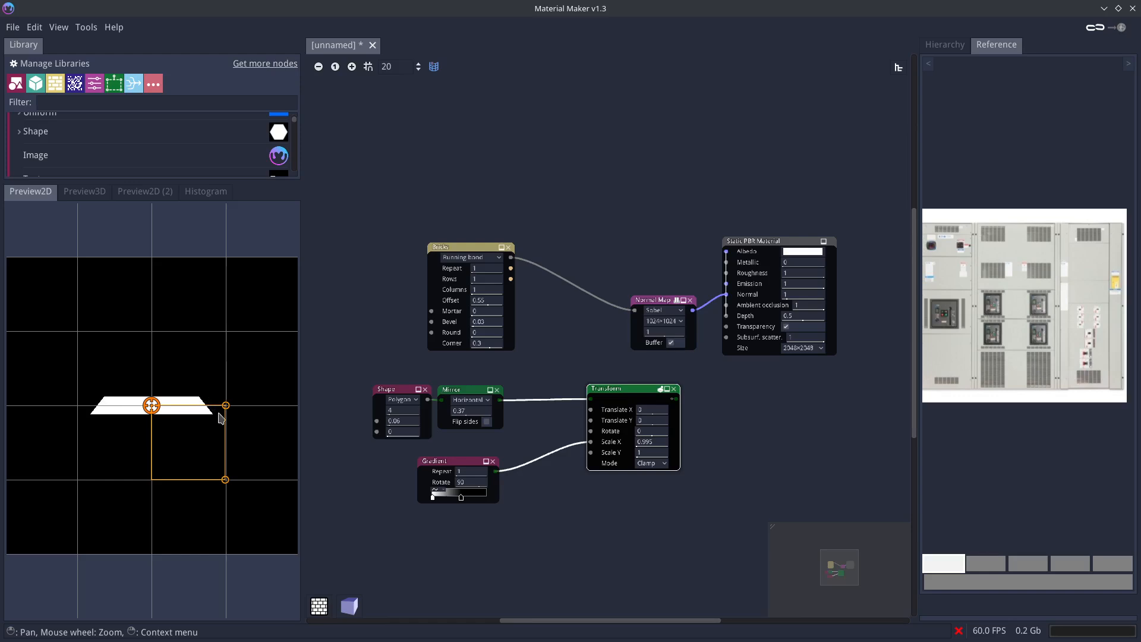
mouse_move(174, 422)
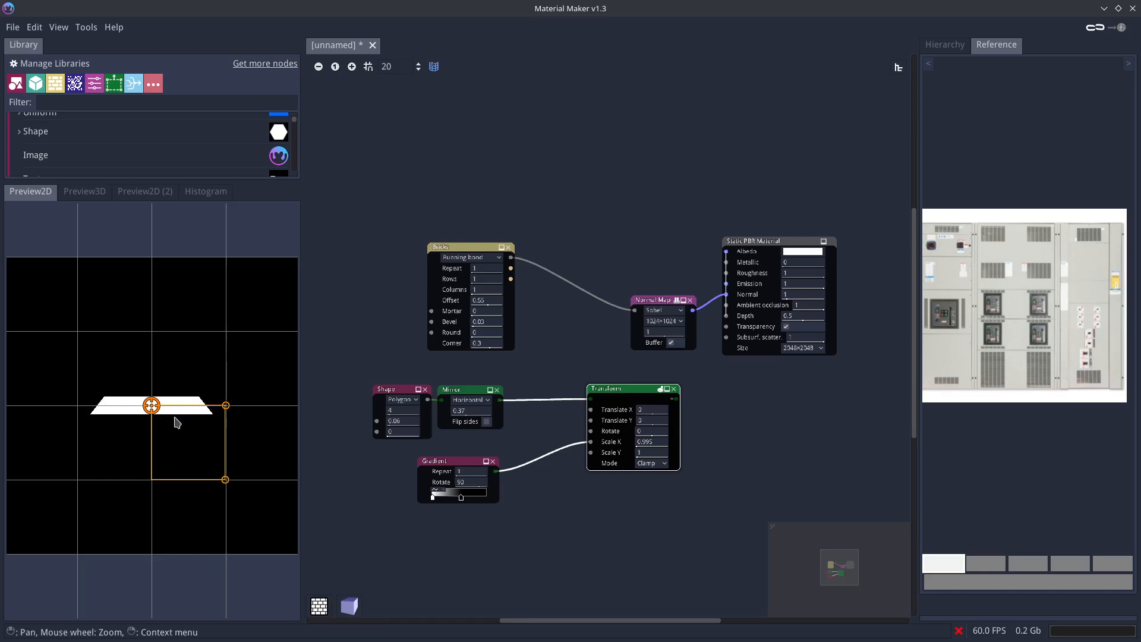
mouse_move(293, 437)
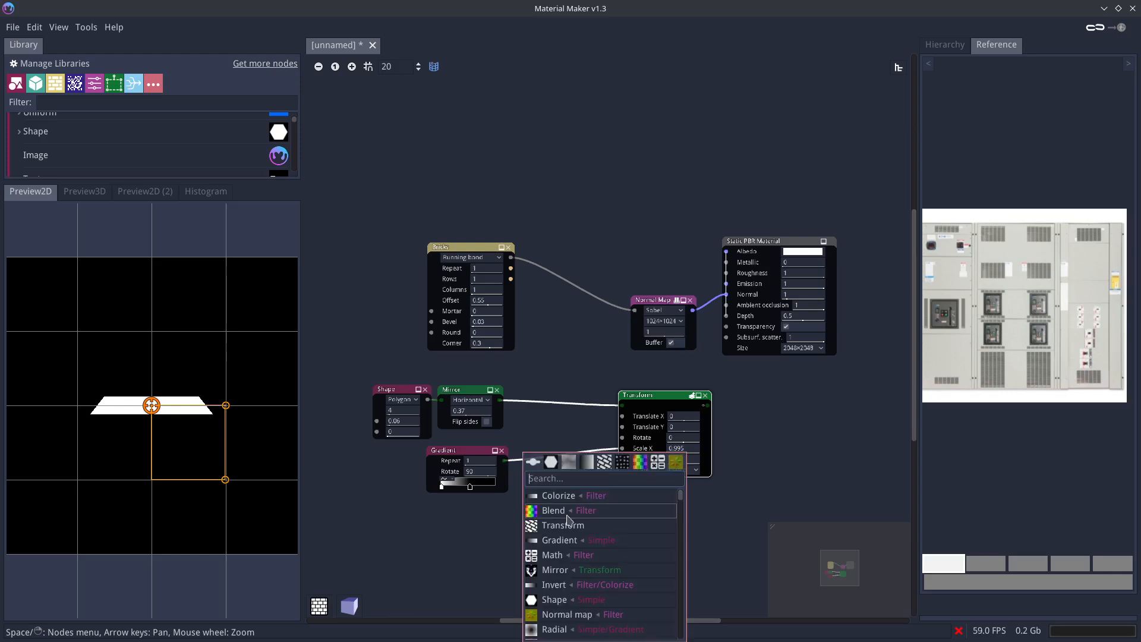
- Add a second Gradient node with Rotate set to 90
click(560, 539)
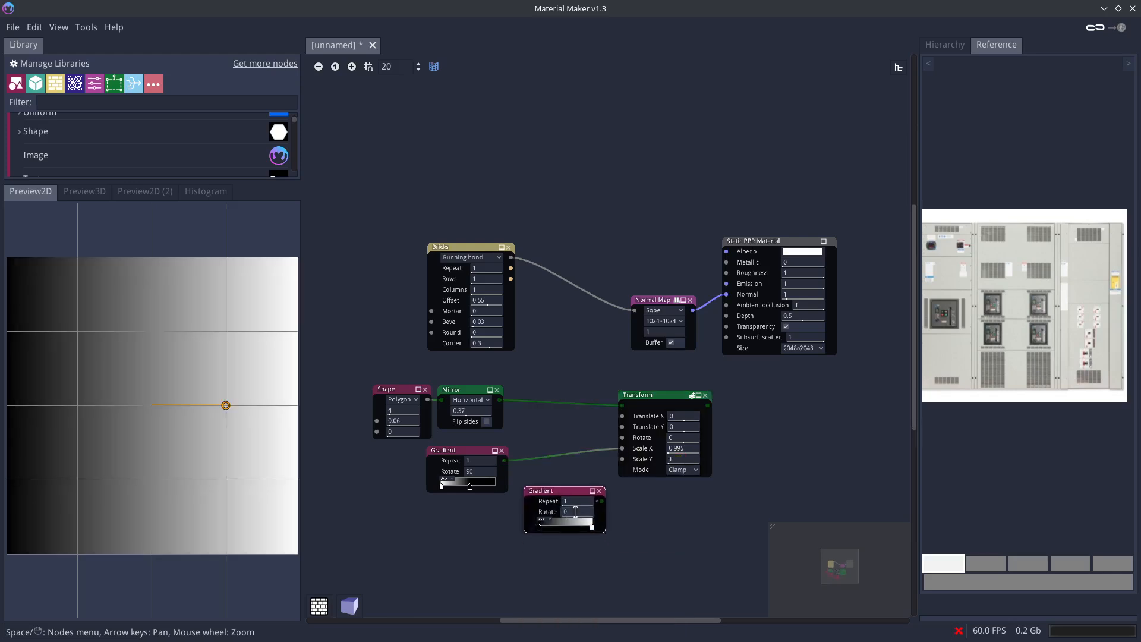
text(90)
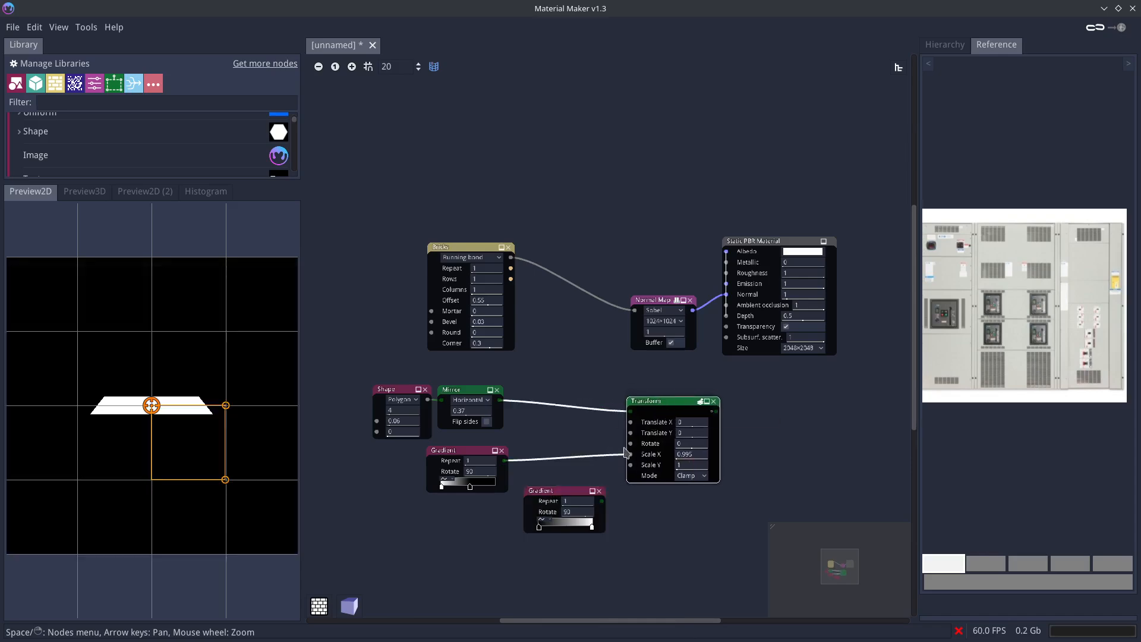
mouse_move(506, 400)
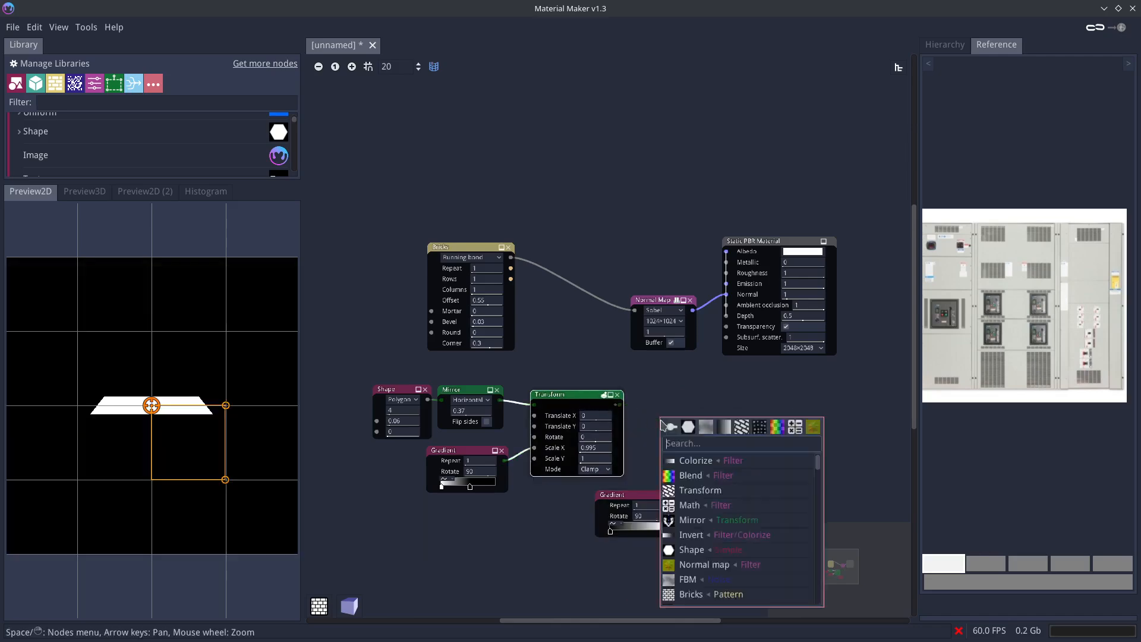
- Add a Math node after the Transform and set its operation to A*B
text(math)
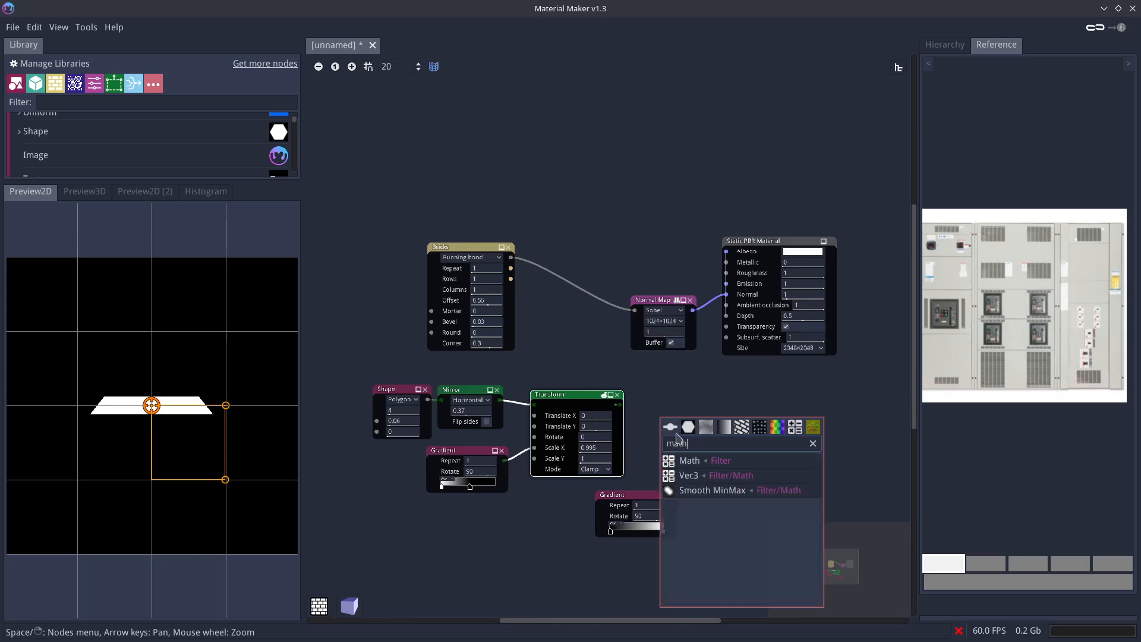
click(688, 460)
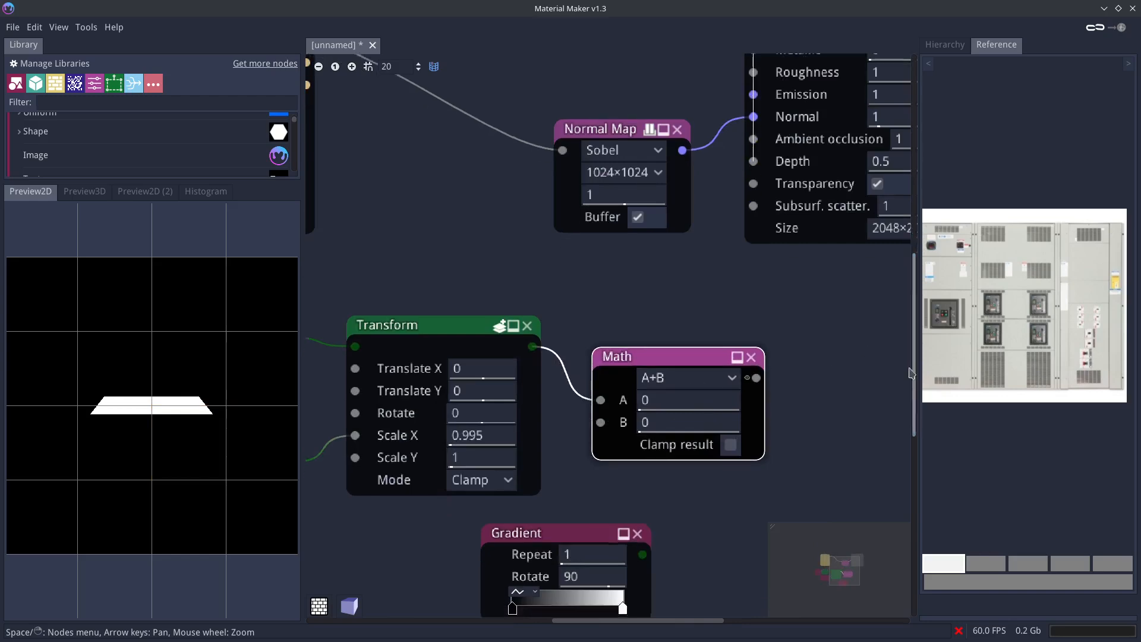
click(684, 377)
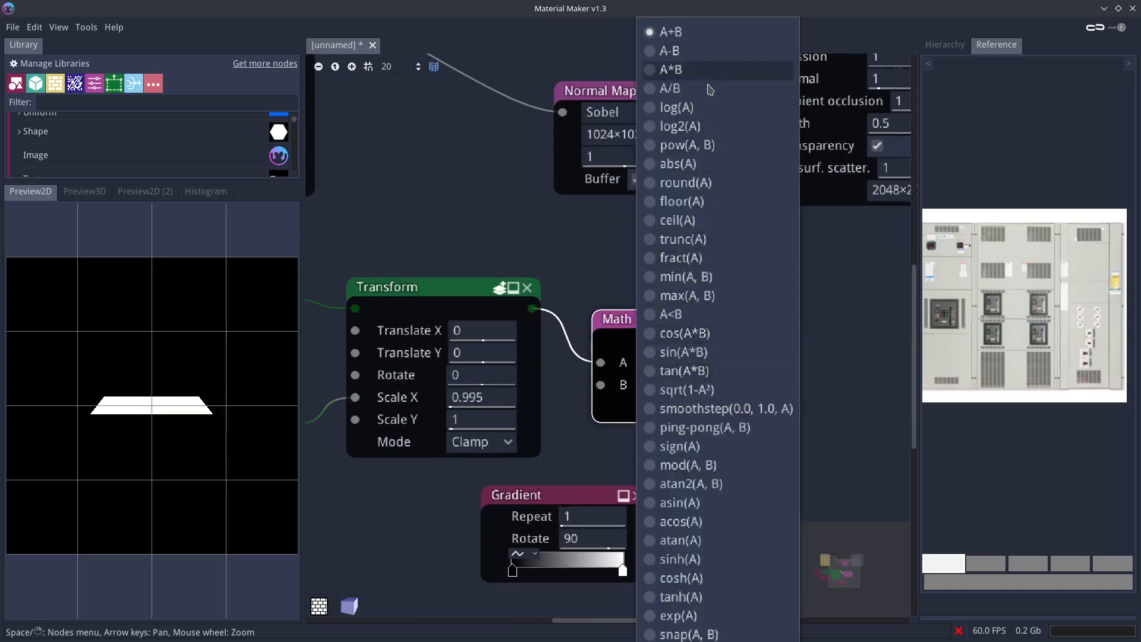
click(667, 69)
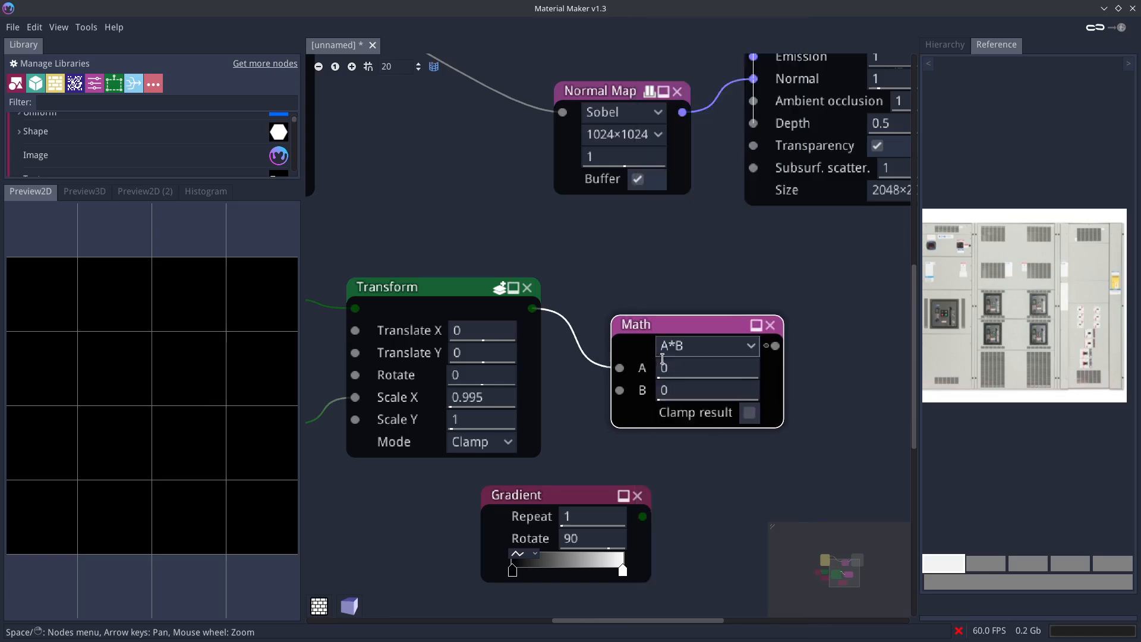
click(444, 286)
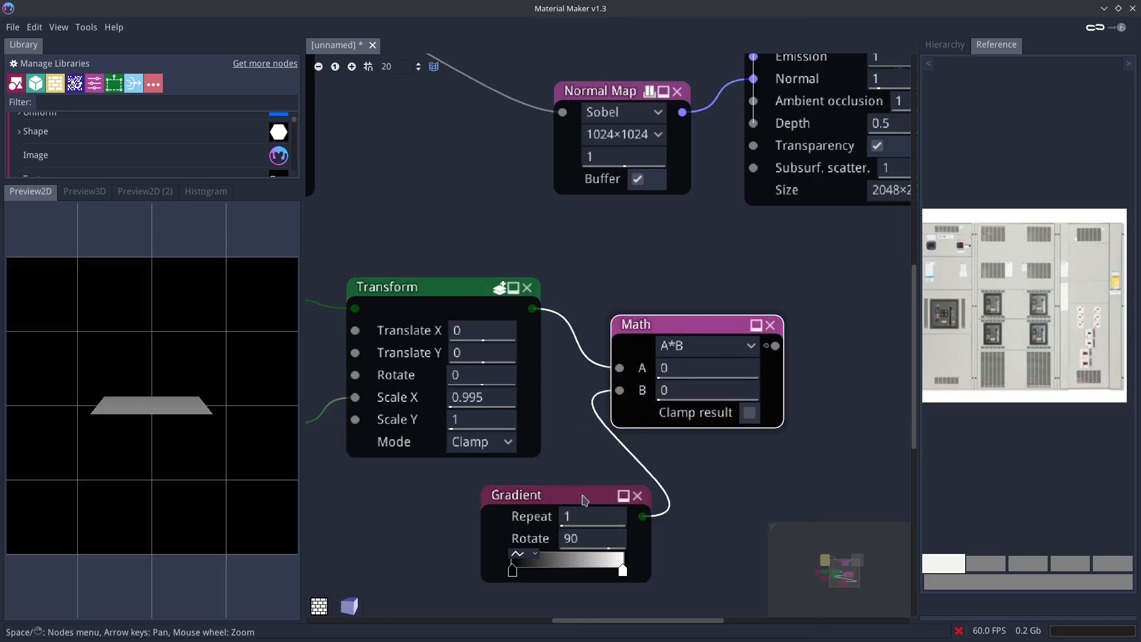
- Feed the second Gradient into input B and shift its stops so the slat fades downward
drag(563, 495, 538, 489)
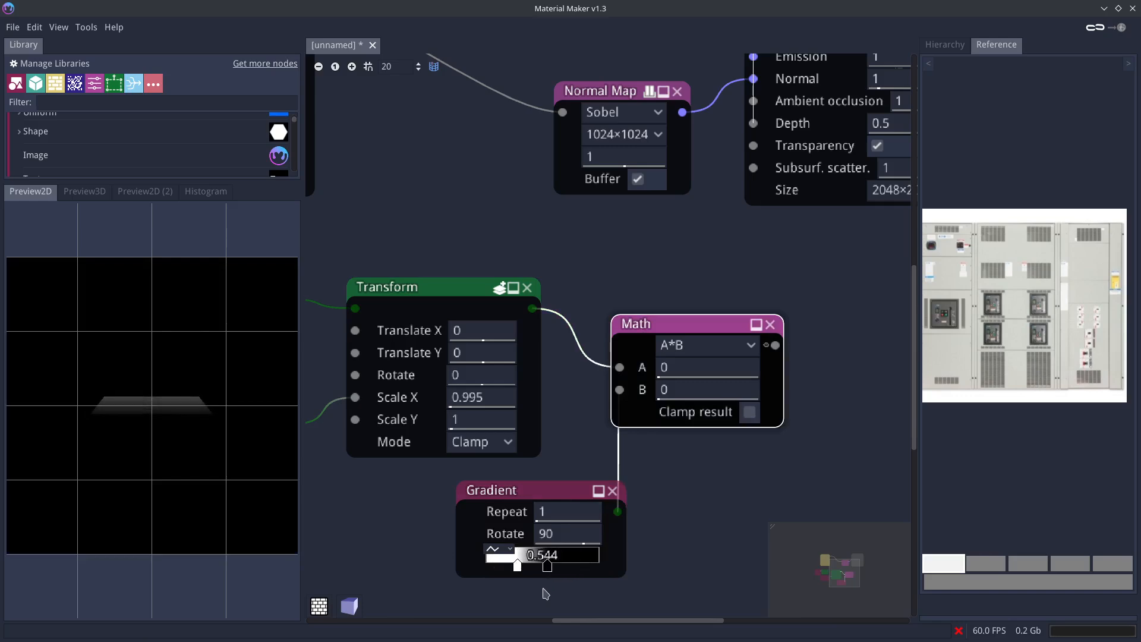
drag(516, 564, 528, 555)
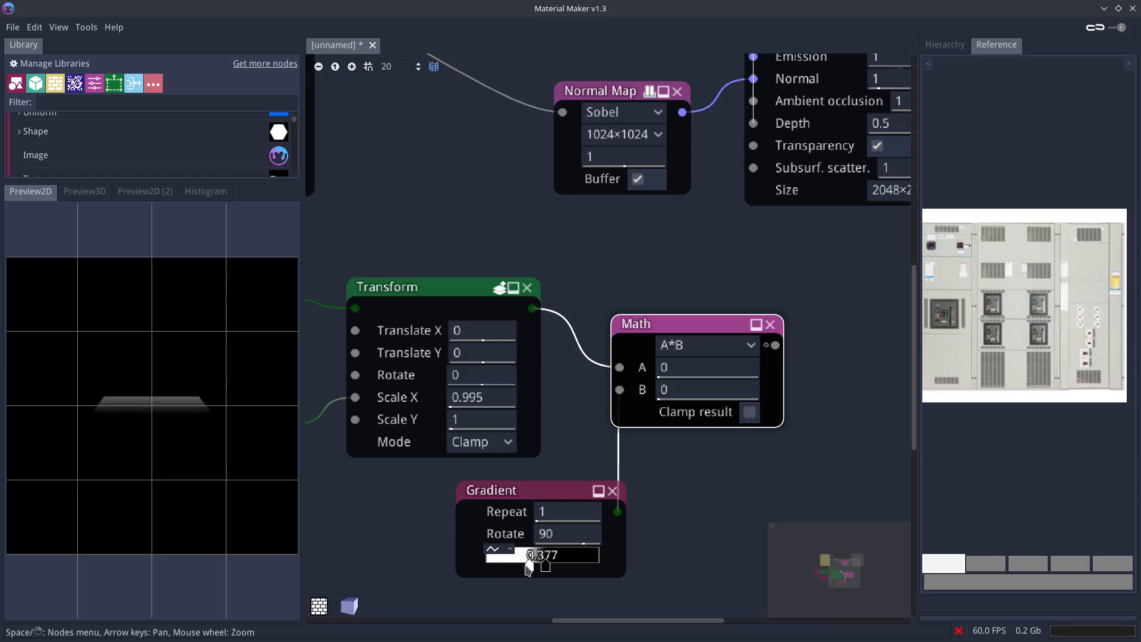
drag(526, 554, 541, 554)
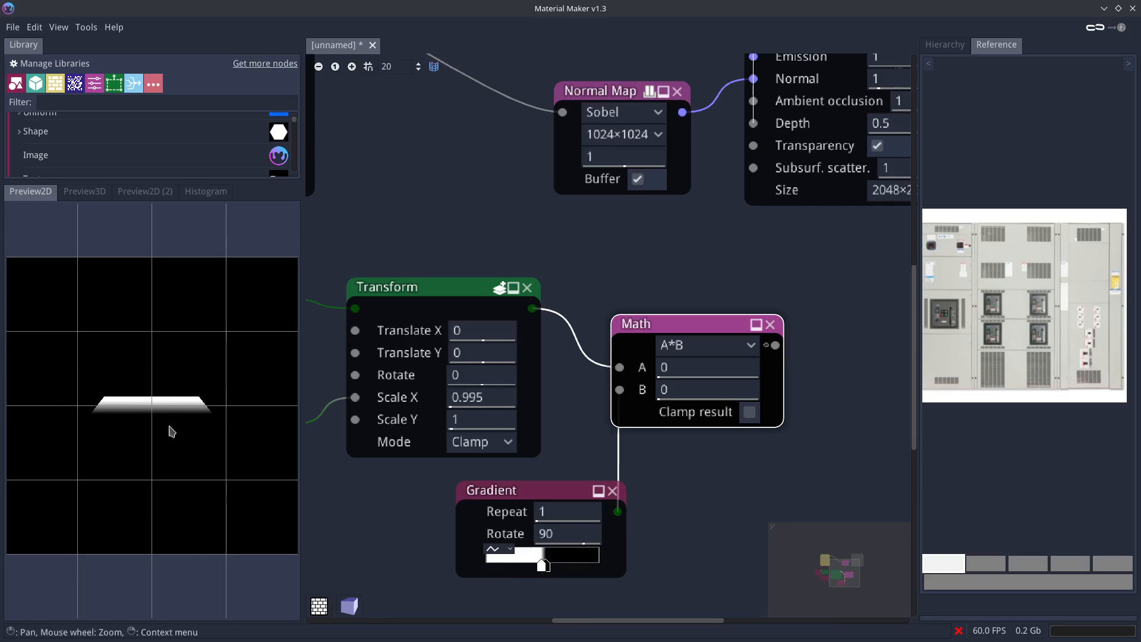
mouse_move(189, 425)
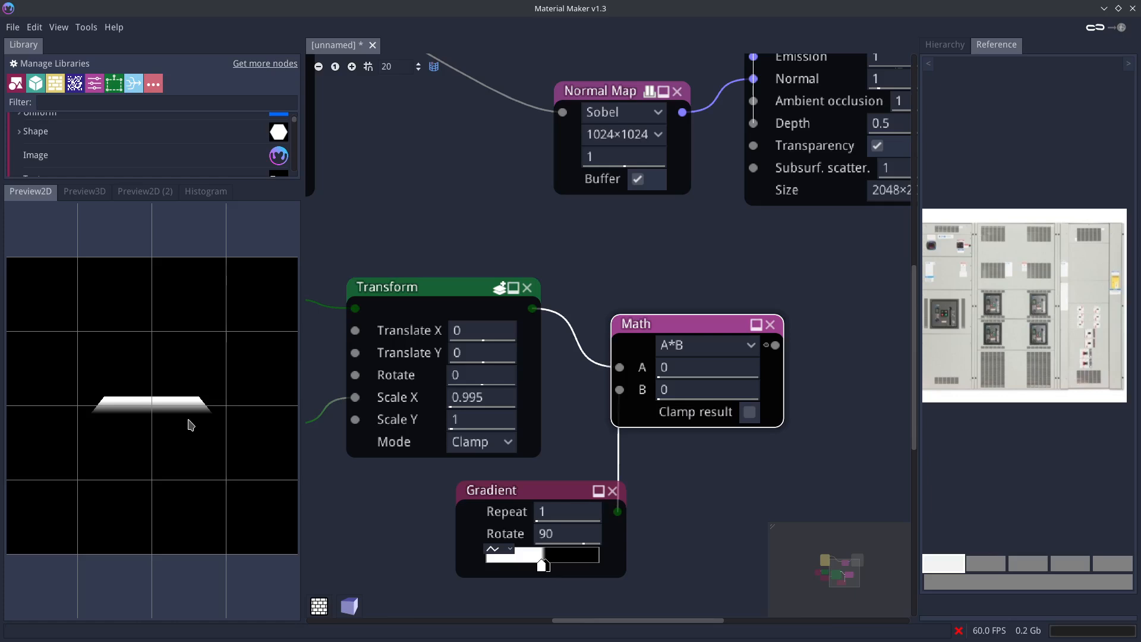
mouse_move(596, 418)
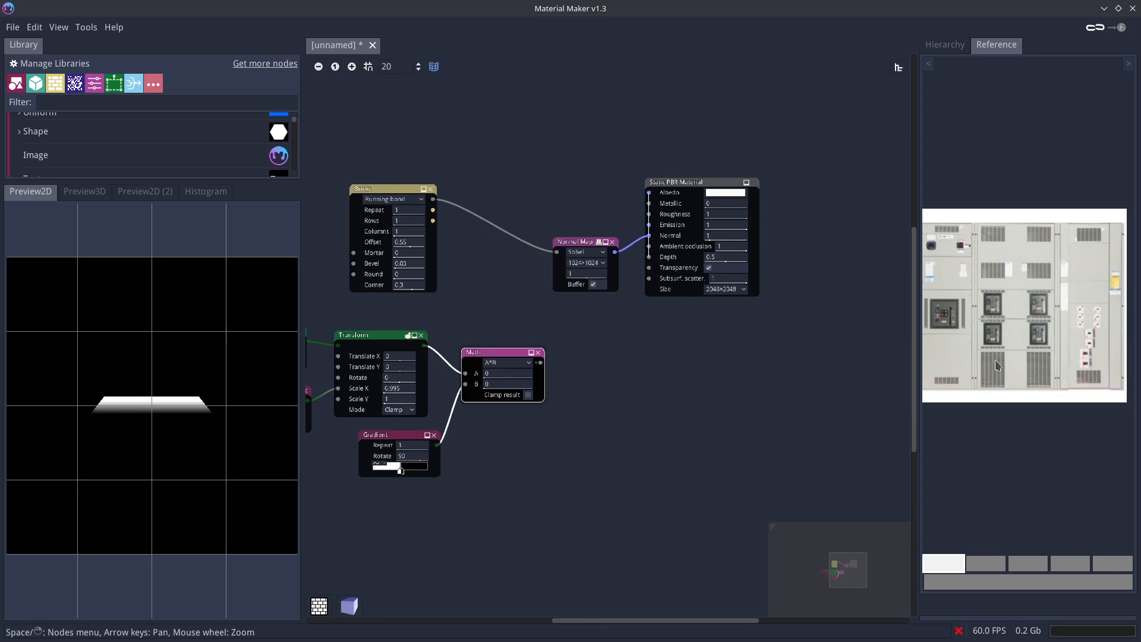
mouse_move(601, 355)
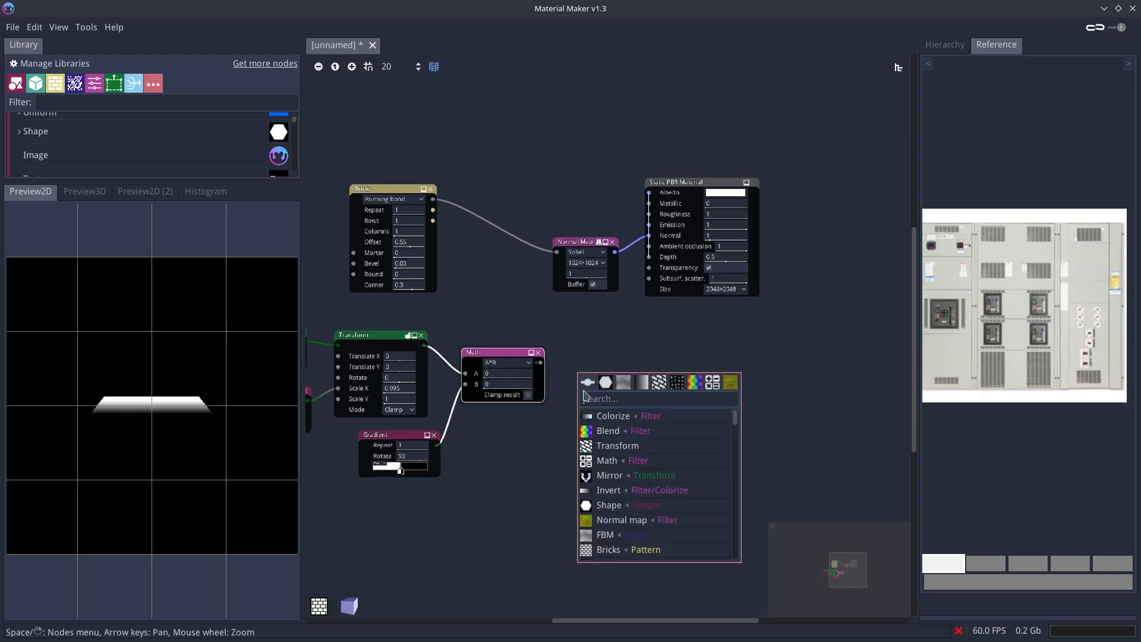
- Add a Tiler node repeating the slat in 5 columns by 18 rows at 0.5 scale
text(tiler)
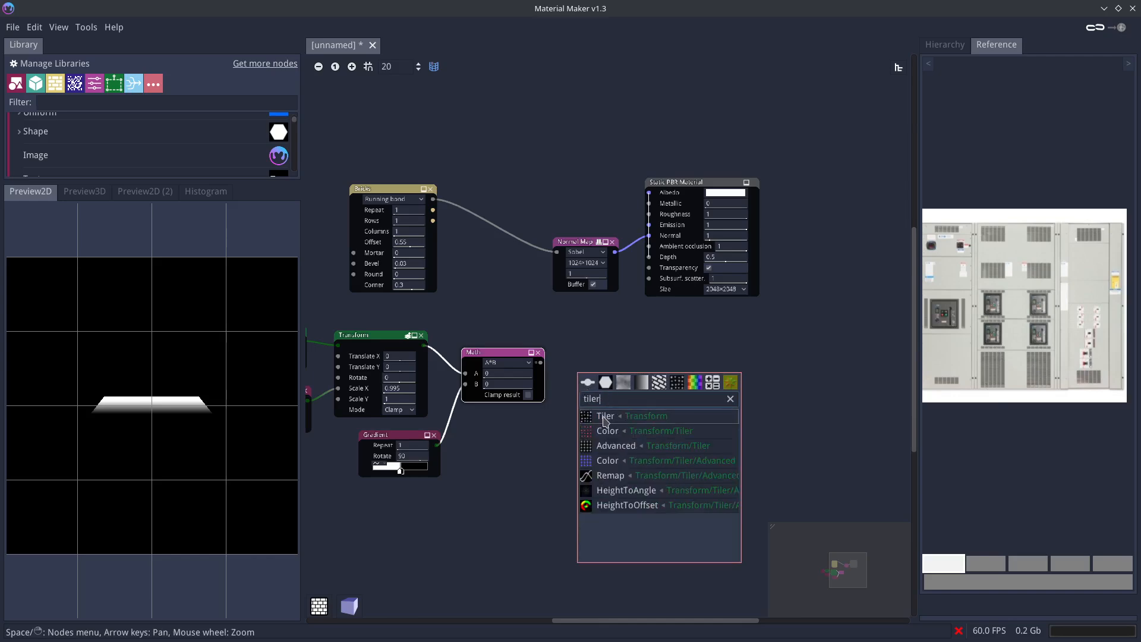
click(605, 415)
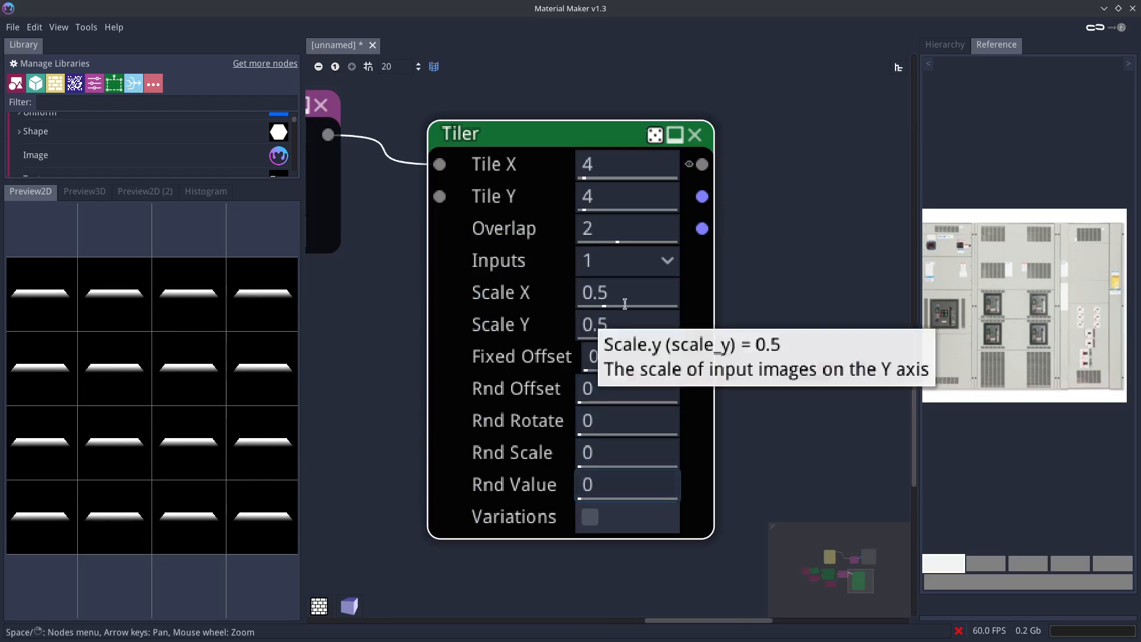
mouse_move(600, 220)
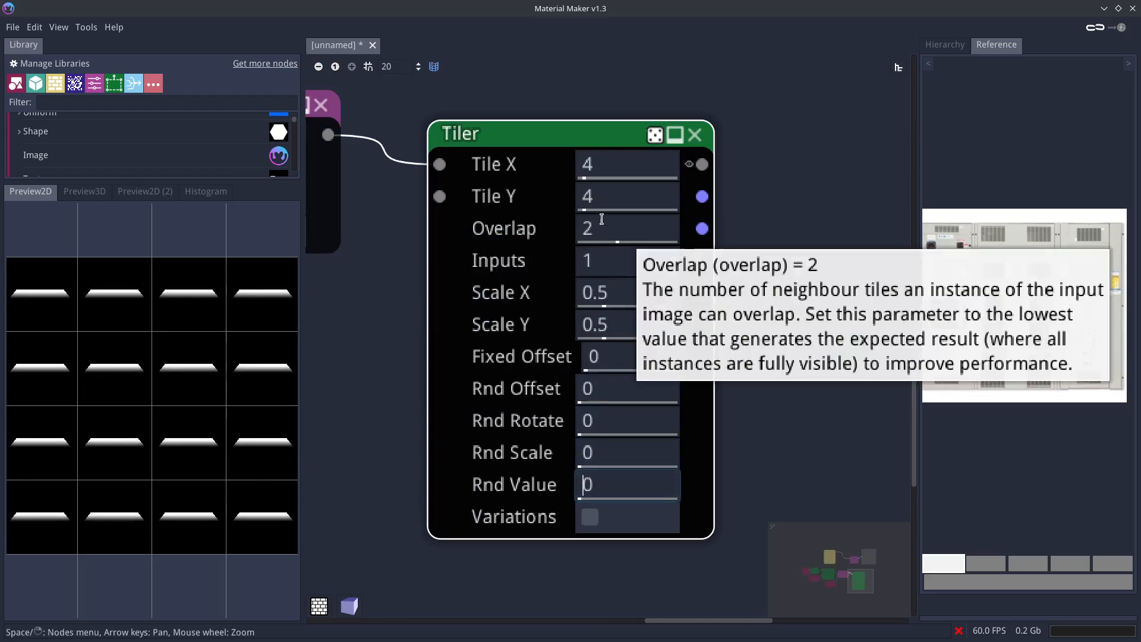
text(13)
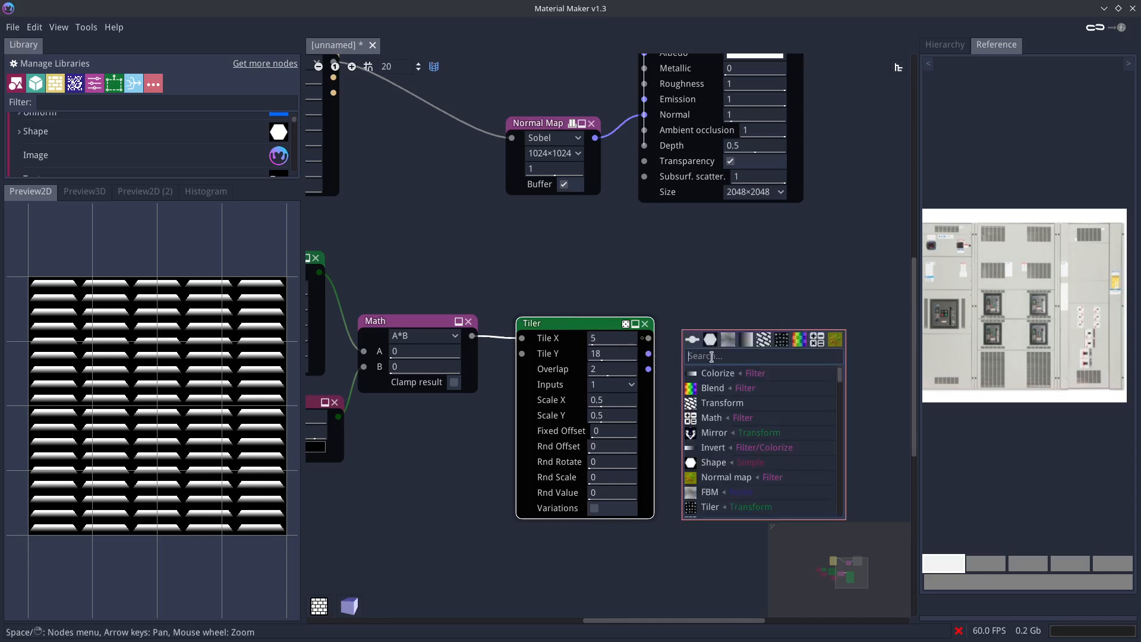
- Add a Transform node after the Tiler
text(tra)
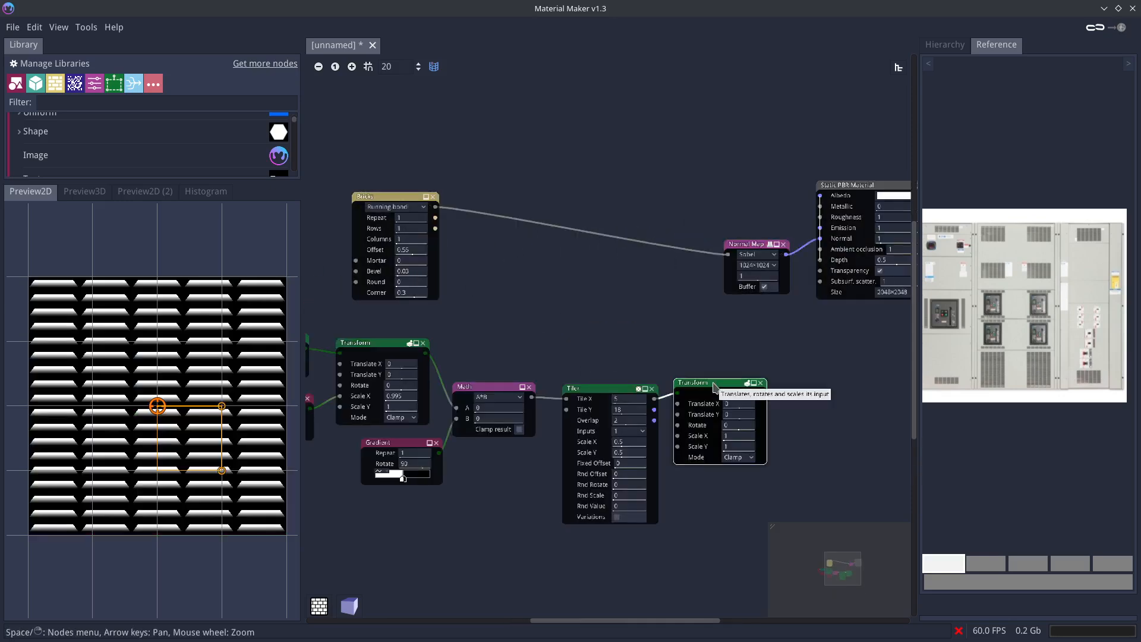
mouse_move(374, 206)
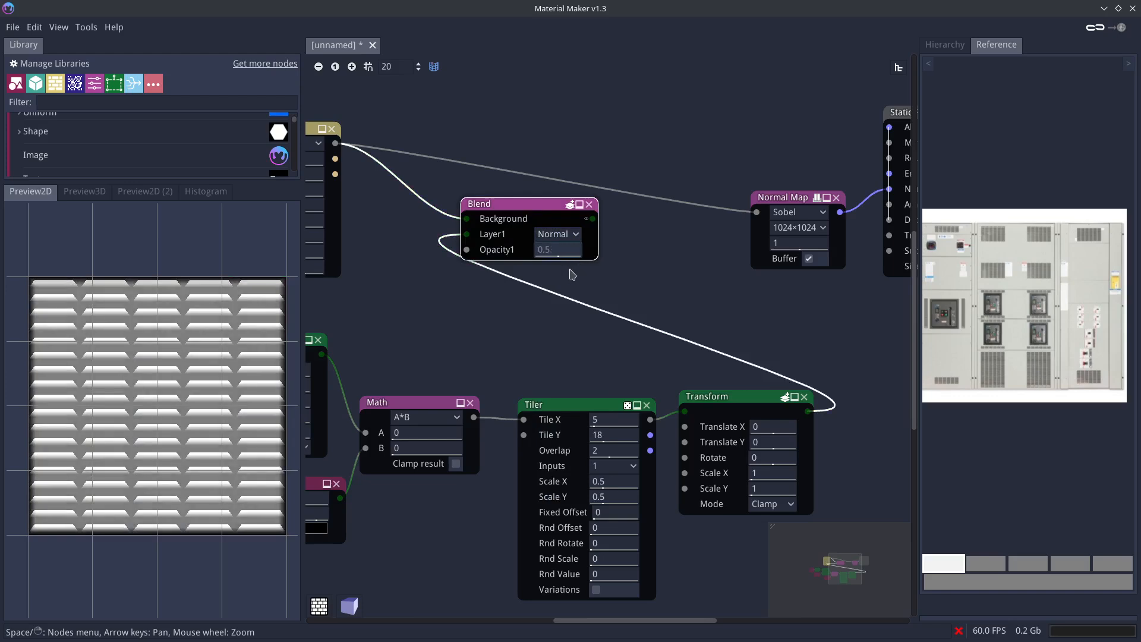
- Feed the Blend output into the Normal Map and view the transformed slats in 2D
click(85, 191)
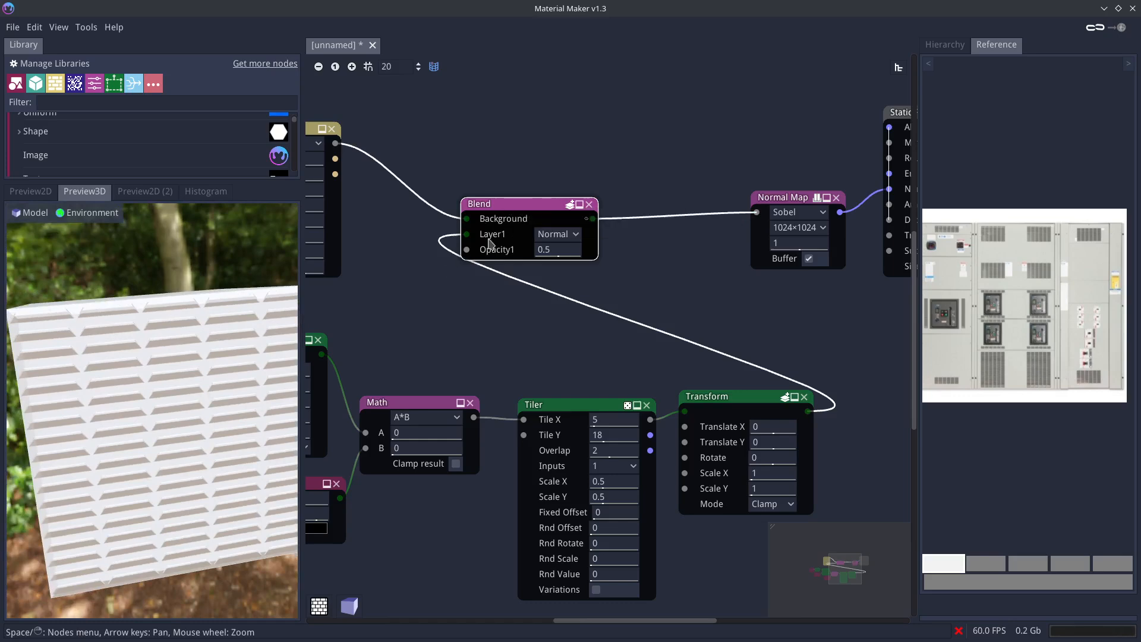
click(30, 190)
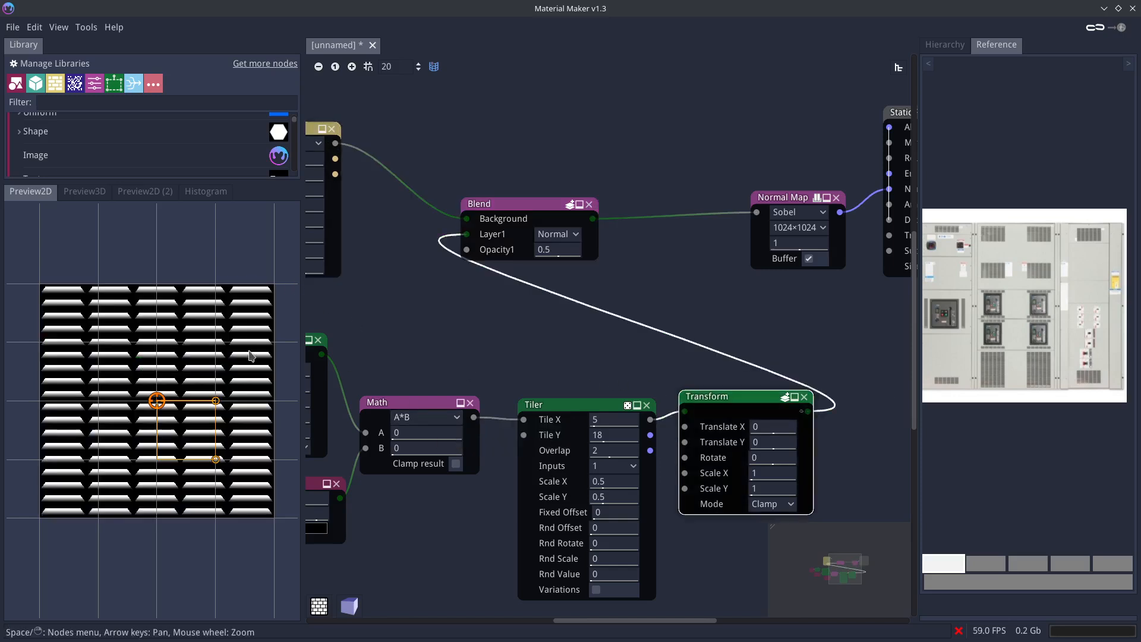
mouse_move(207, 374)
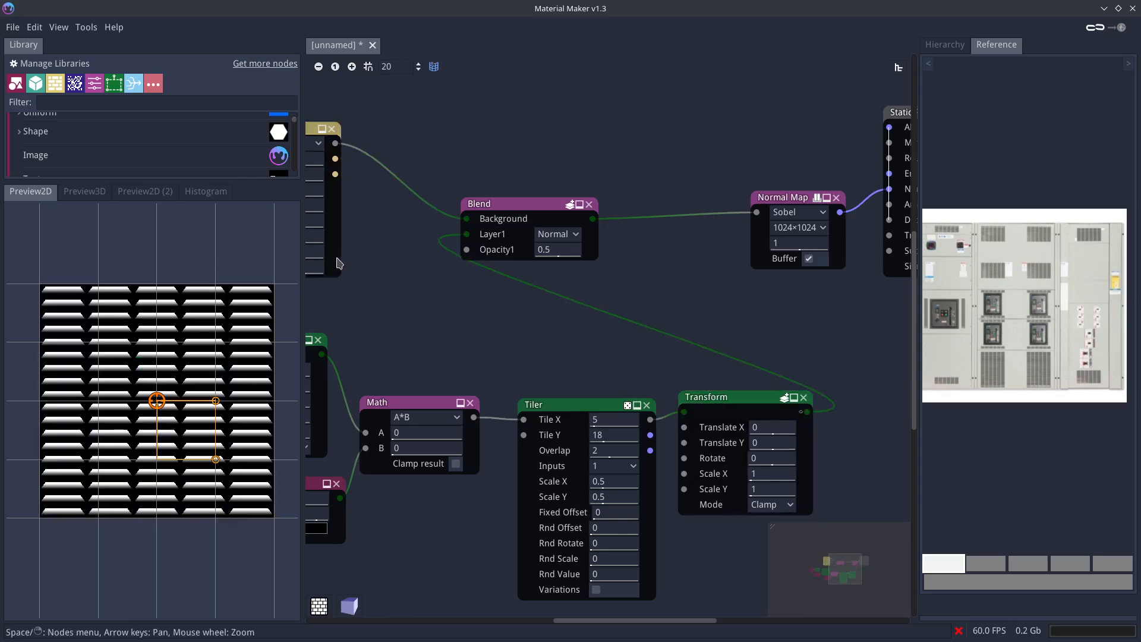
- Switch the Blend to Difference and scale the slats to 0.8, previewing the panel in 2D
click(558, 233)
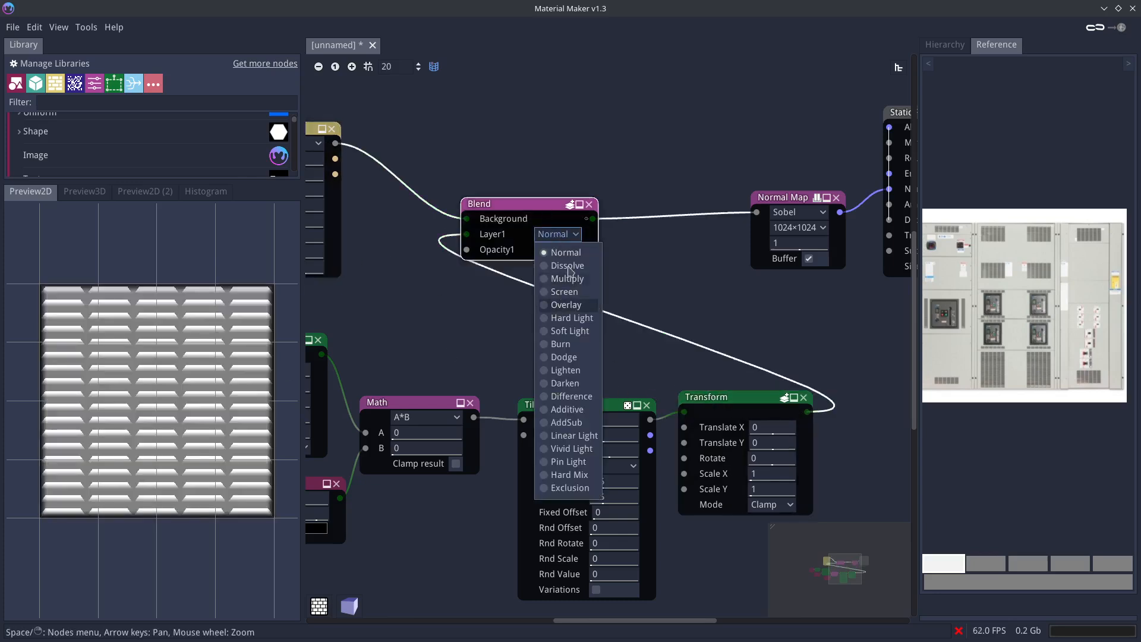
click(572, 396)
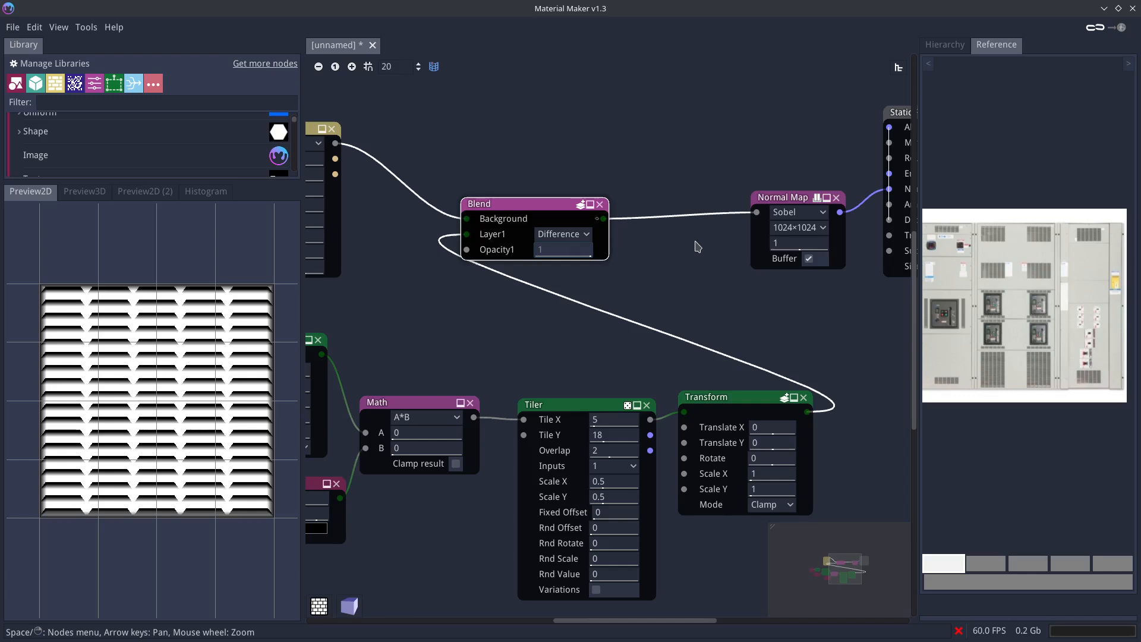
click(771, 473)
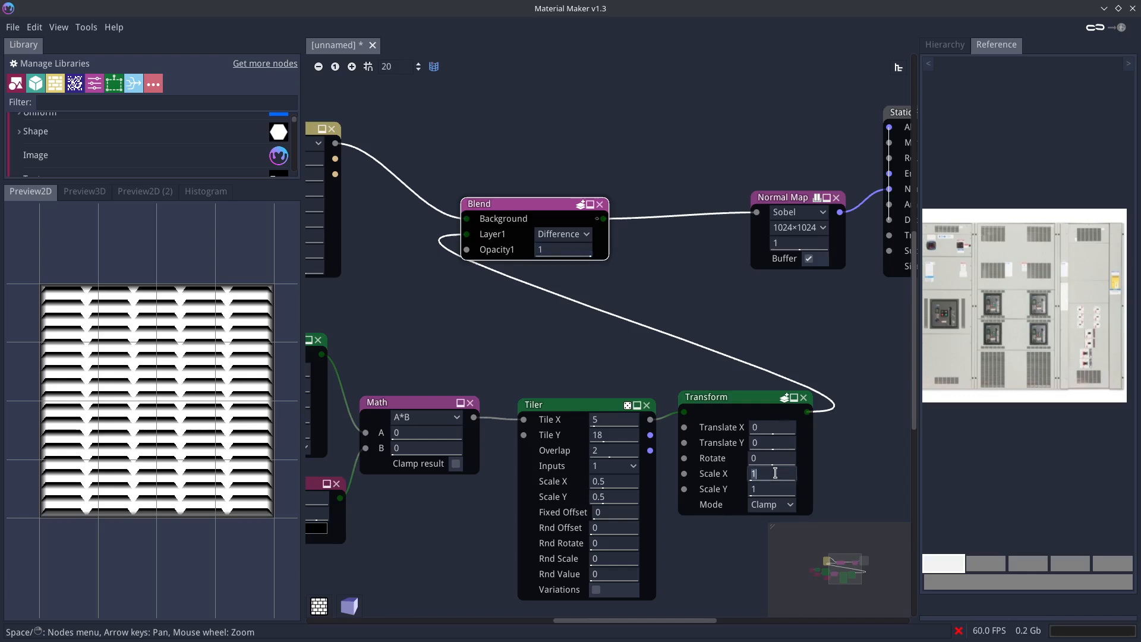
text(.8)
click(771, 489)
text(0.8)
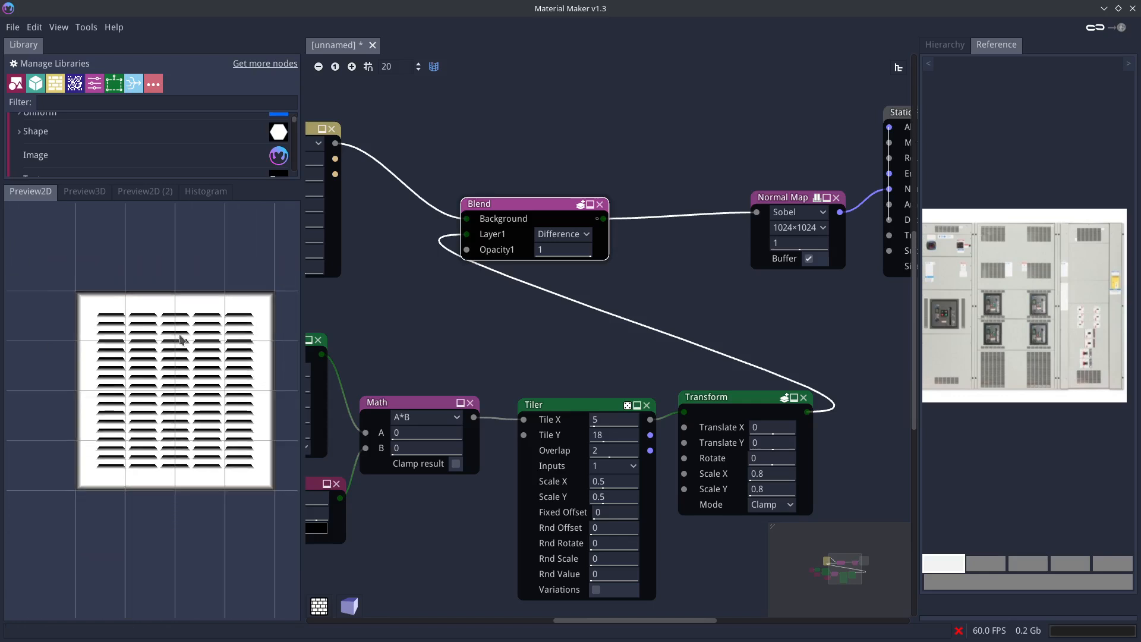
click(85, 191)
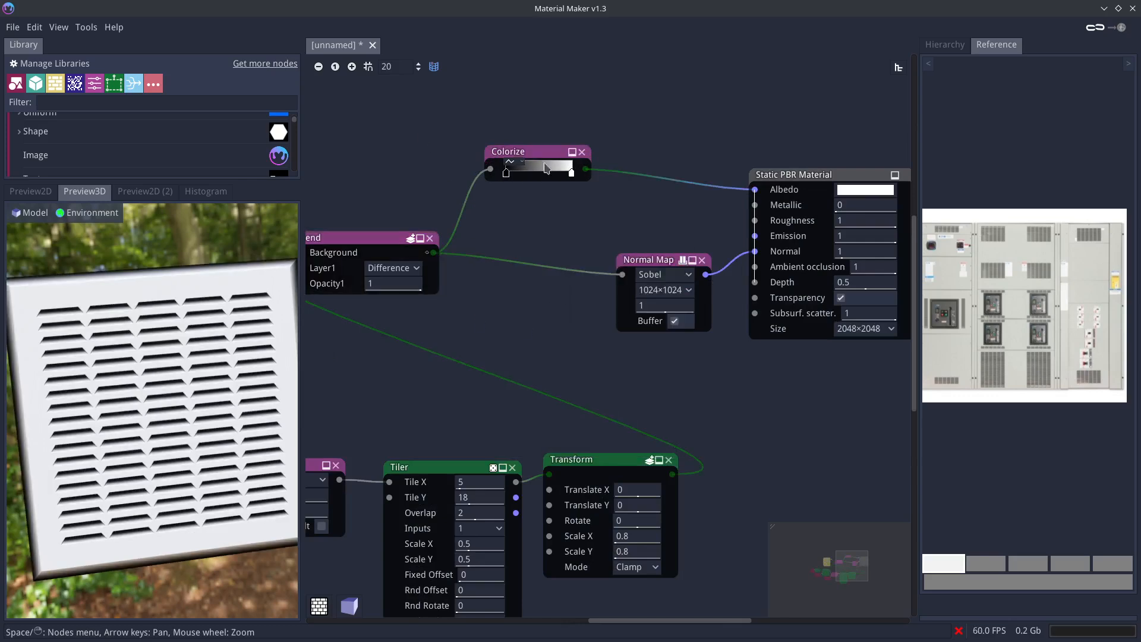
- Darken both Colorize gradient stops to gray for the albedo
click(538, 168)
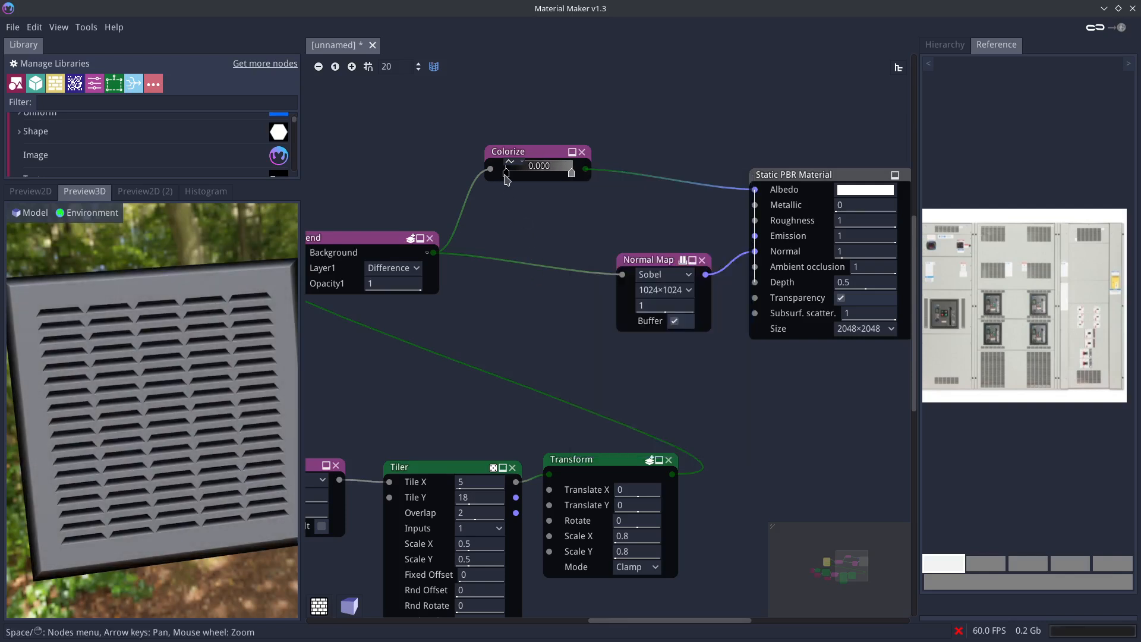
click(538, 165)
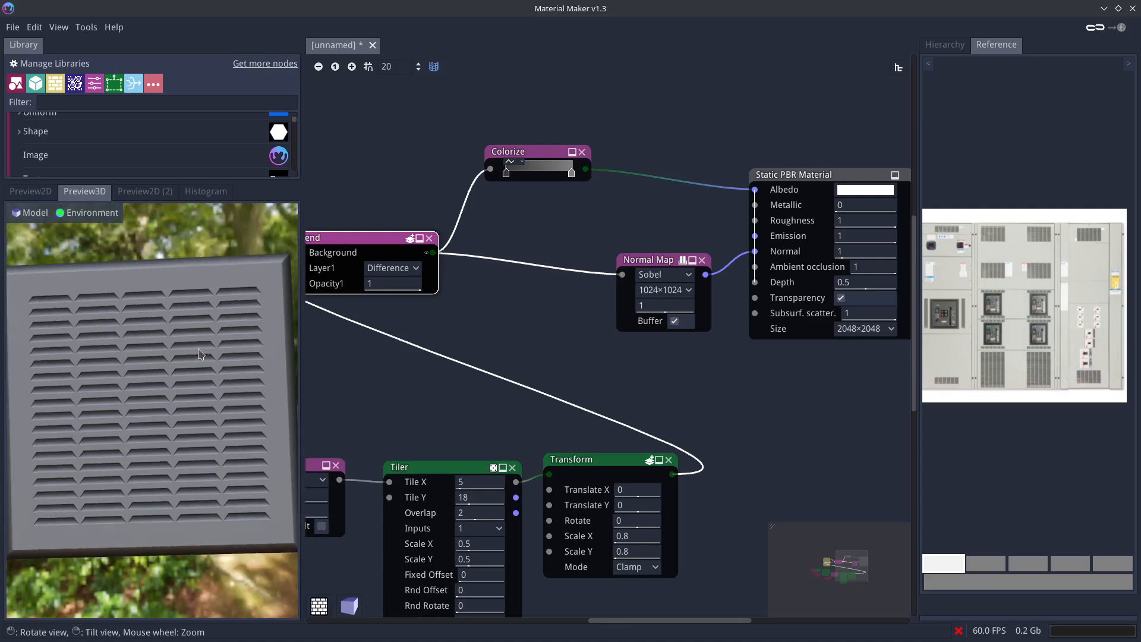
mouse_move(165, 382)
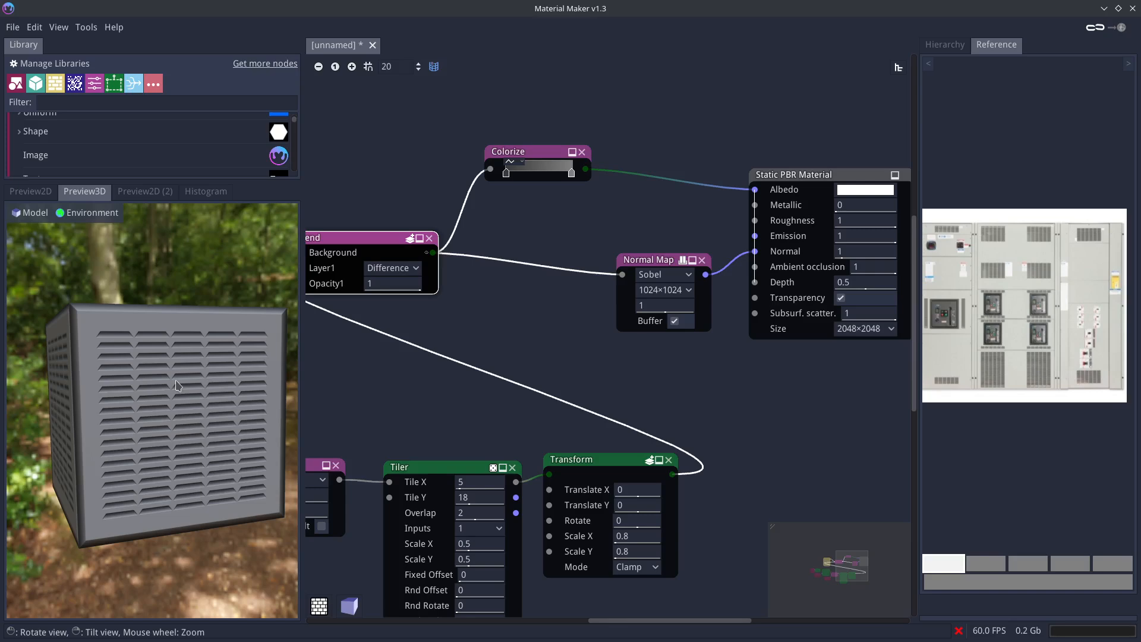
mouse_move(187, 397)
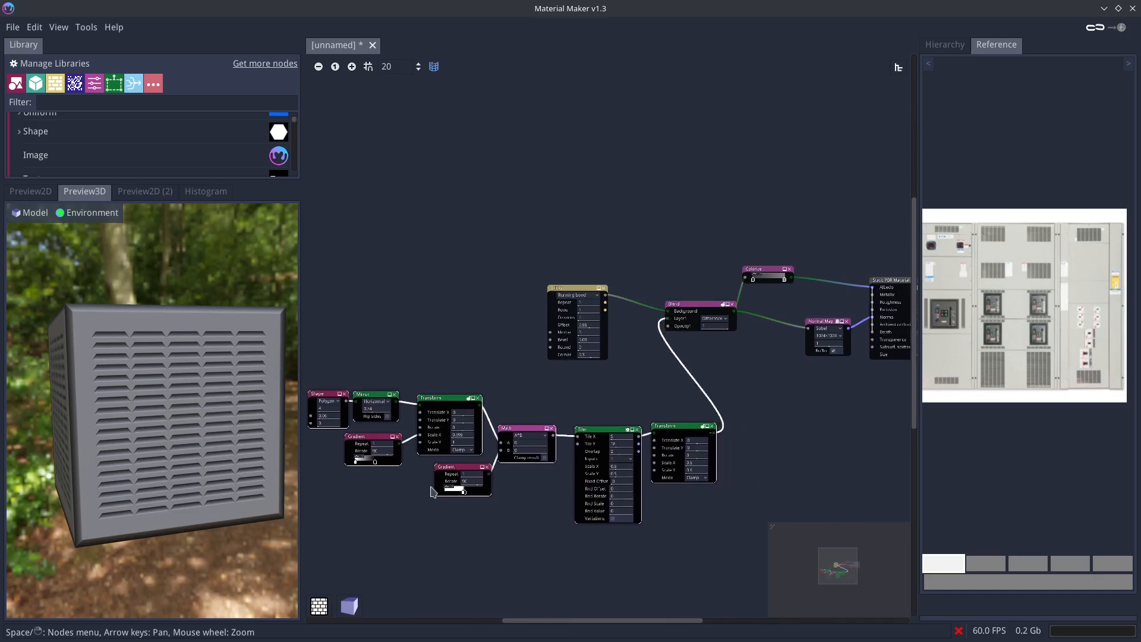
mouse_move(93, 31)
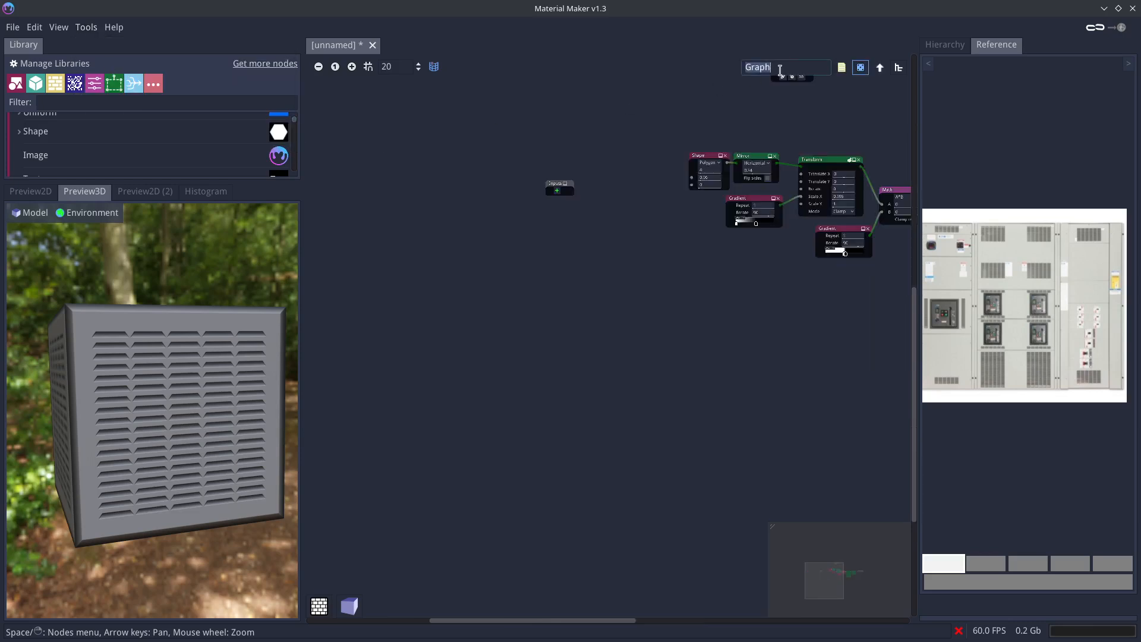
- Pack the slat-building nodes into a subgraph named 'slats'
text(slats)
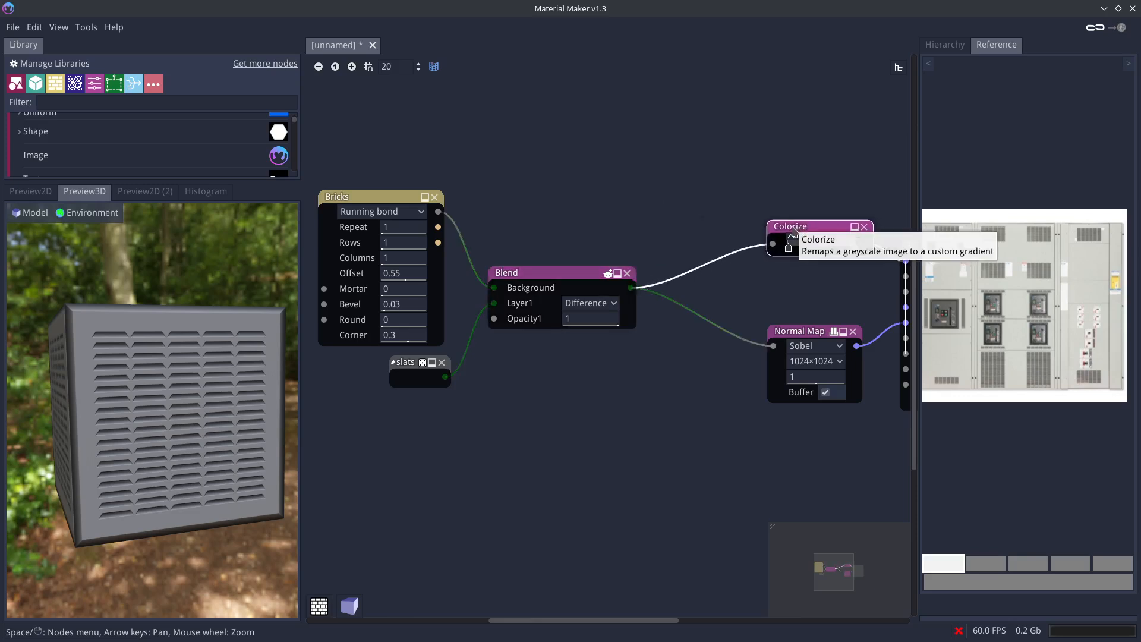
mouse_move(437, 350)
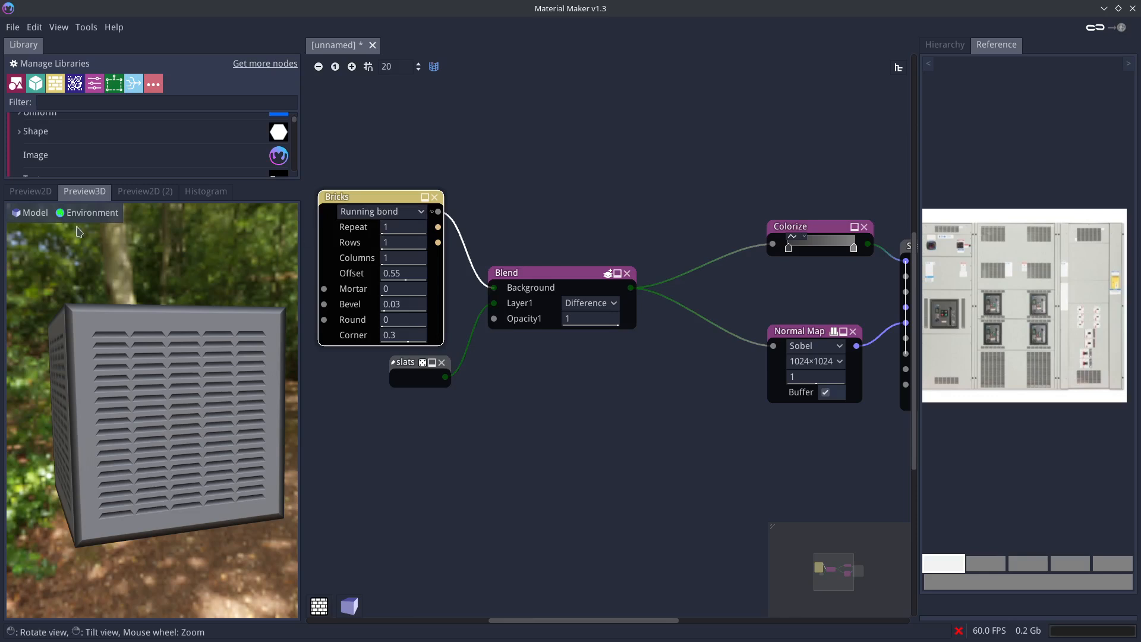
- Add a Slope Blur filter after the Bricks panel shape
click(30, 191)
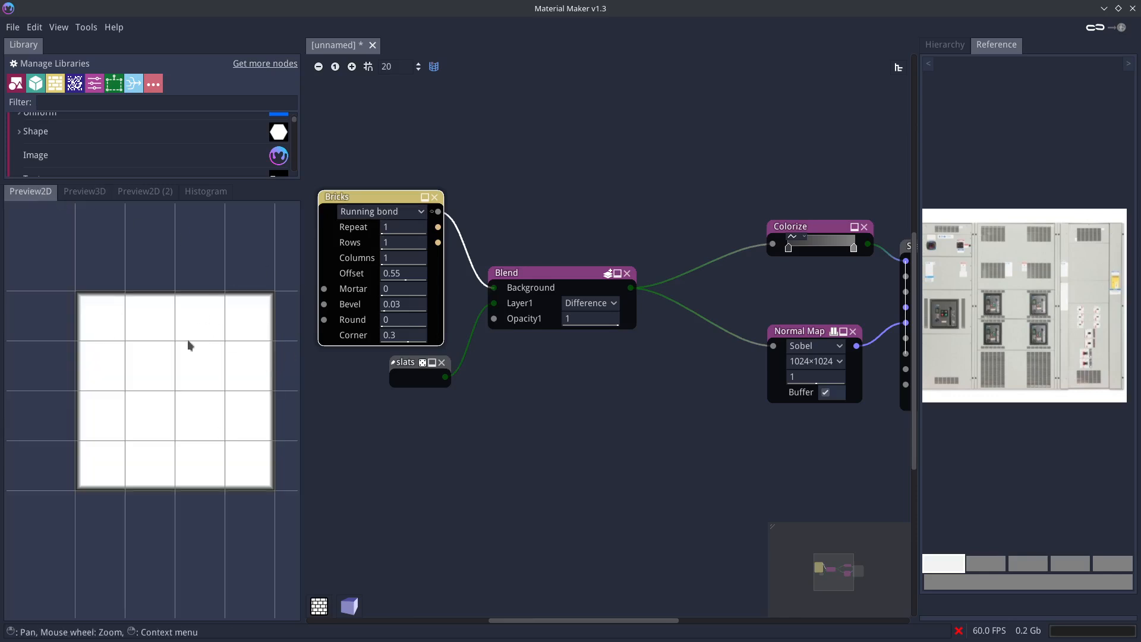
mouse_move(248, 285)
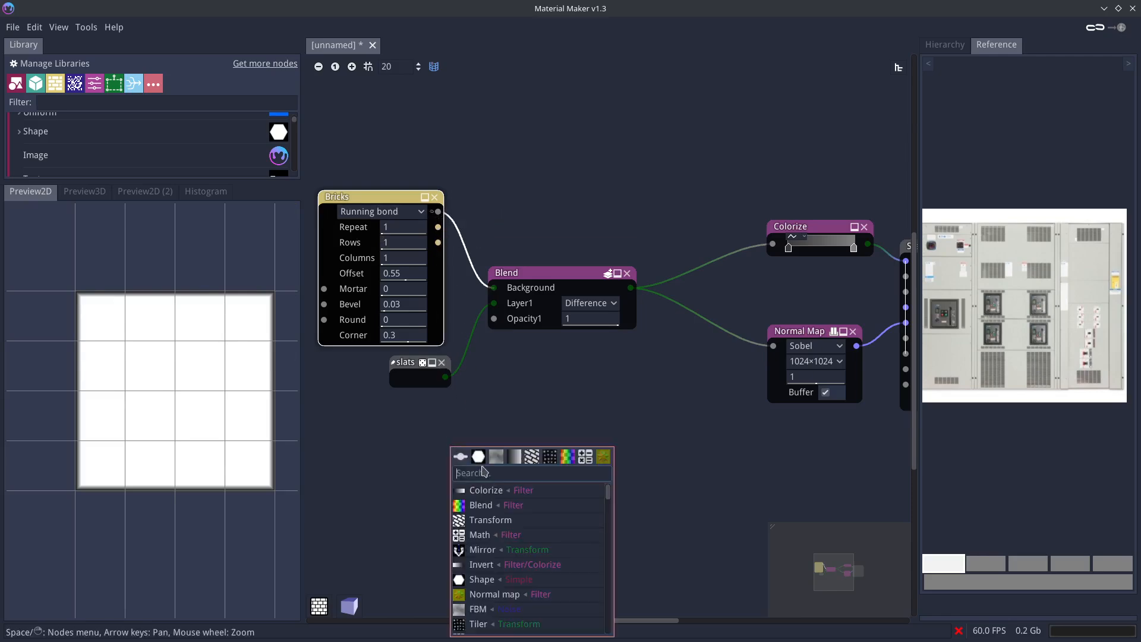
text(s)
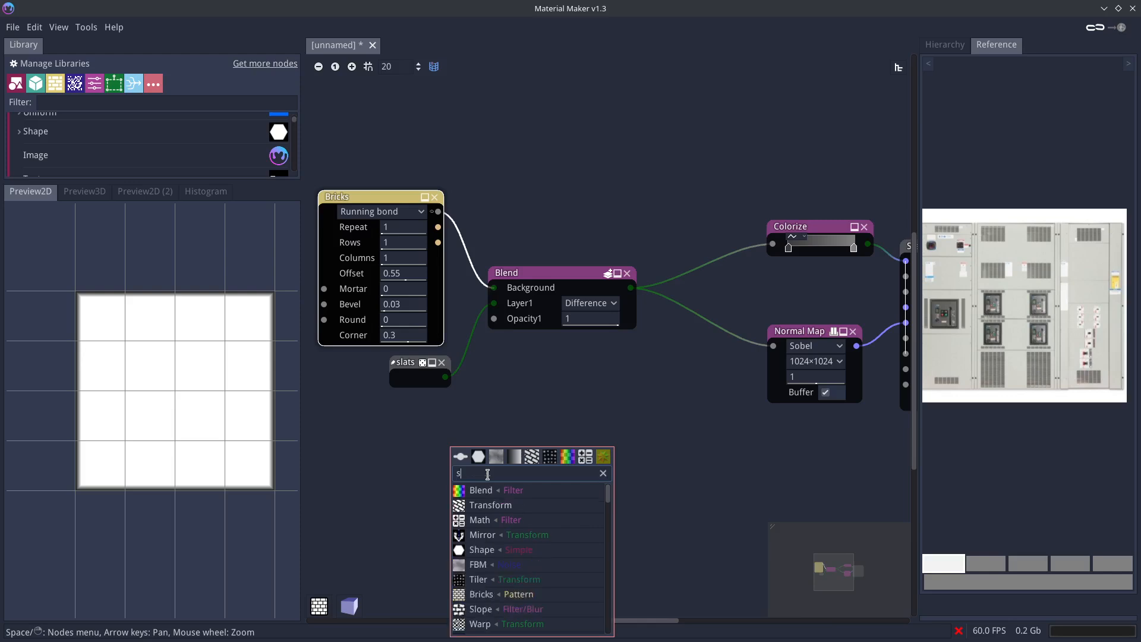
click(480, 608)
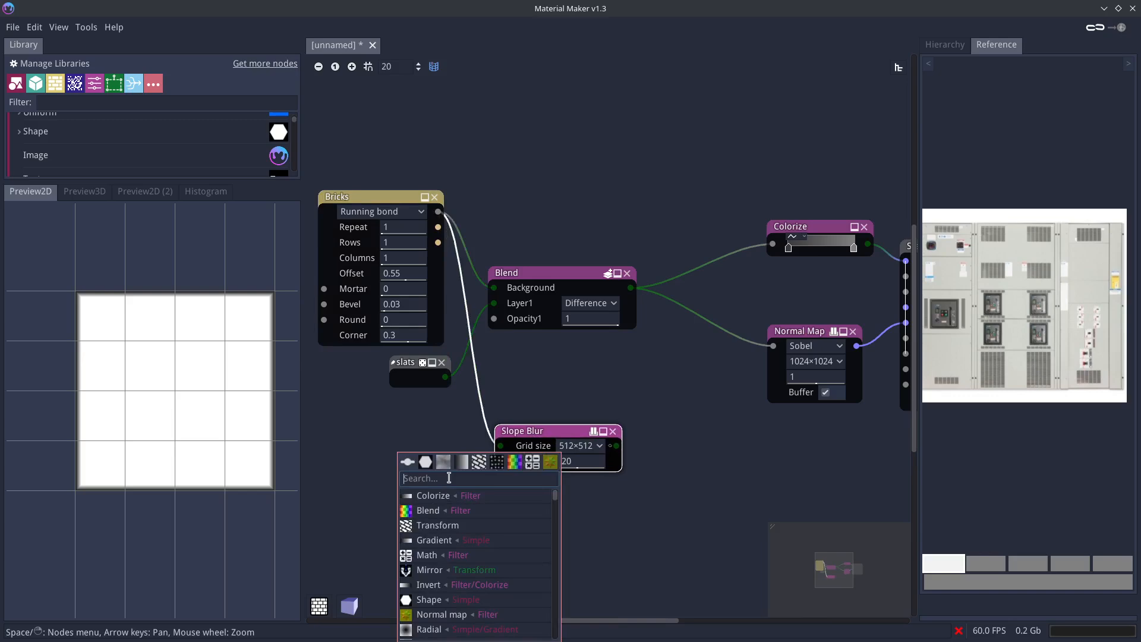
- Add FBM Noise as the slope blur's height map, with persistence about 0.74
text(nois)
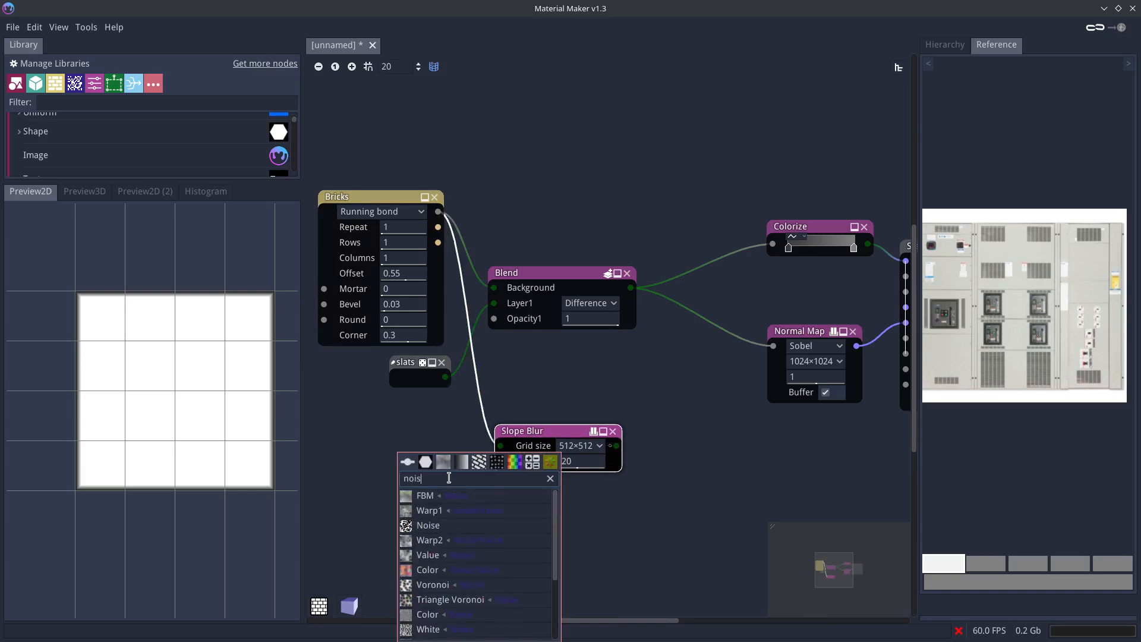
click(425, 495)
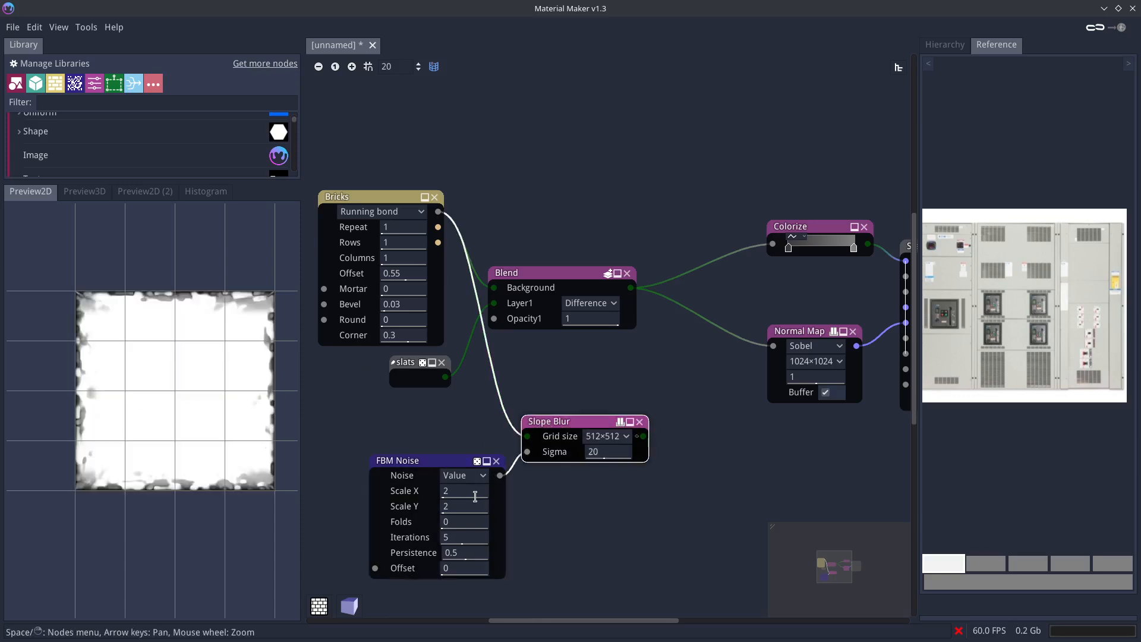
text(5)
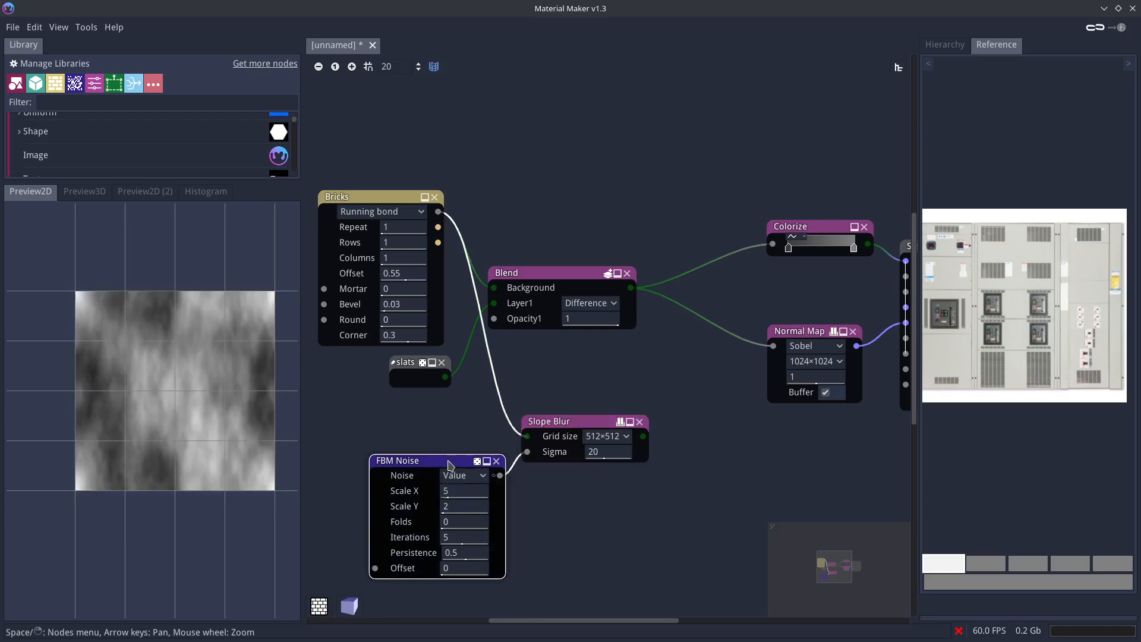
text(7)
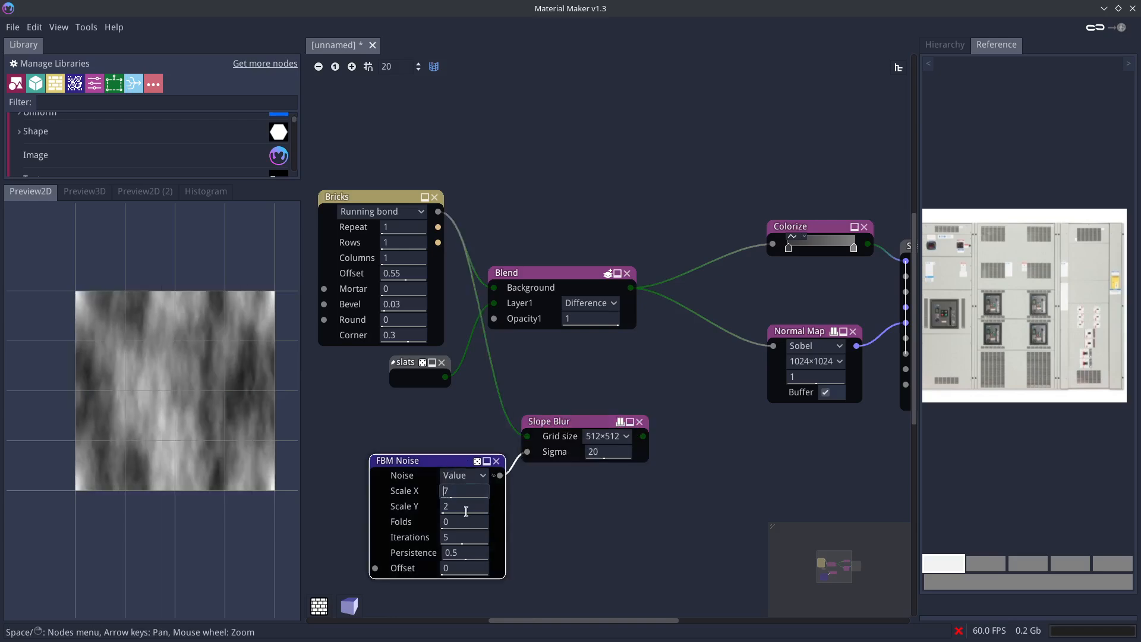
text(9)
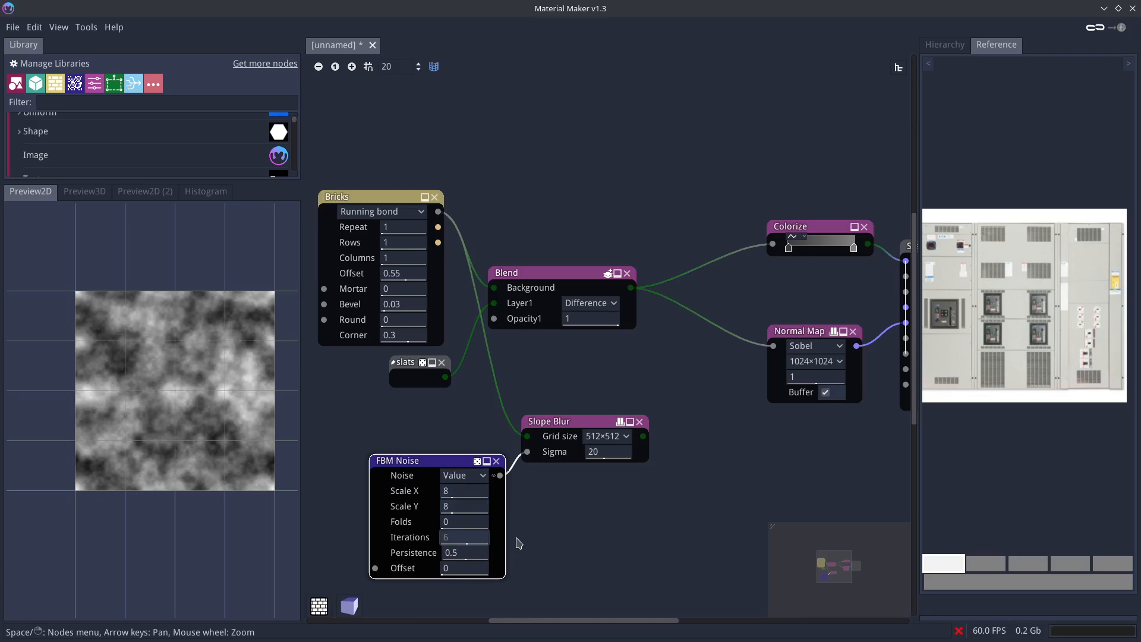
drag(451, 552, 464, 552)
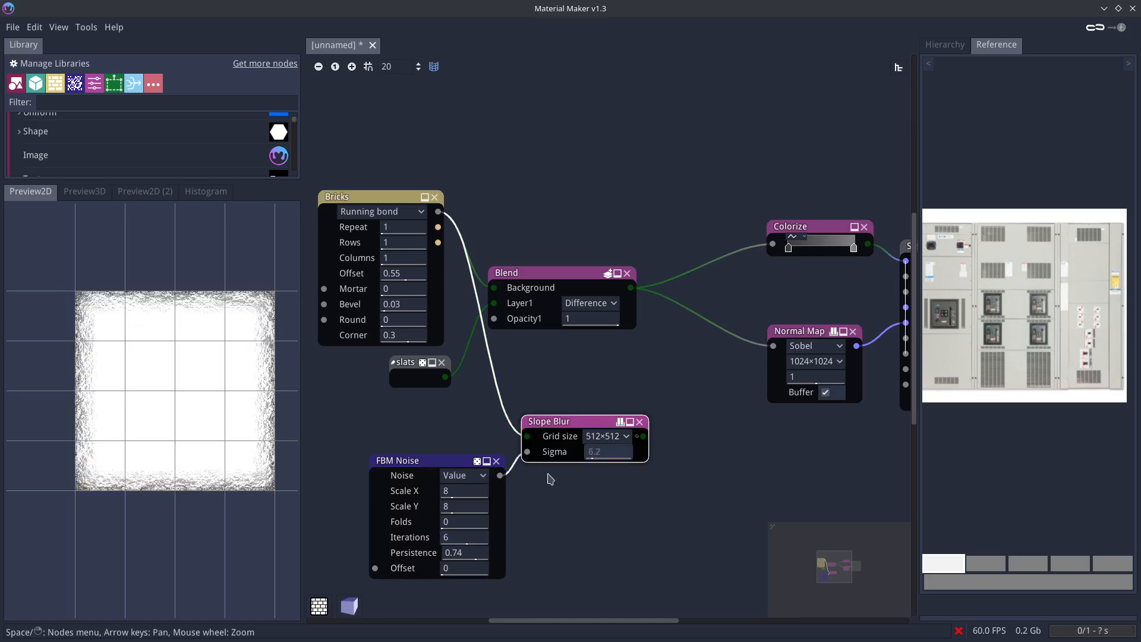
text(0.7)
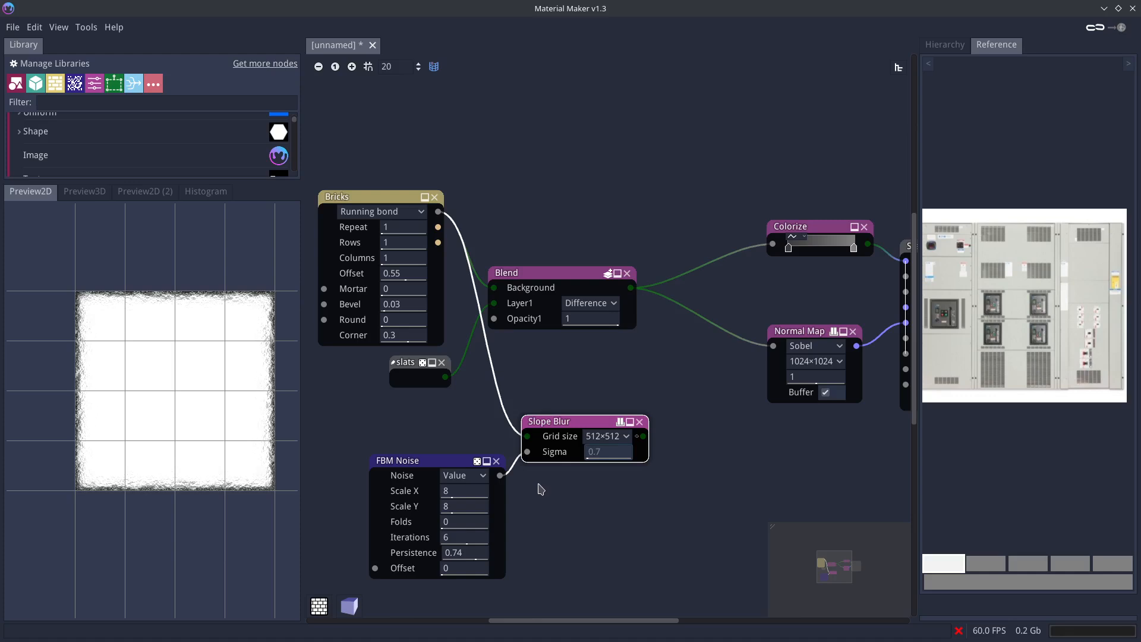
text(0.225)
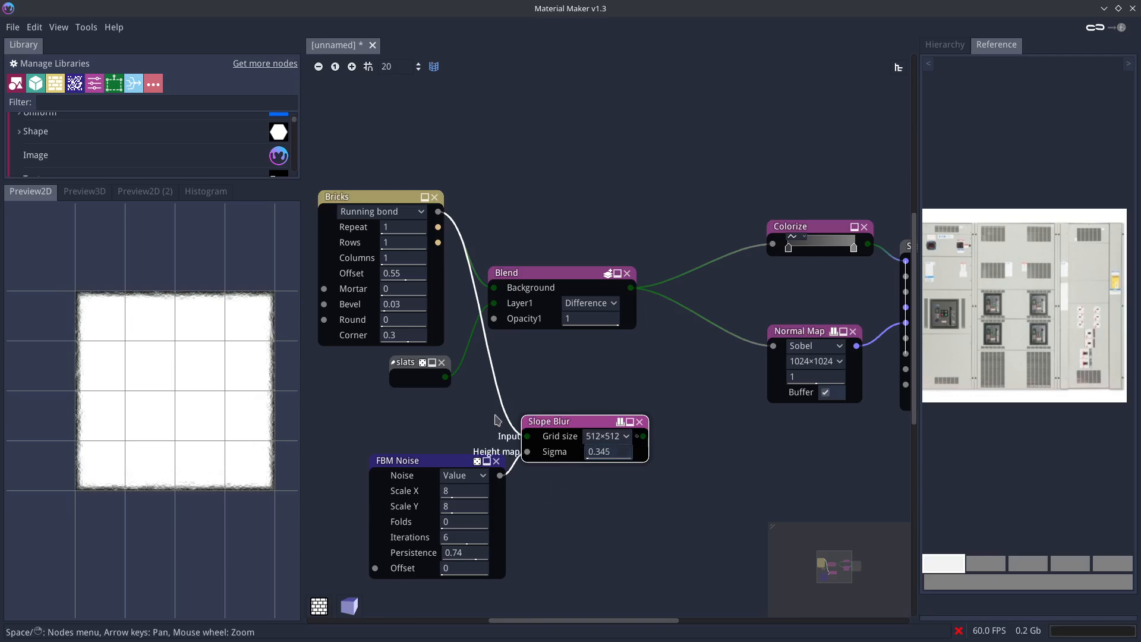
- Add the Slope Blur as Blend Layer2 in Multiply mode and view in 3D
drag(561, 272, 609, 255)
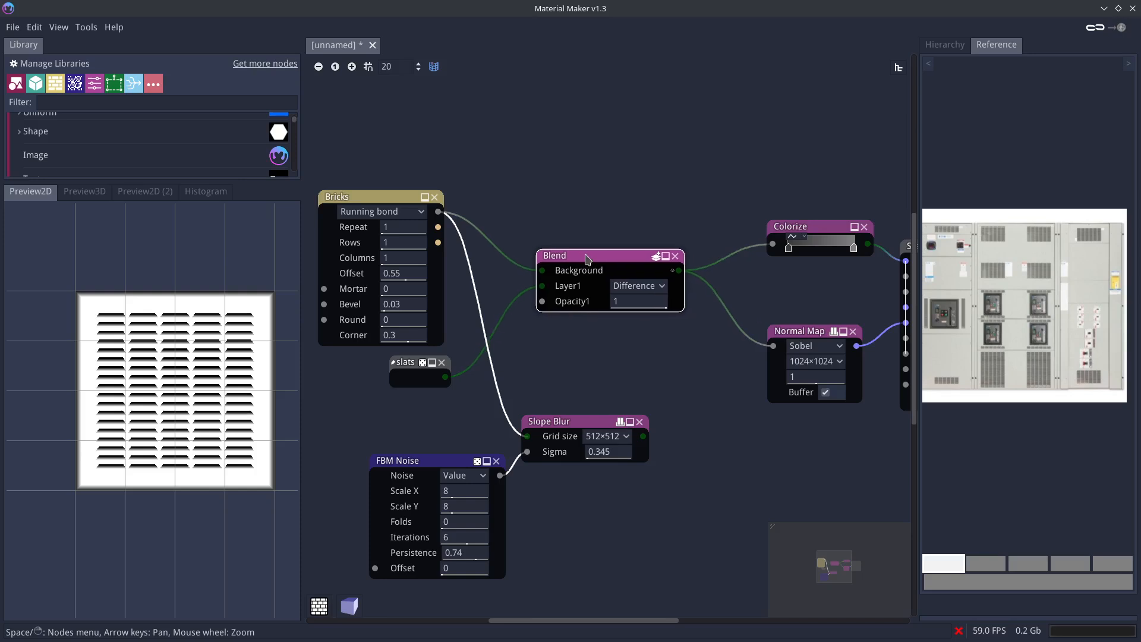
click(654, 255)
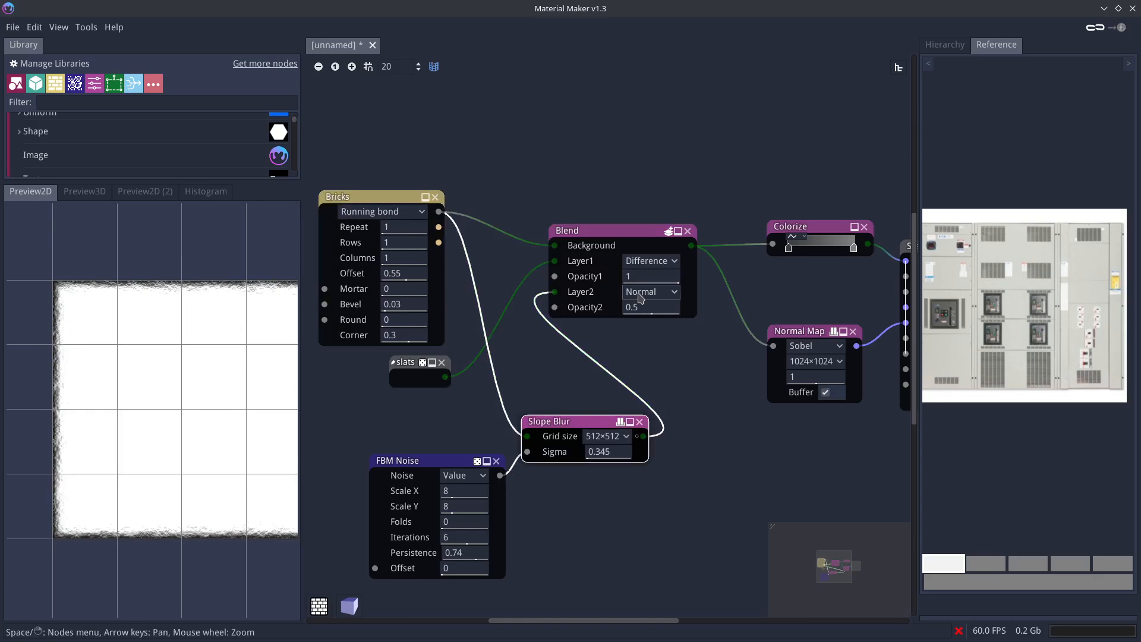
click(649, 291)
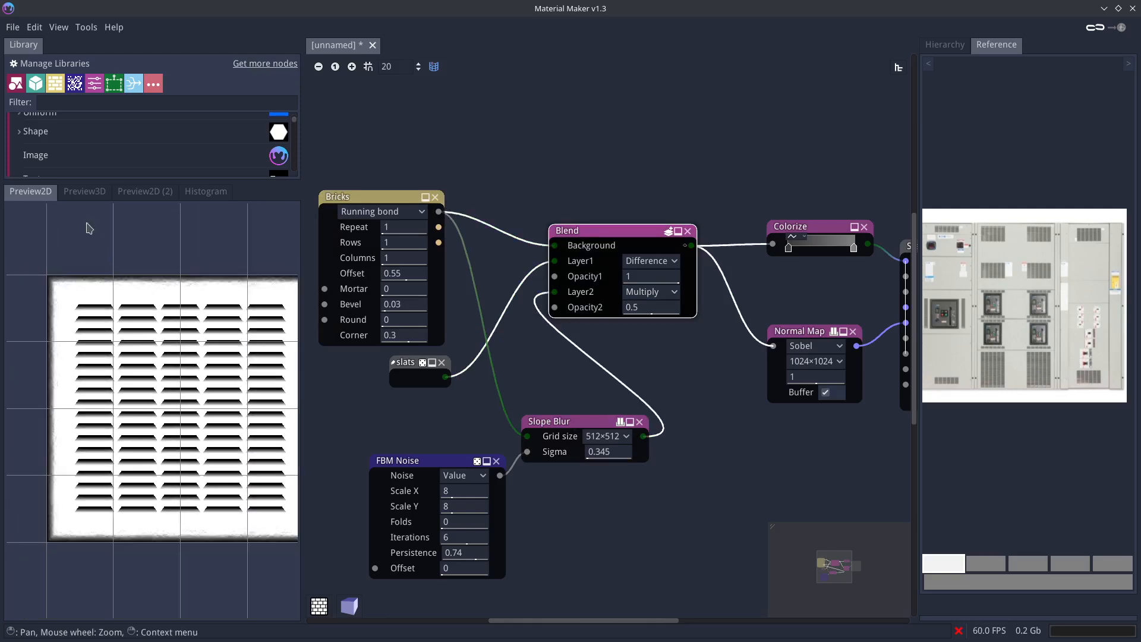
click(85, 190)
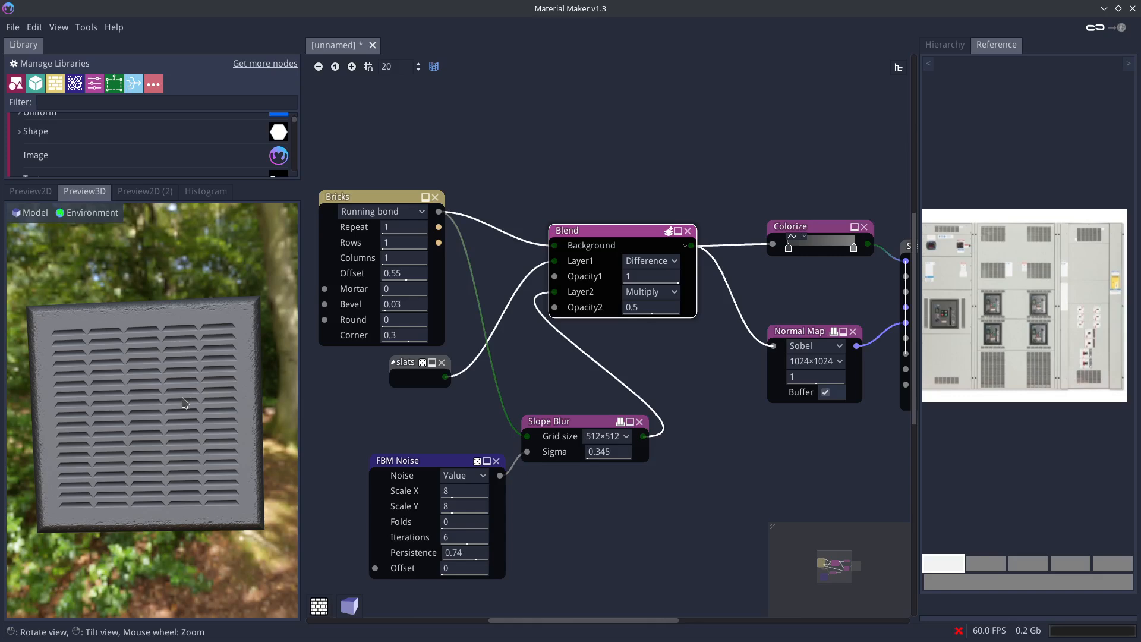
mouse_move(466, 464)
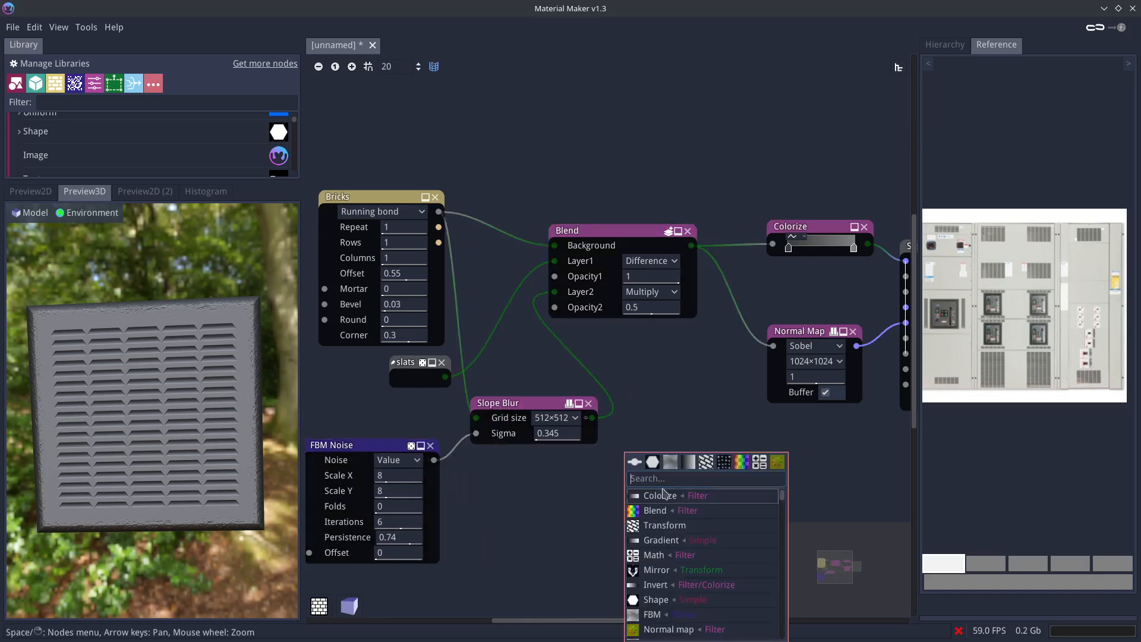
- Add a Scratches node and thin its scratches to 0.03 width
text(scrat)
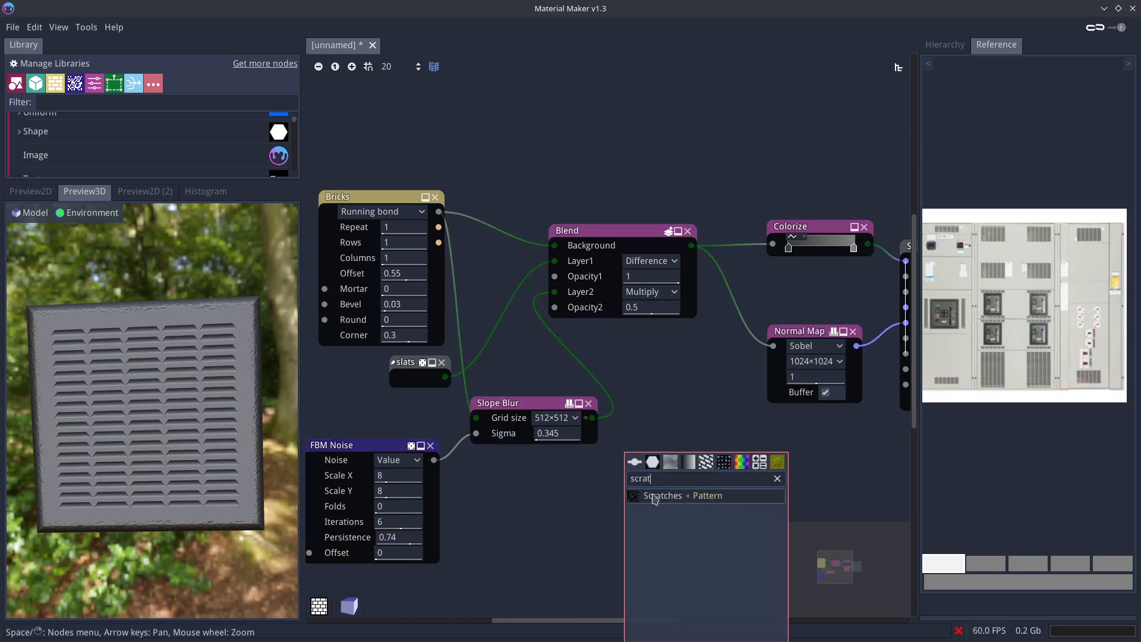
click(662, 495)
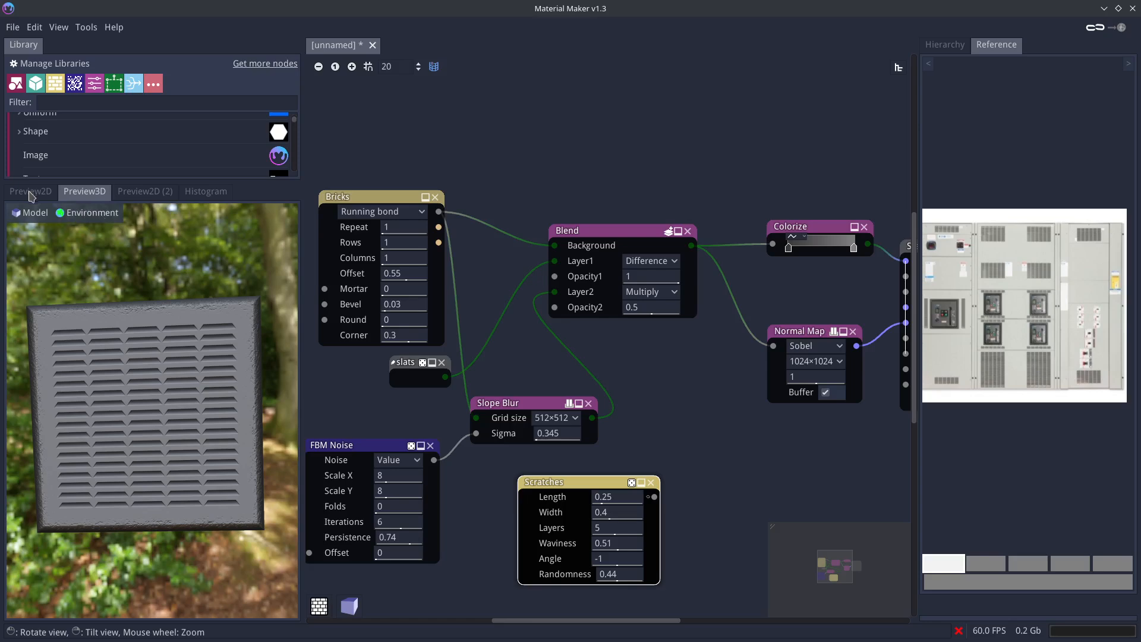
click(30, 191)
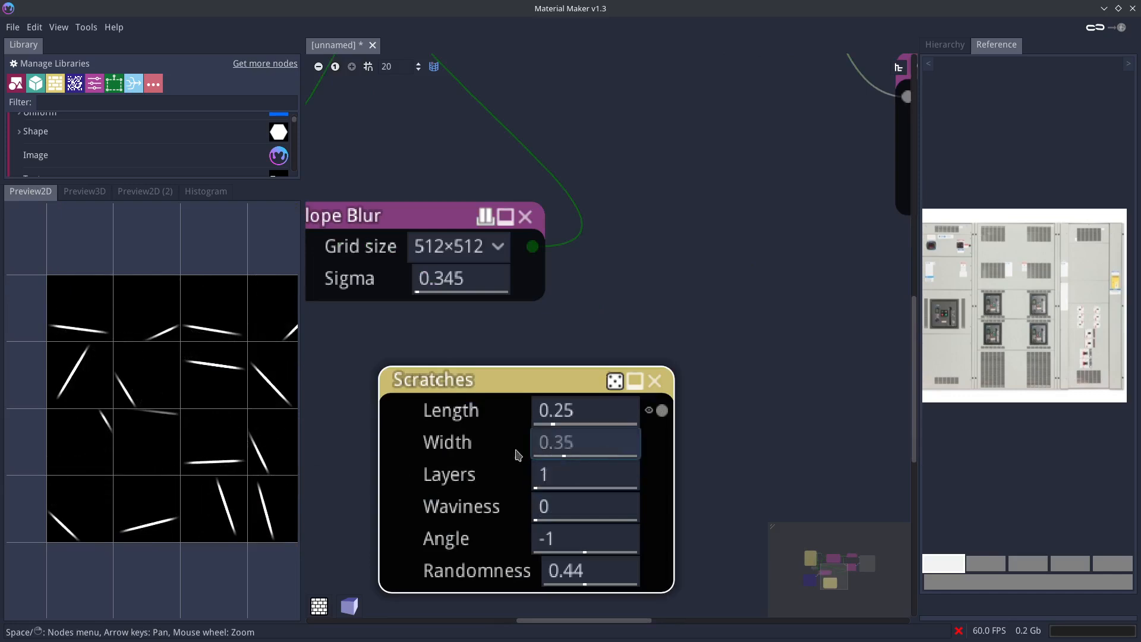
drag(582, 441, 520, 451)
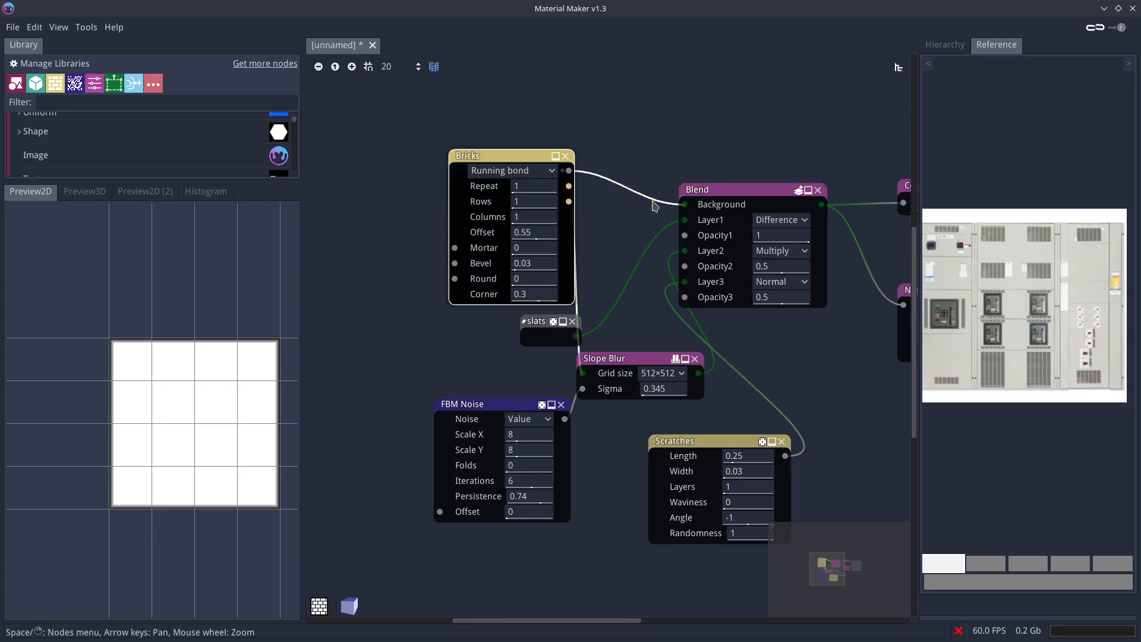
- Blend the scratches layer in Difference mode at 0.02 opacity, adjusting scratch width
click(780, 282)
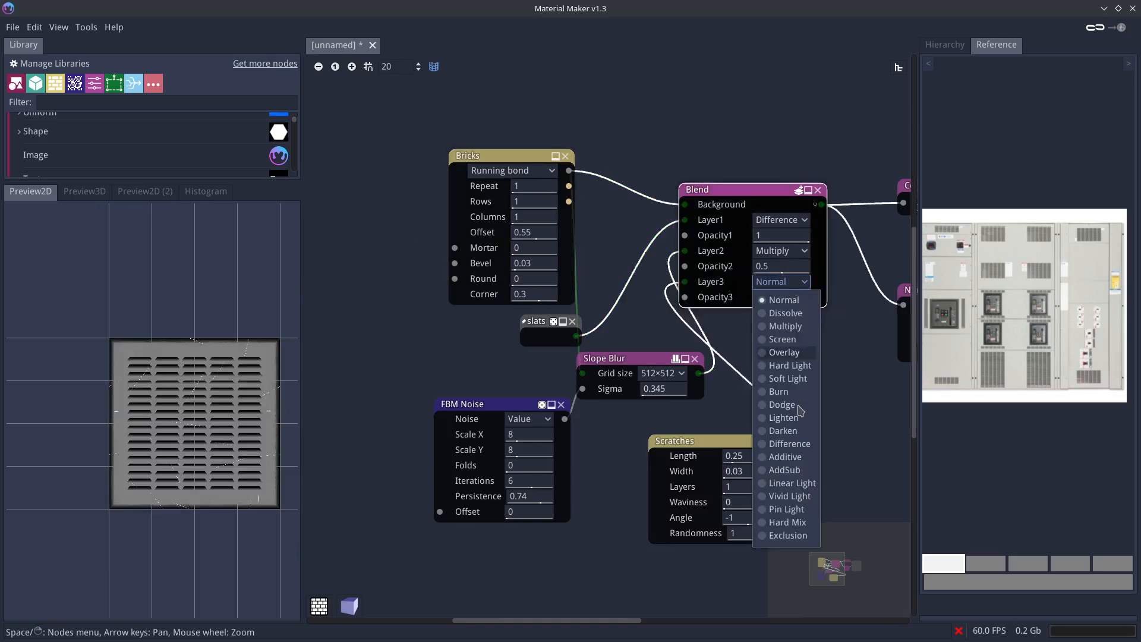
click(788, 443)
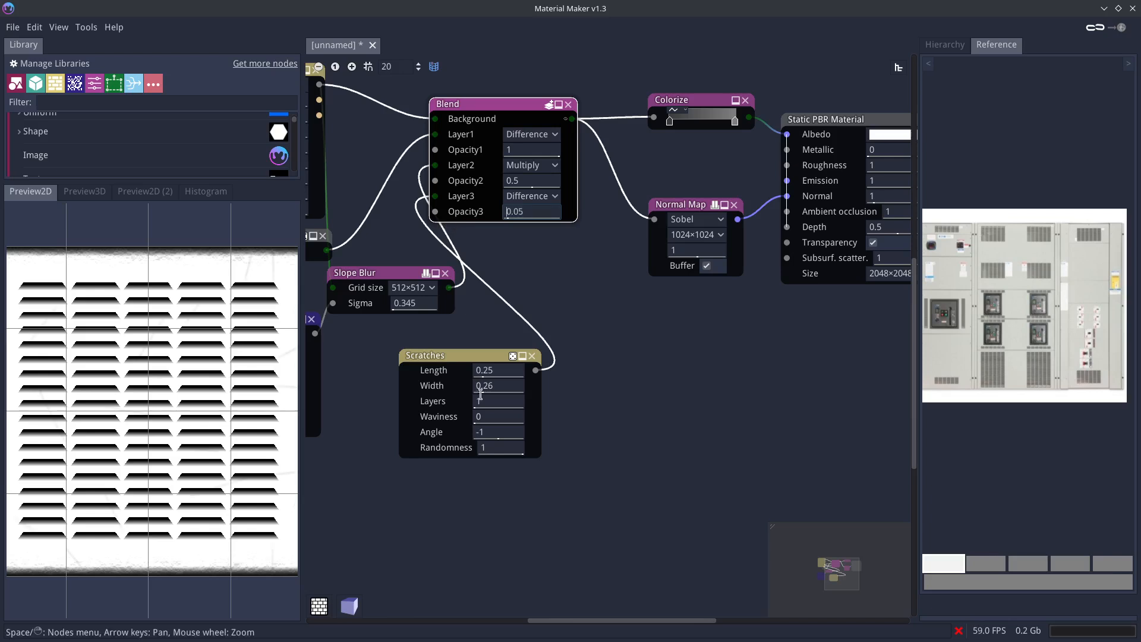
click(499, 385)
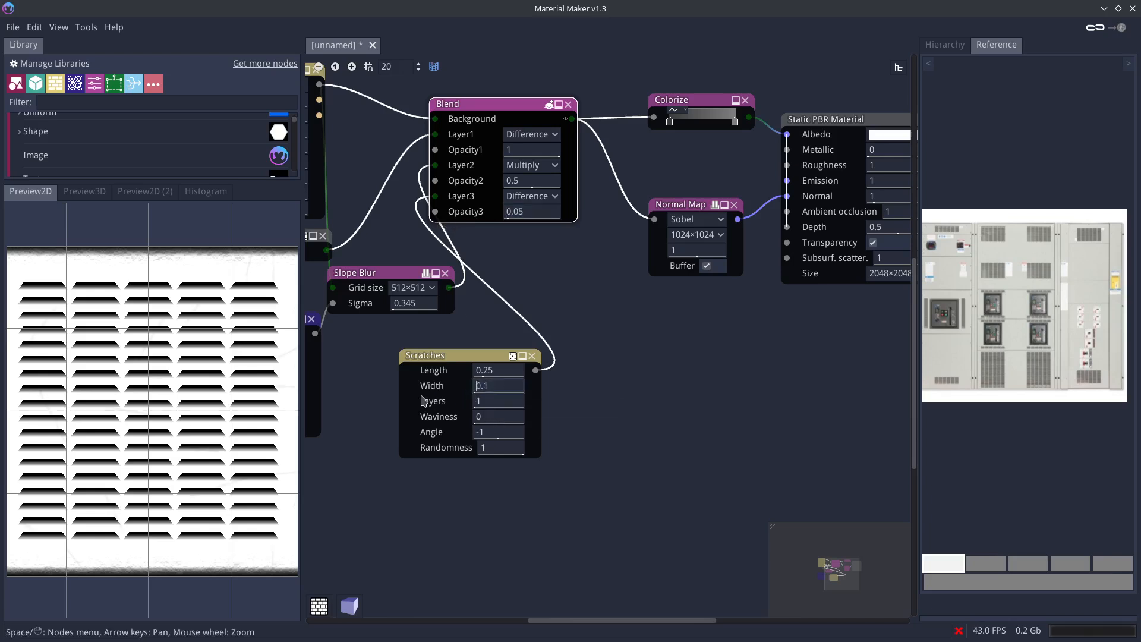
click(84, 191)
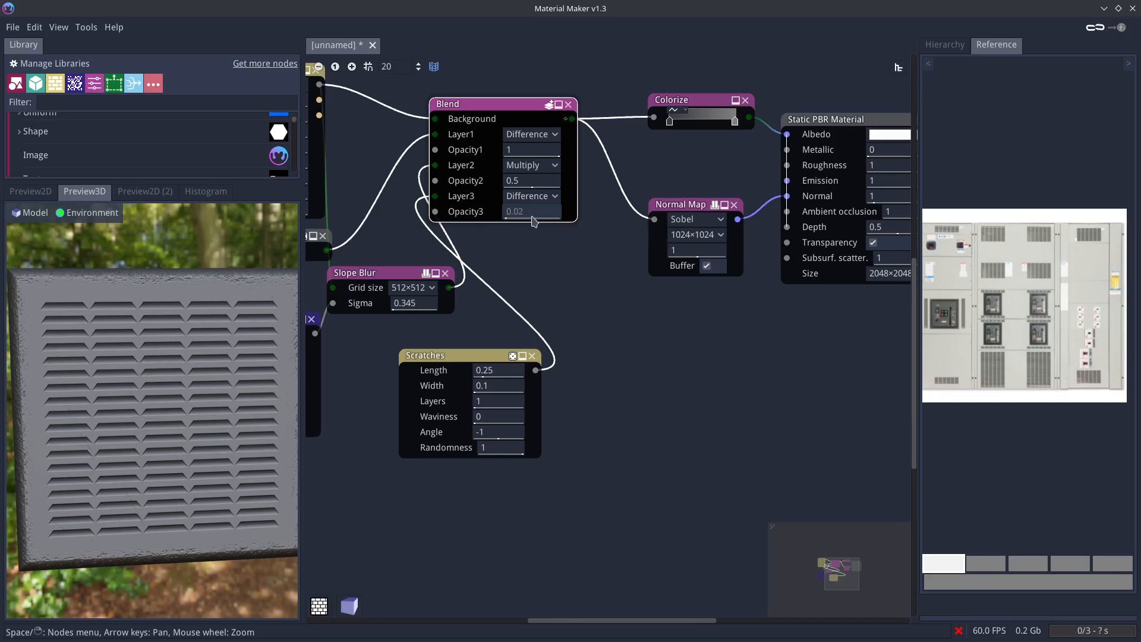
click(531, 211)
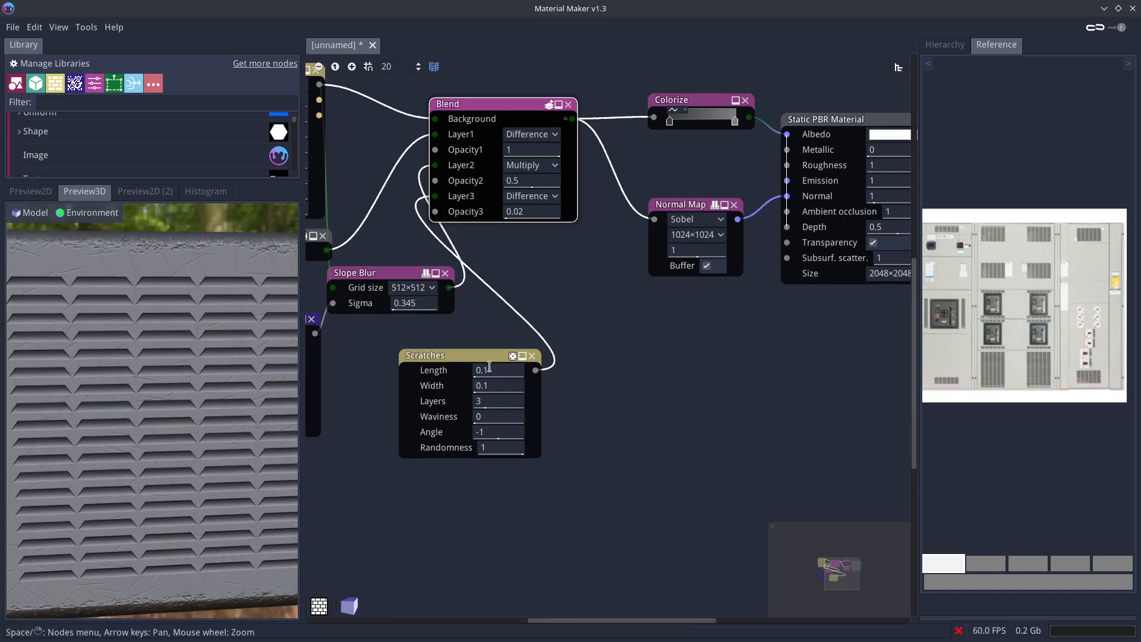
- Shorten the scratches to length 0.14 with width 0.1
click(499, 400)
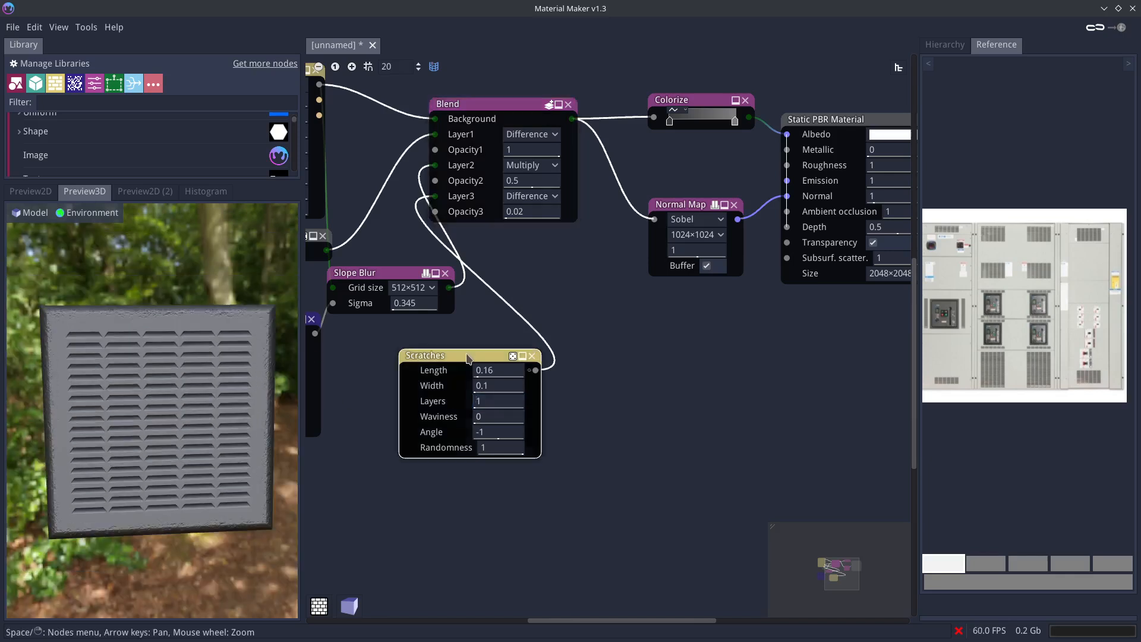
click(30, 191)
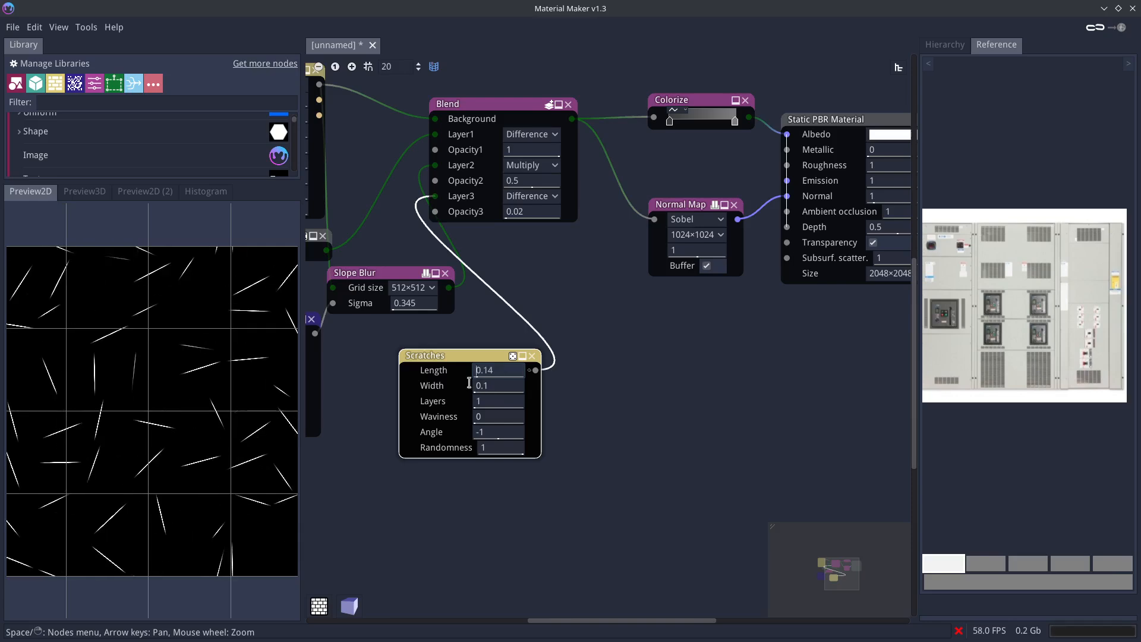
click(85, 191)
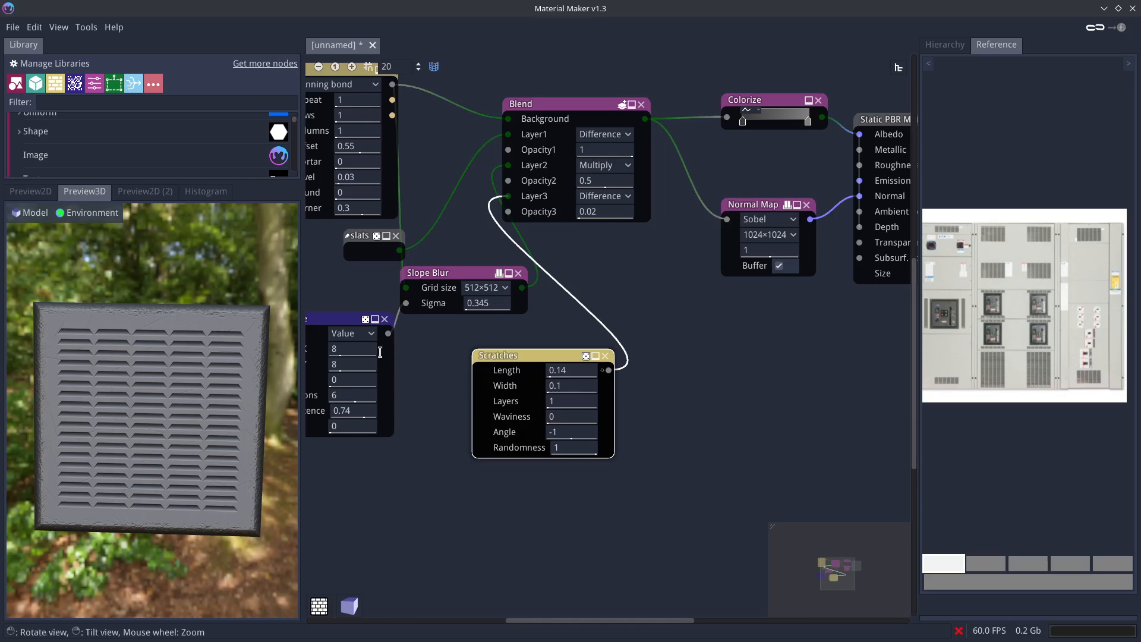
scroll(down, 3)
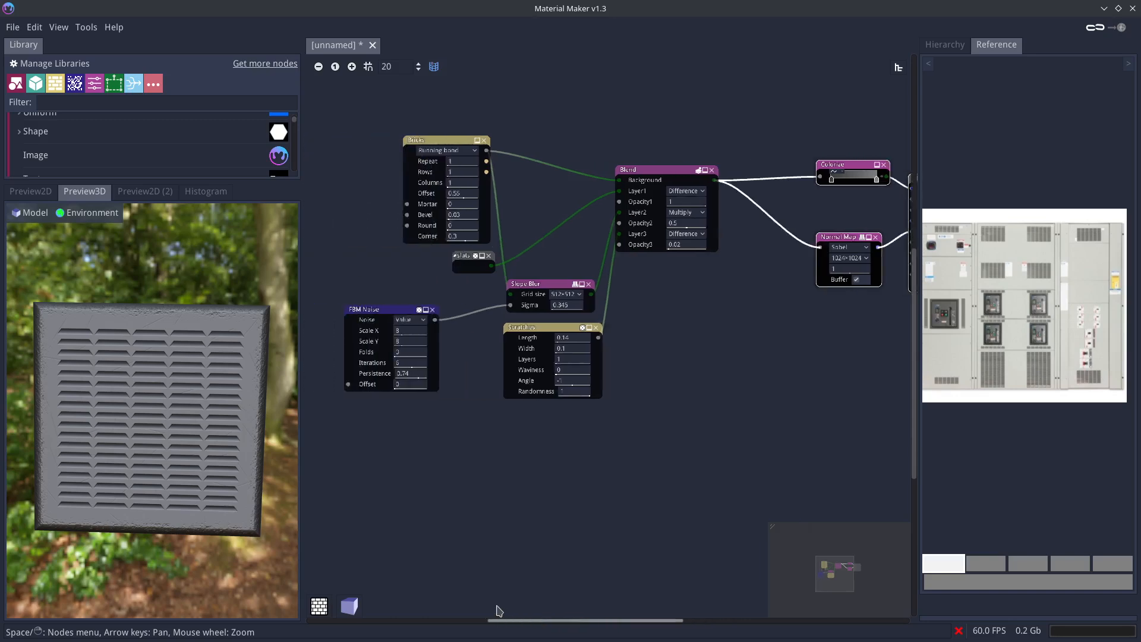
- Threshold FBM Noise with a Colorize into sparse dark specks and multiply them as Blend Layer4
click(30, 191)
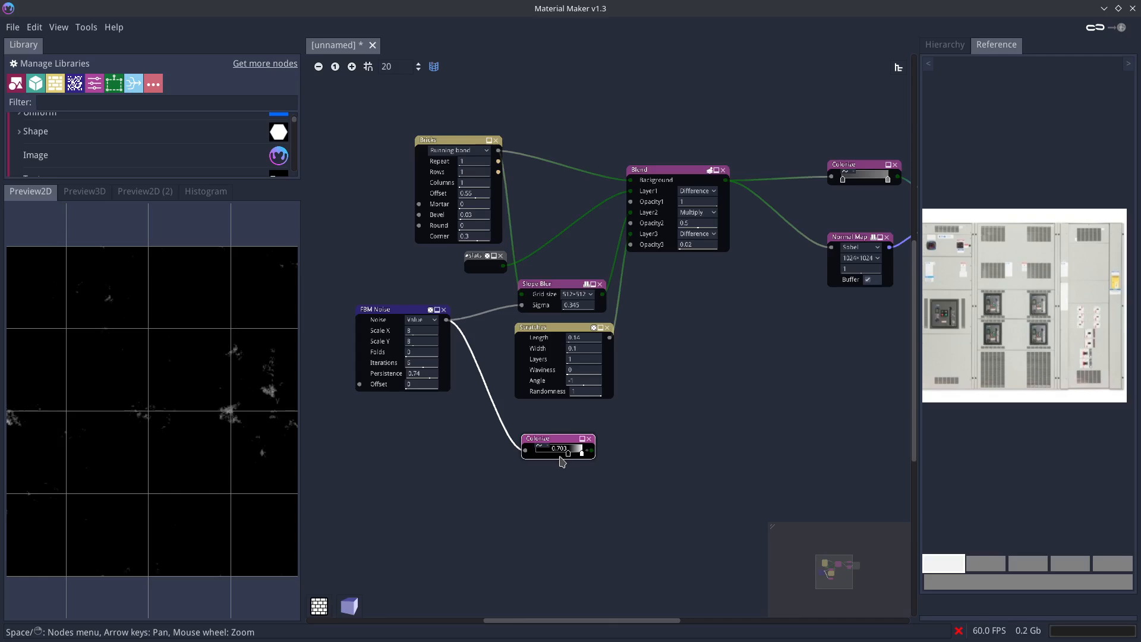
drag(575, 447, 545, 448)
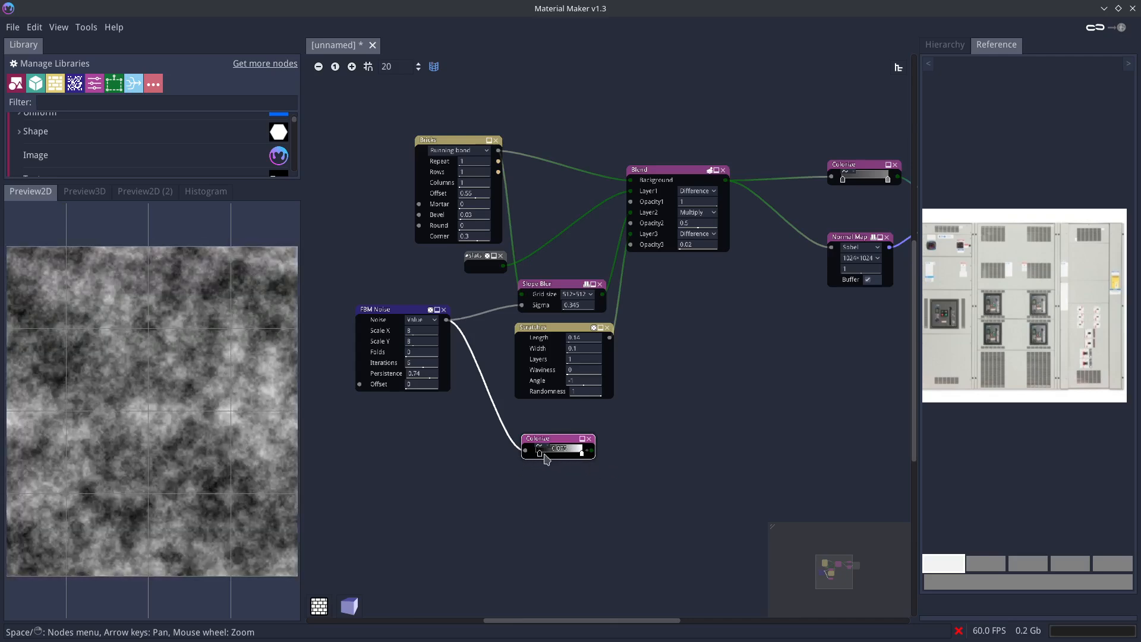
drag(541, 448, 567, 447)
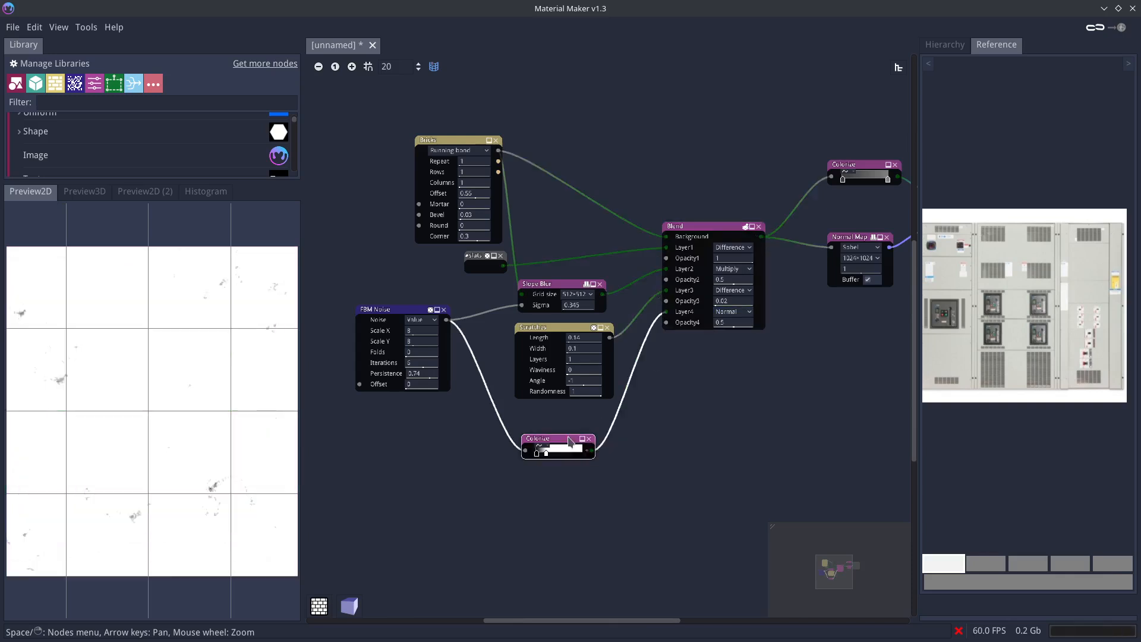
mouse_move(412, 288)
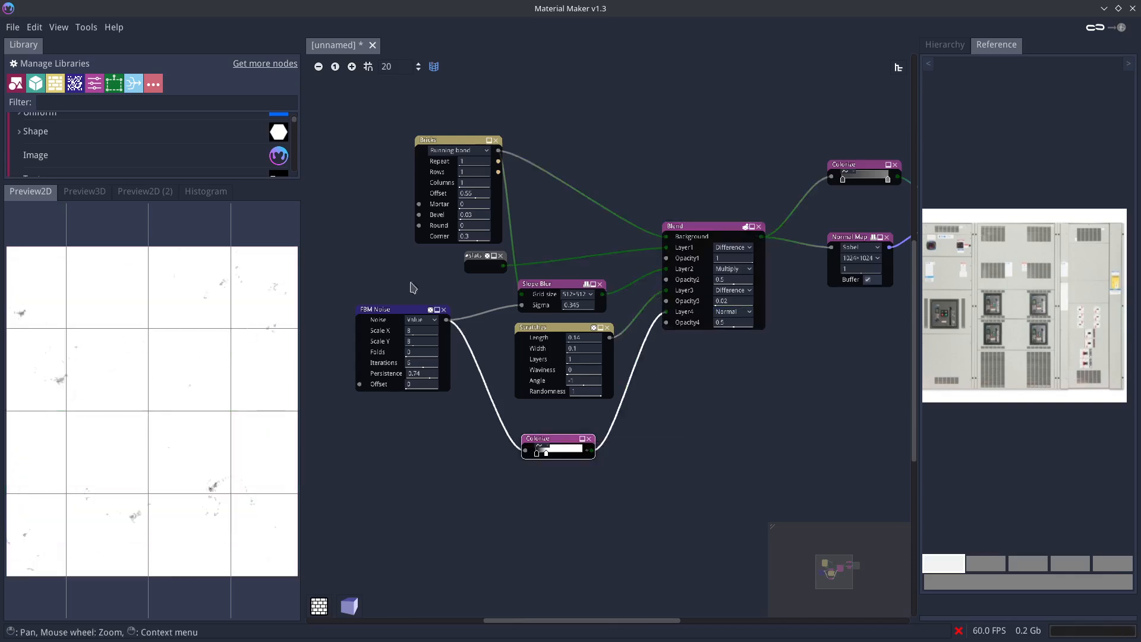
click(732, 312)
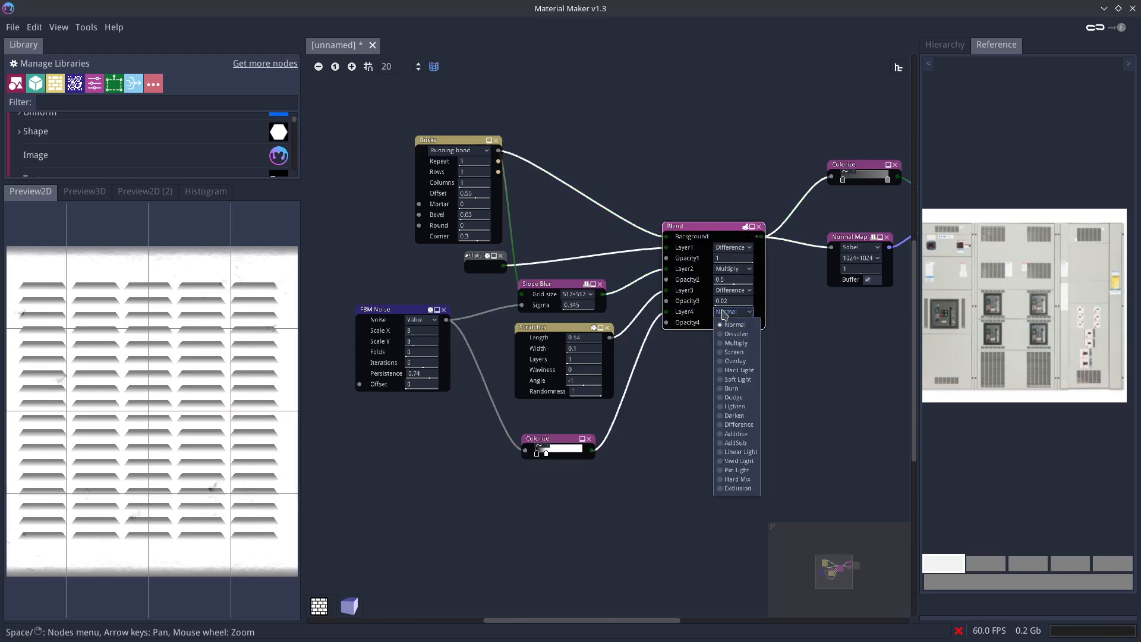
click(733, 343)
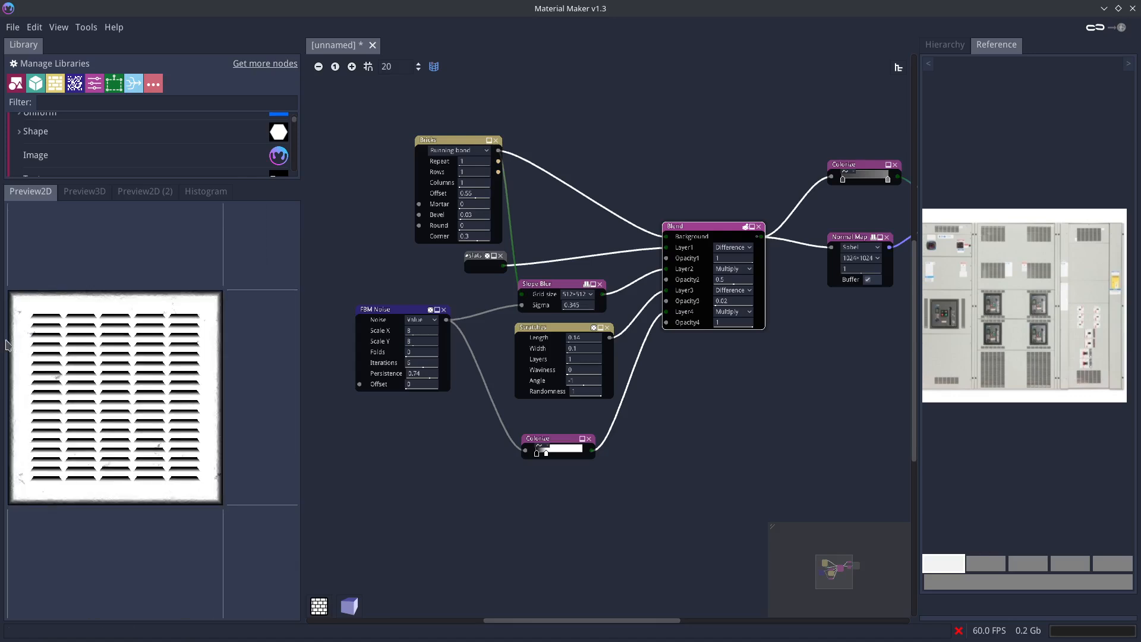
click(84, 191)
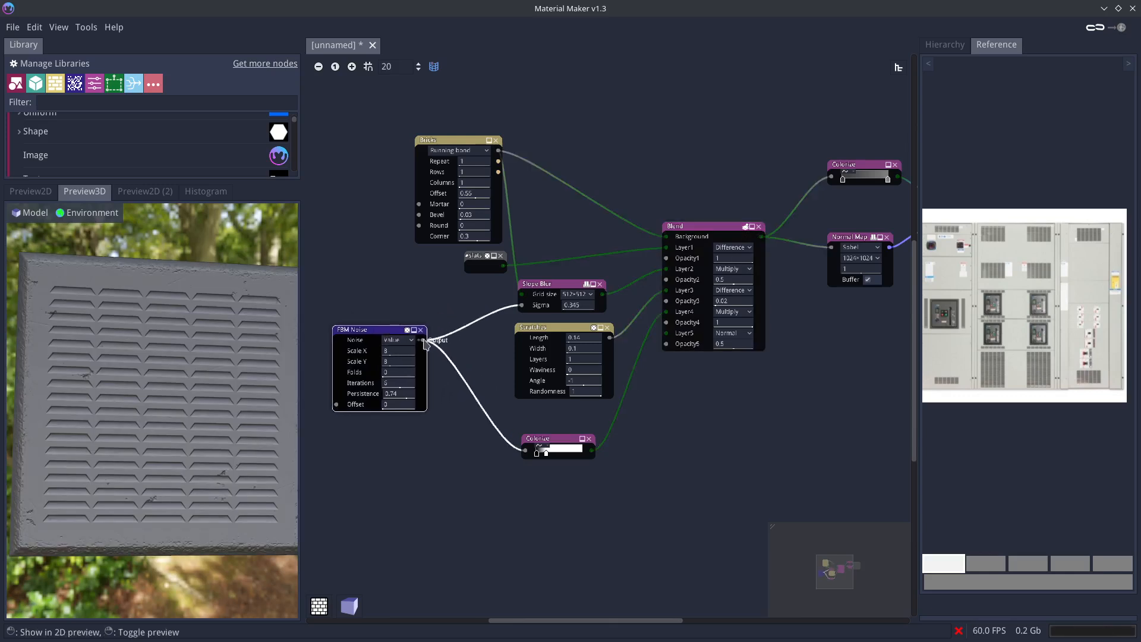
- Multiply FBM Noise into Blend Layer5 at about 0.11 opacity and orbit the preview
drag(427, 340, 664, 342)
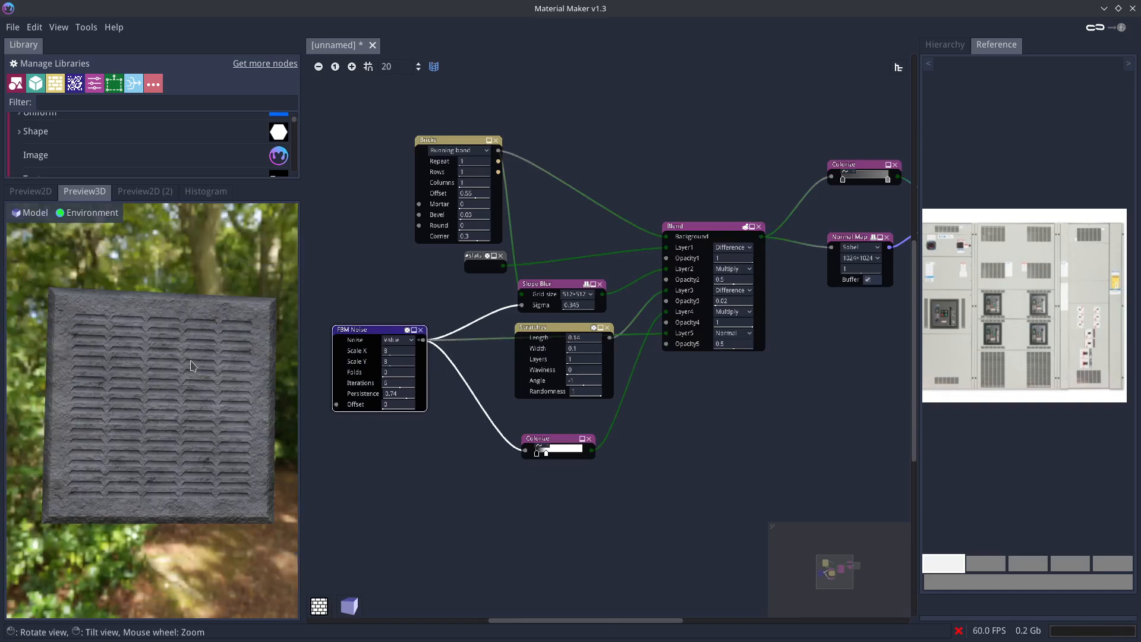
click(733, 333)
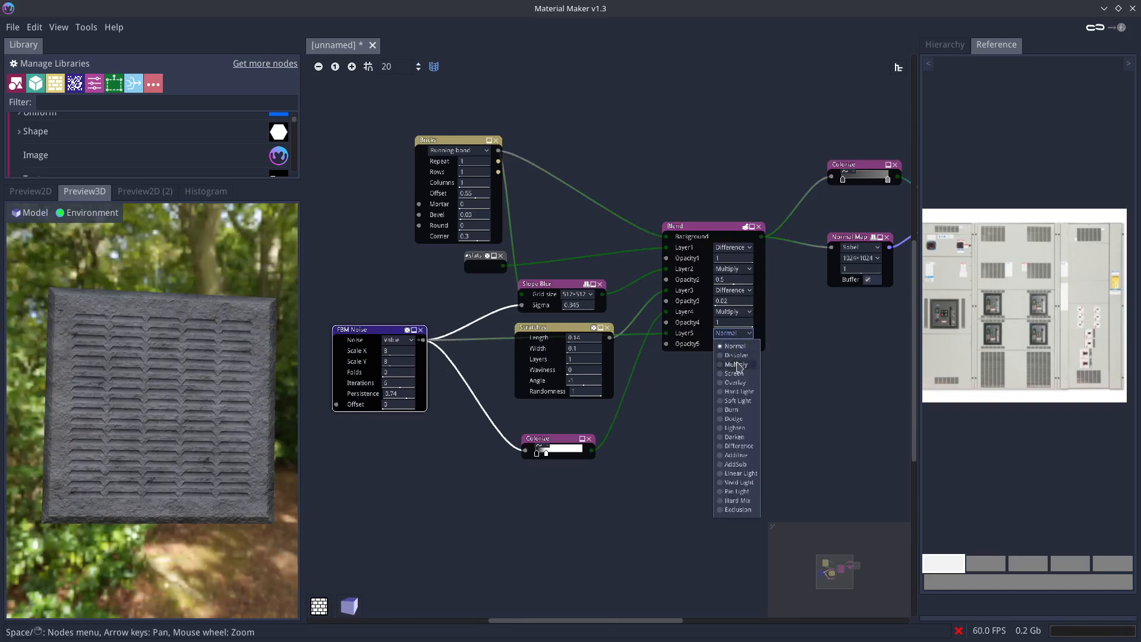
click(735, 364)
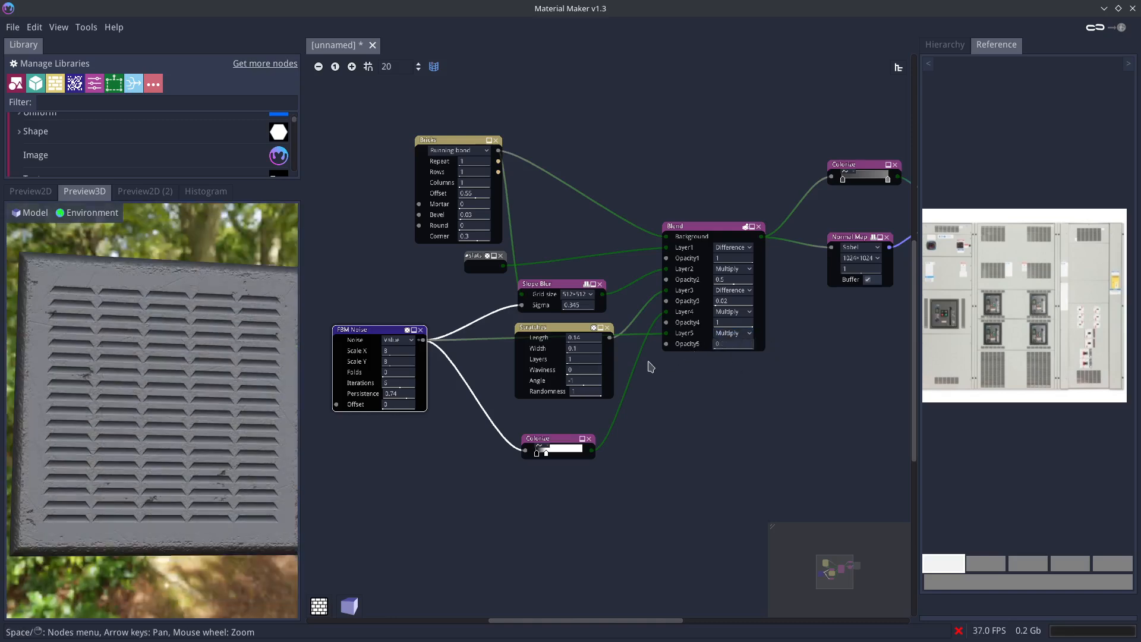
mouse_move(672, 369)
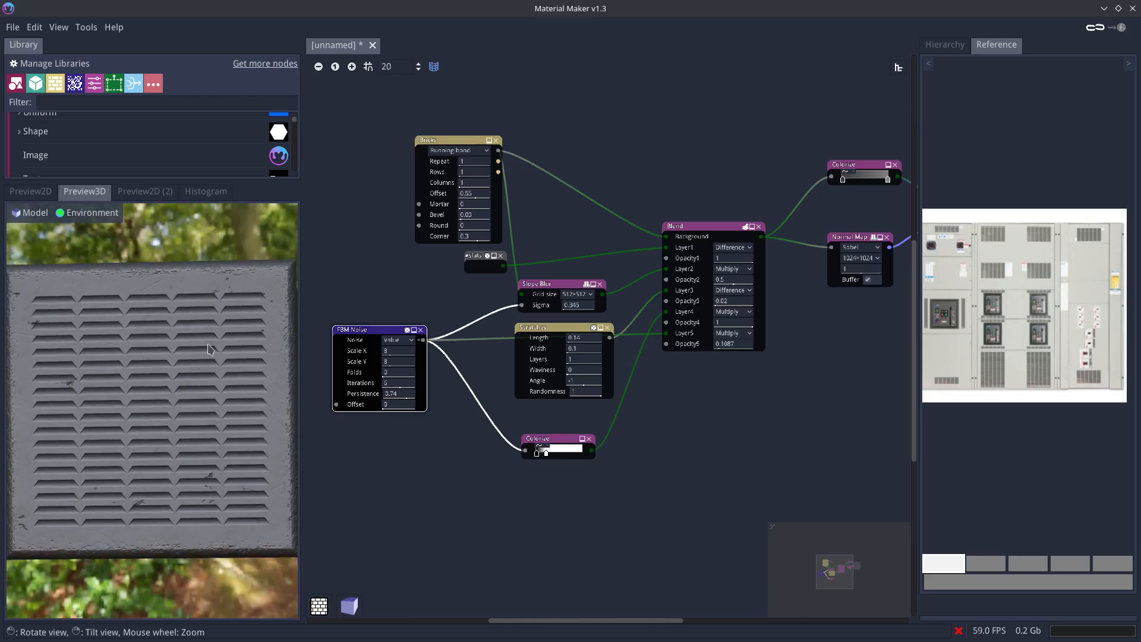
drag(207, 350, 184, 362)
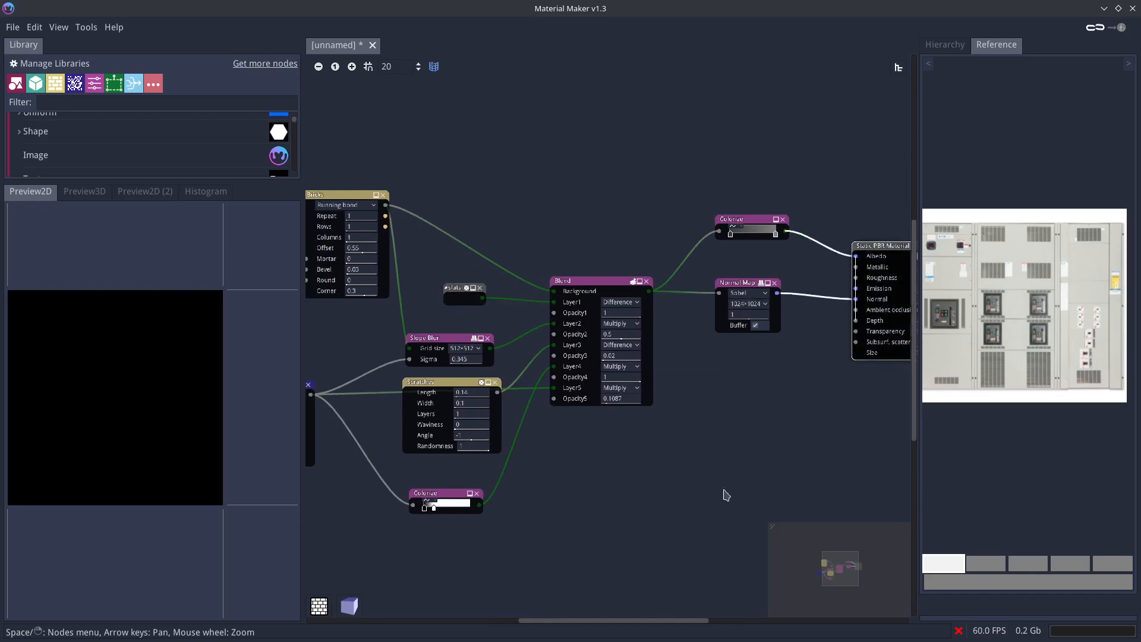
- Route the second Colorize into Roughness and adjust its gray gradient stop, checking 2D and 3D previews
click(84, 191)
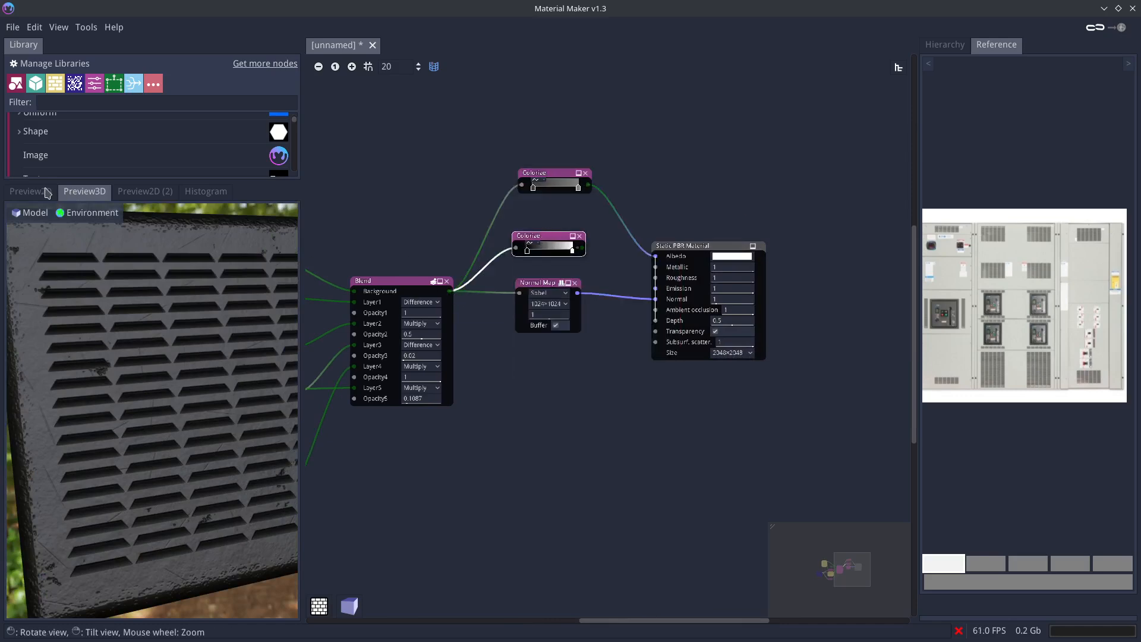
click(30, 191)
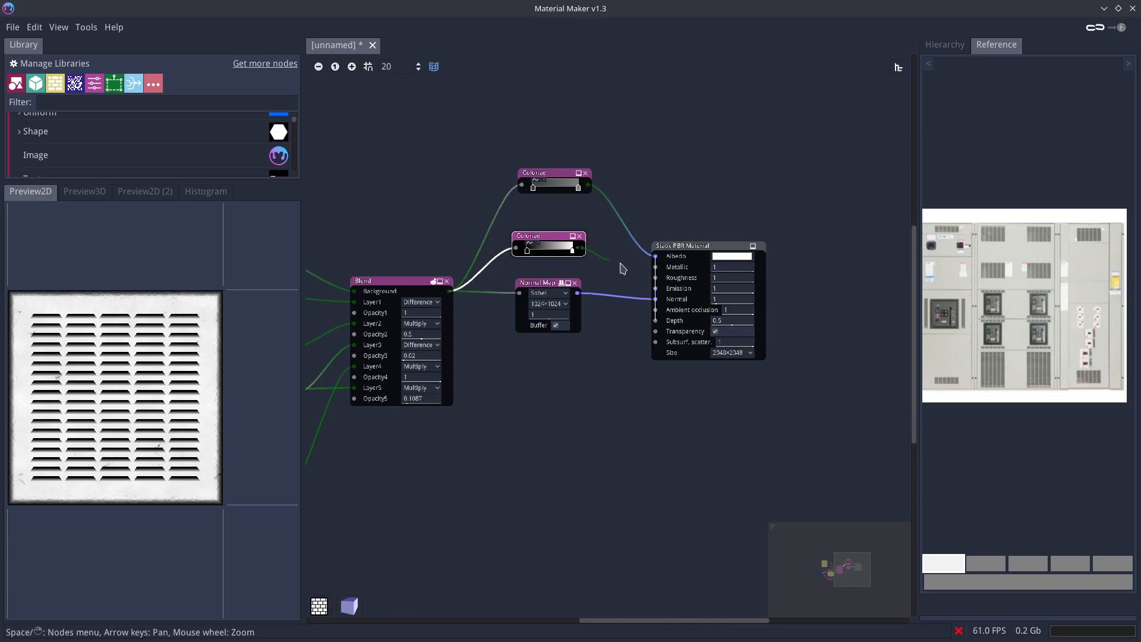
click(84, 191)
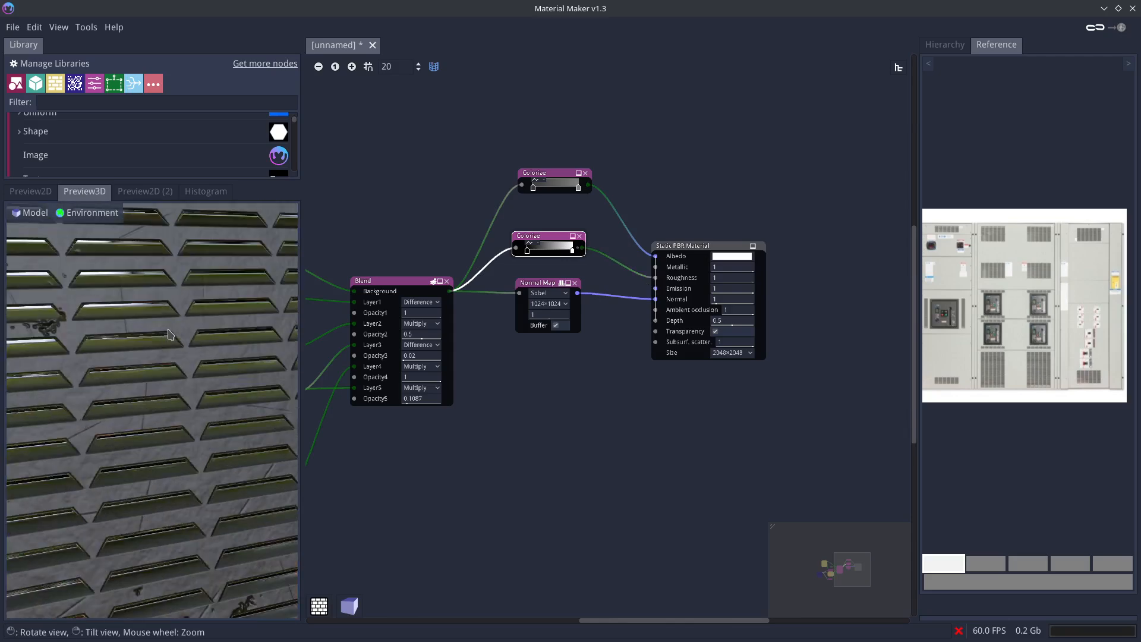
click(30, 191)
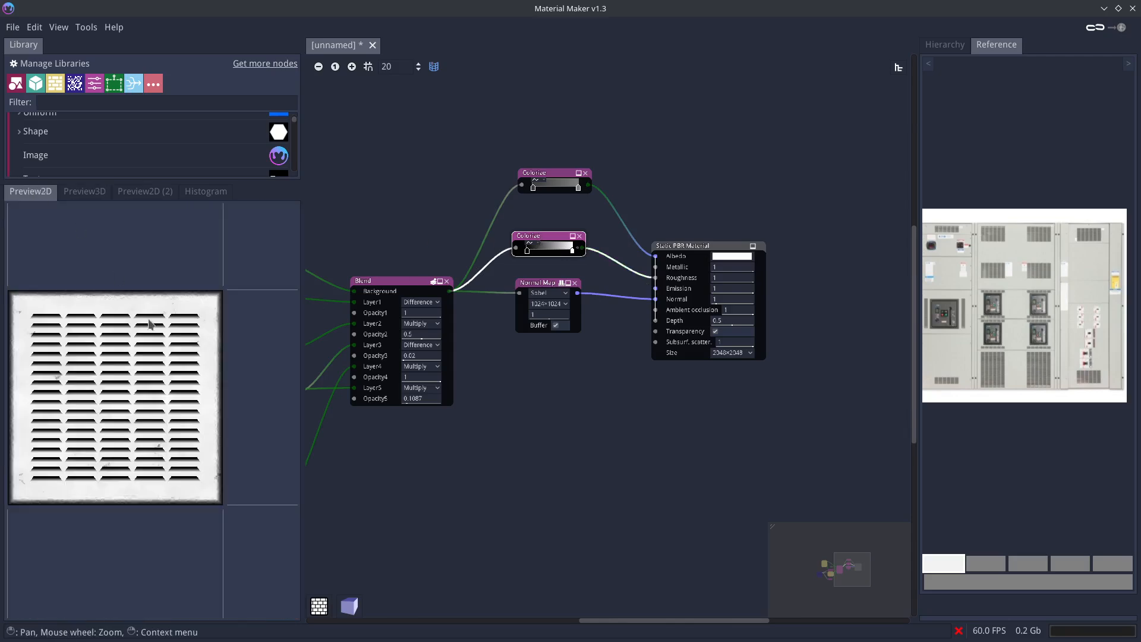
mouse_move(127, 307)
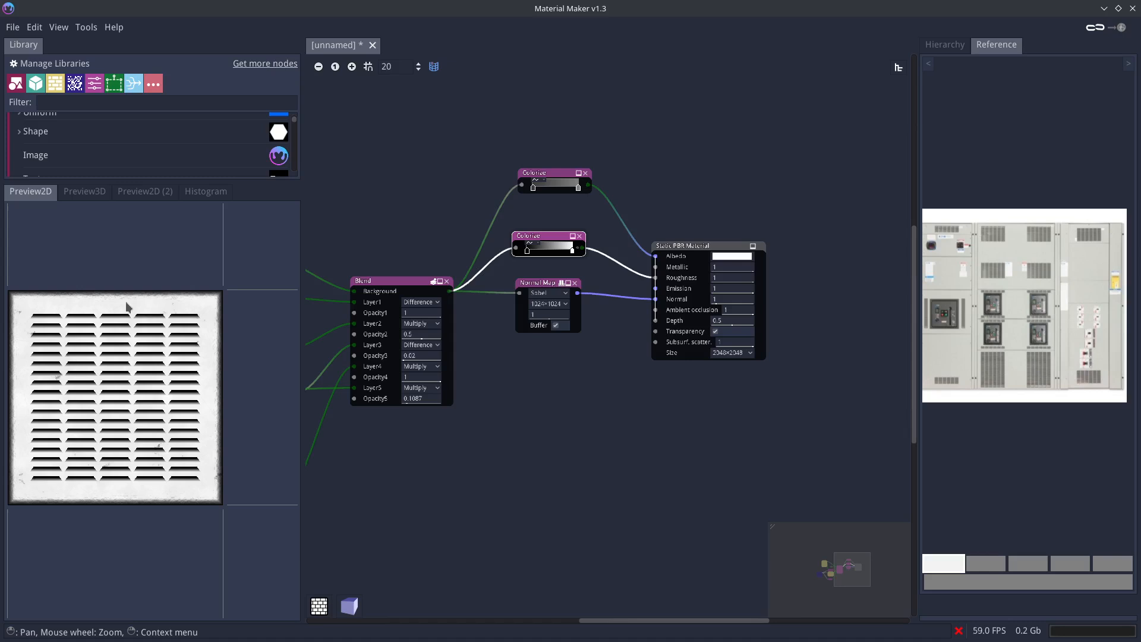
mouse_move(220, 327)
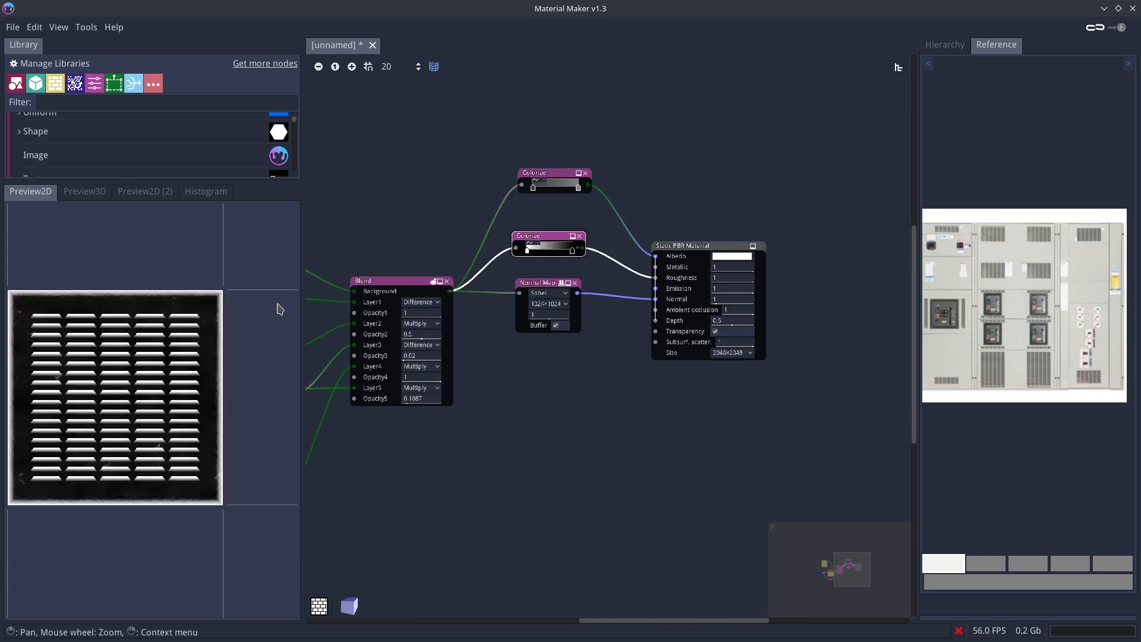
click(83, 191)
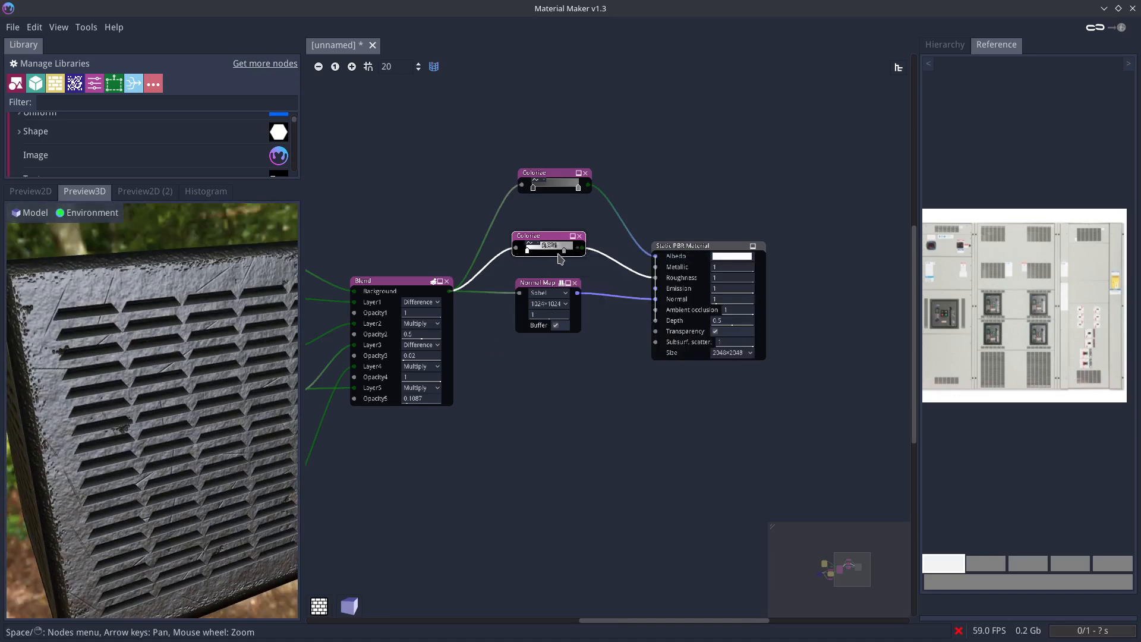
click(549, 245)
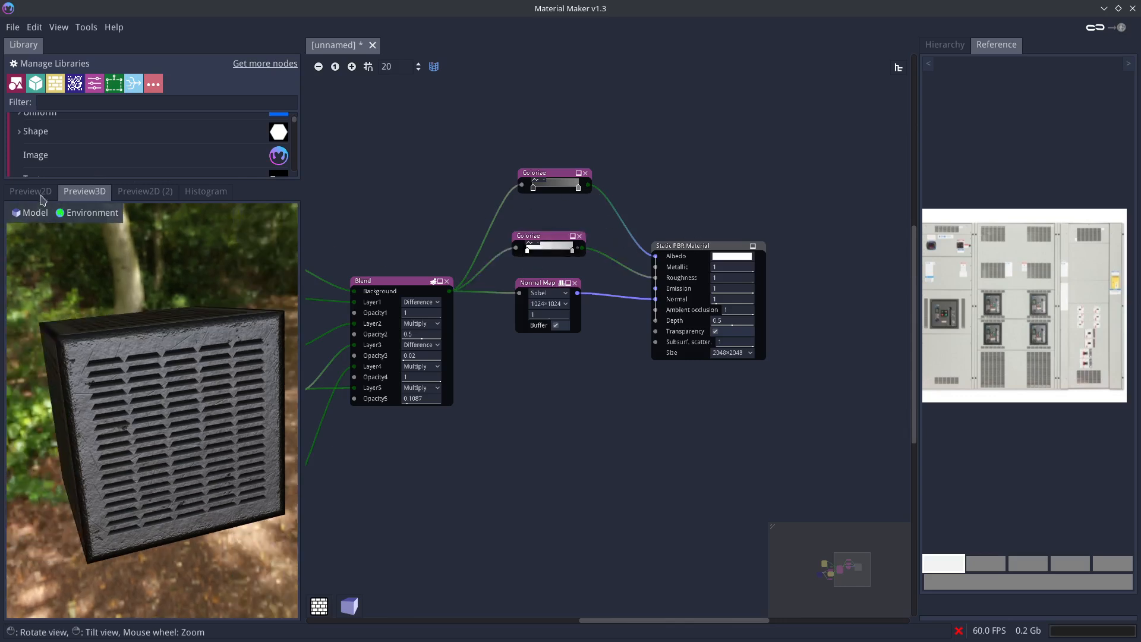
- Lighten the top Colorize base-color gradient while previewing it flat, then return to 3D
click(30, 191)
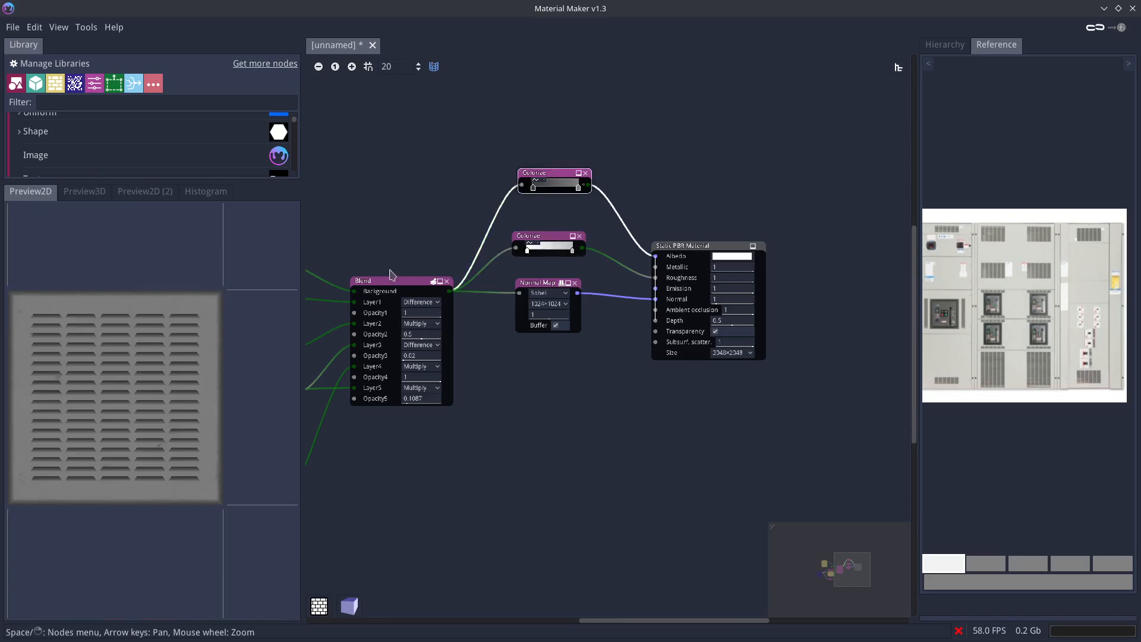
click(84, 191)
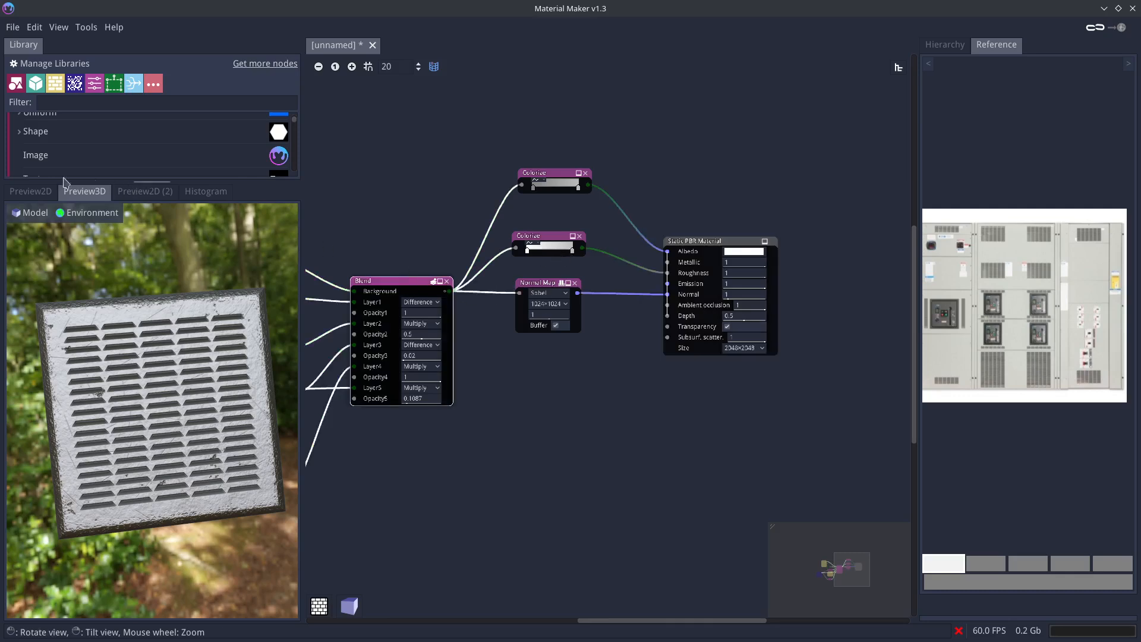
- Set HBAO intensity to 2.74 and connect its output to Ambient occlusion
click(30, 190)
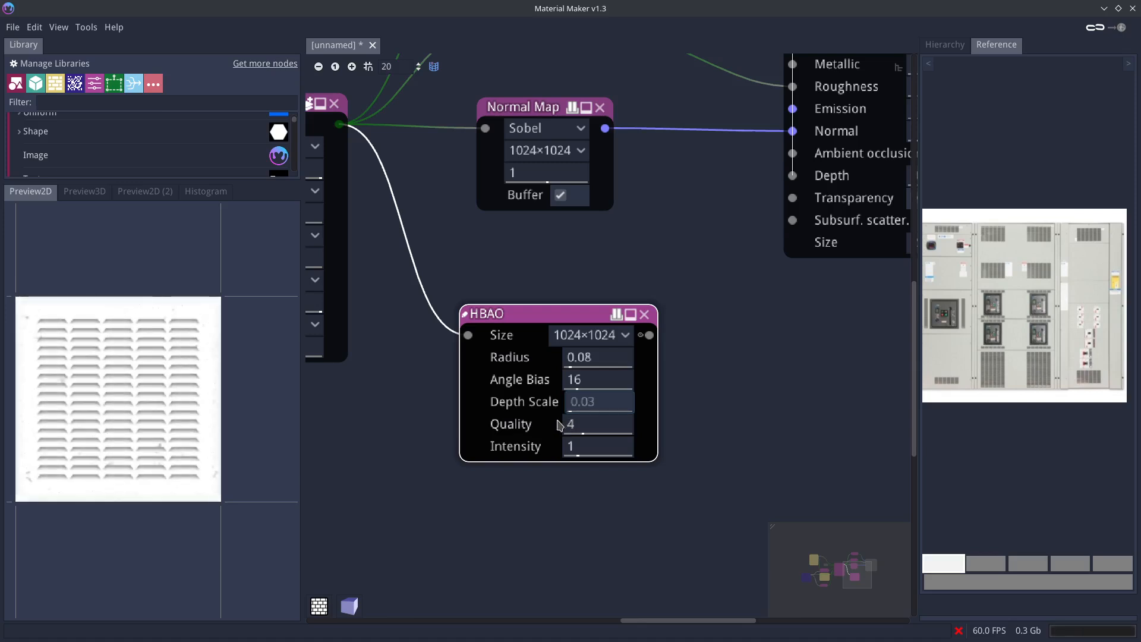
click(597, 424)
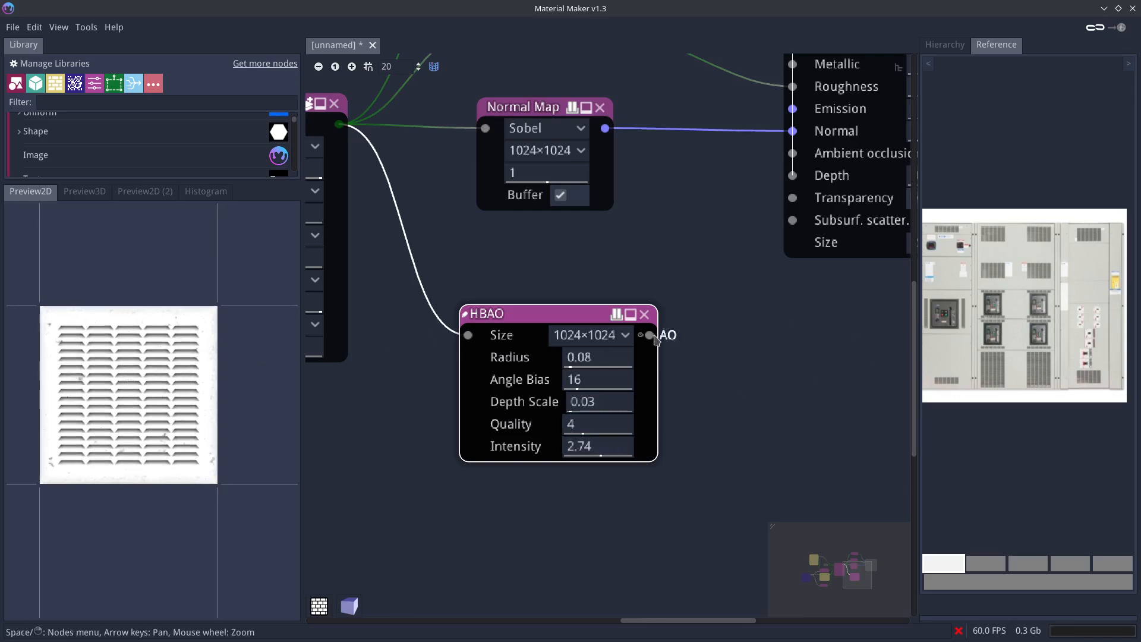
drag(648, 335, 791, 153)
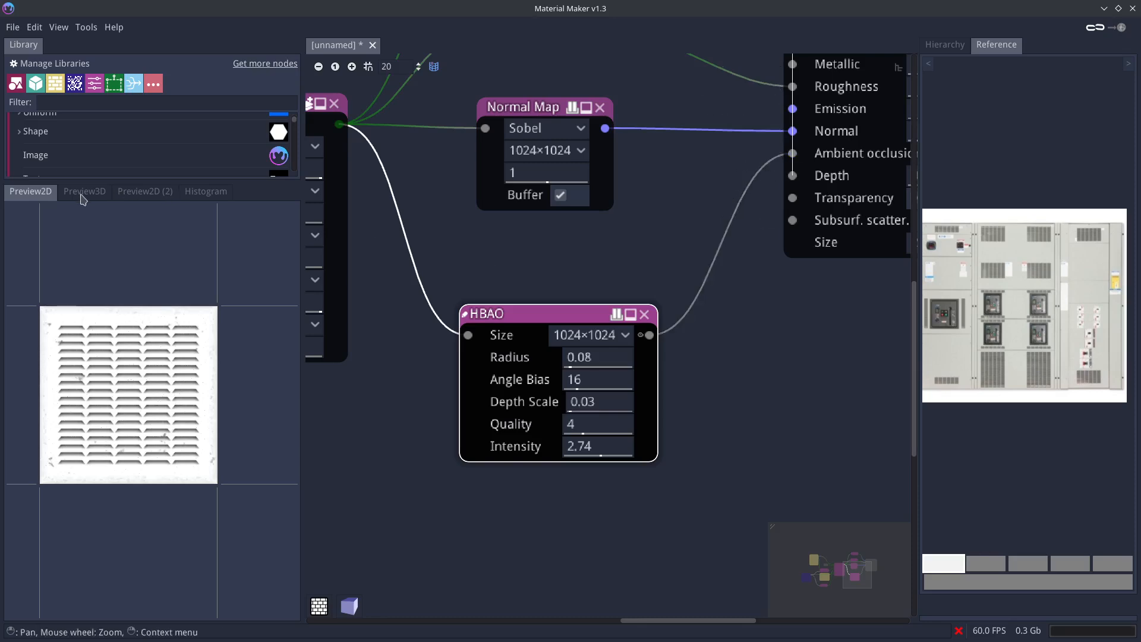
click(84, 191)
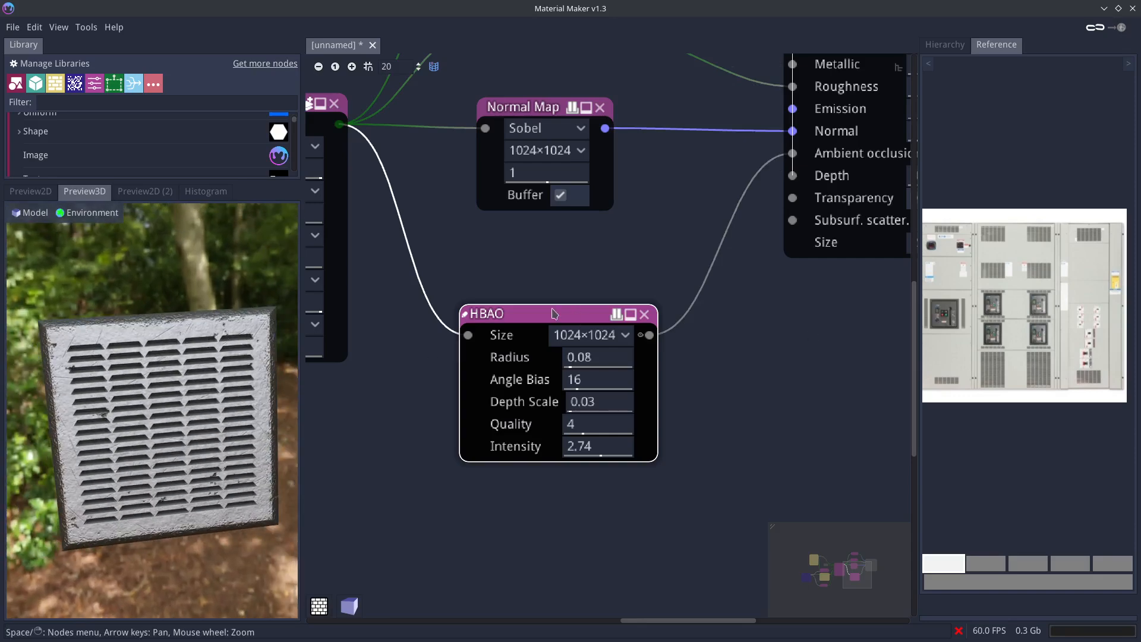
click(29, 190)
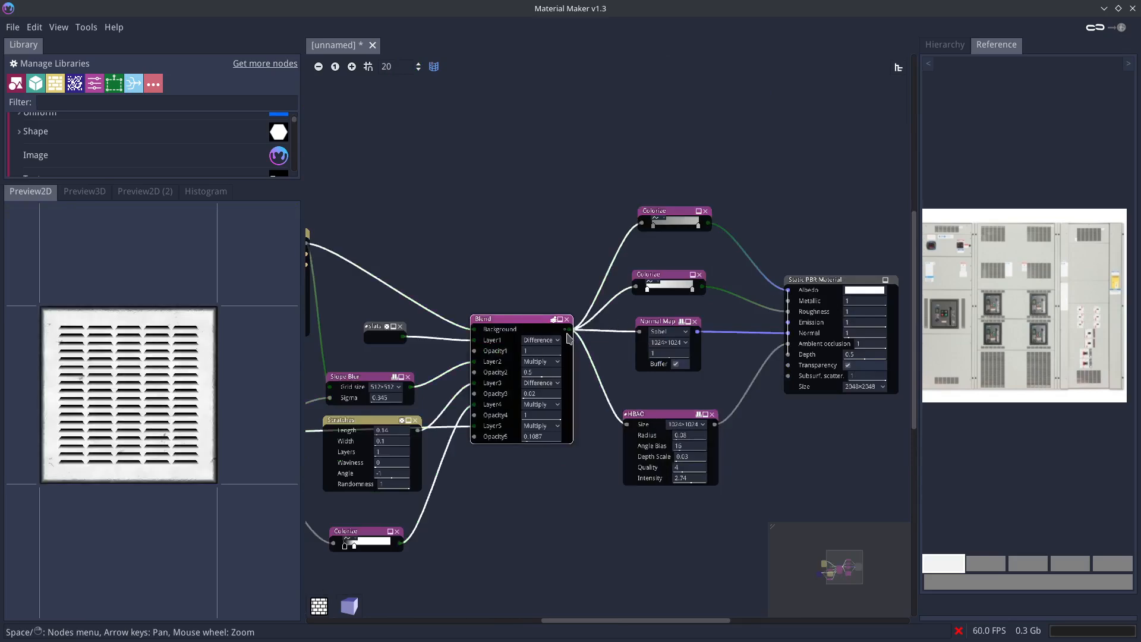
- Add a single-direction Directional Blur (sigma 12.3, angle 50) off the main Blend
drag(510, 318, 502, 308)
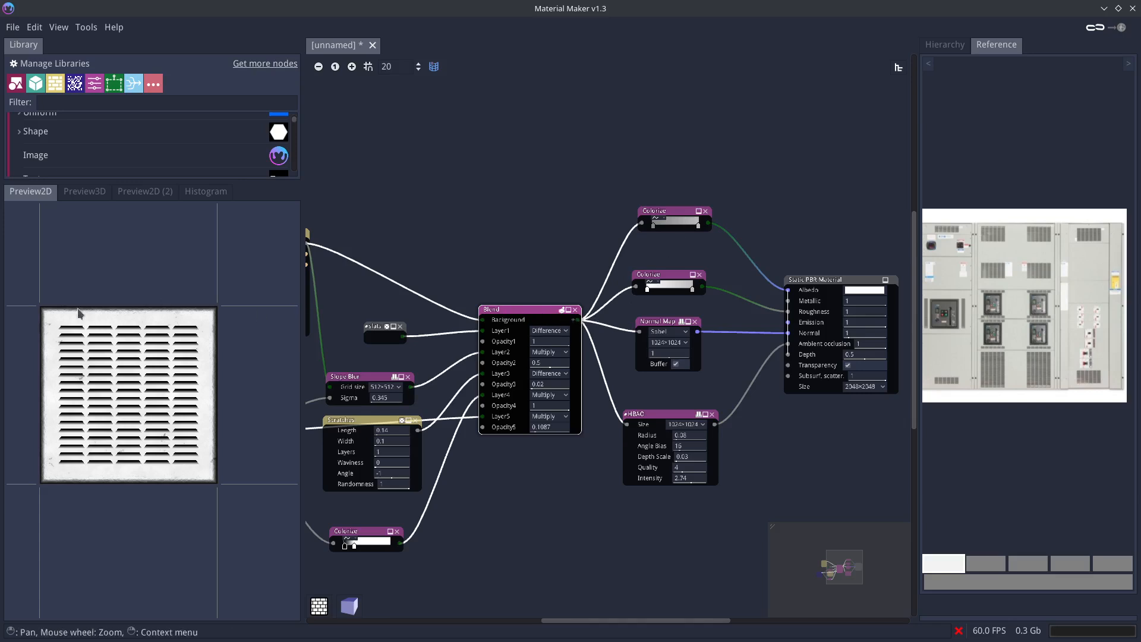
mouse_move(42, 340)
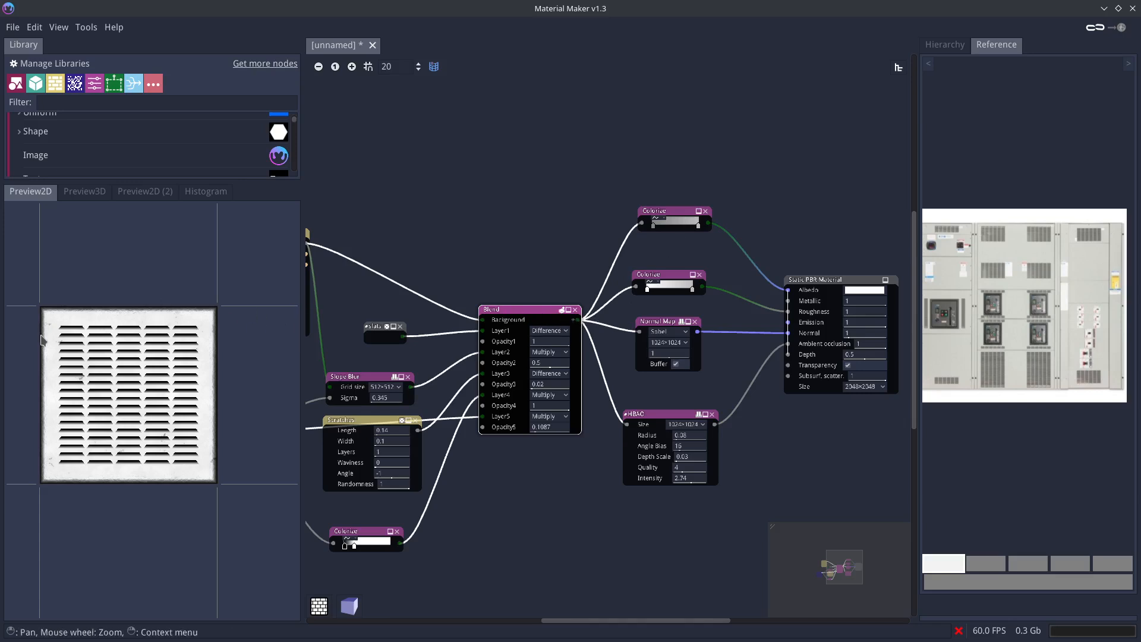
mouse_move(236, 450)
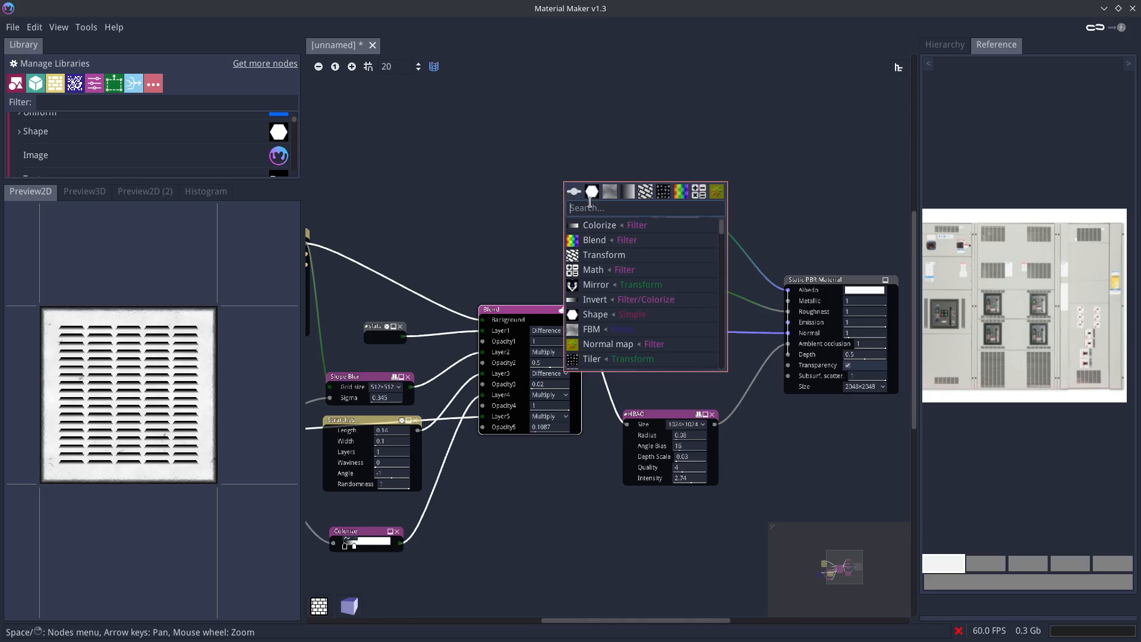
text(dire)
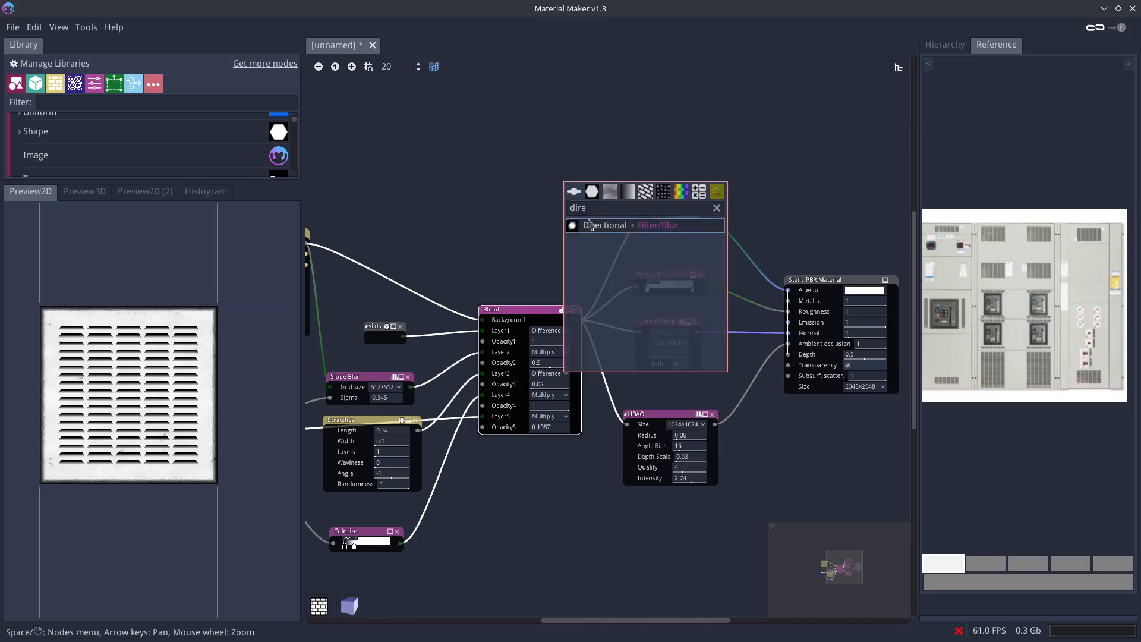
click(606, 224)
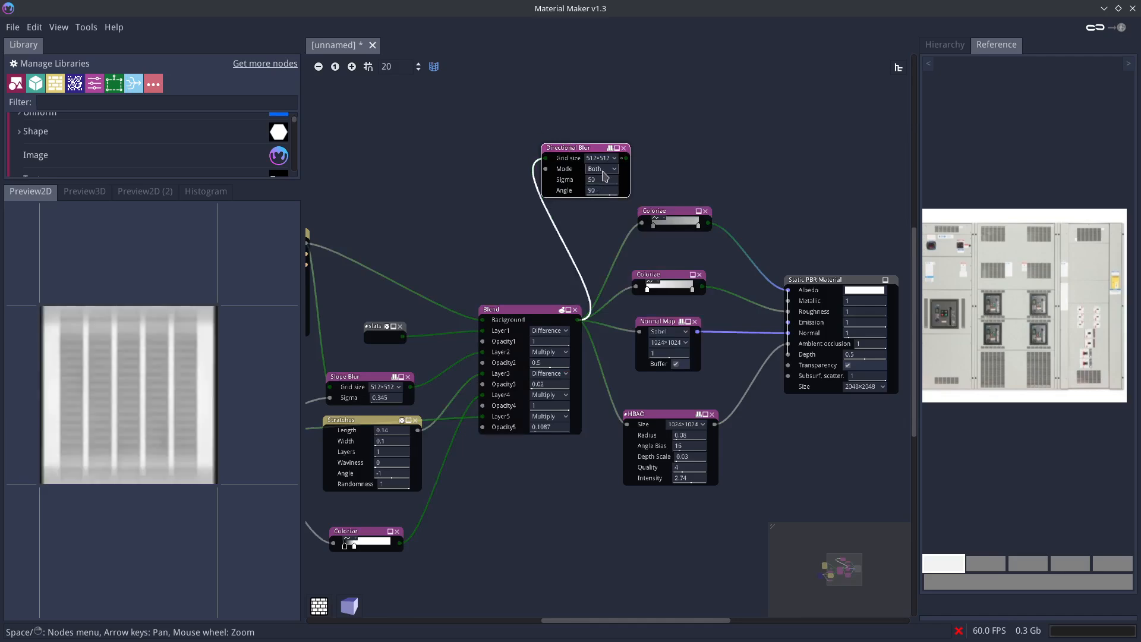
click(601, 169)
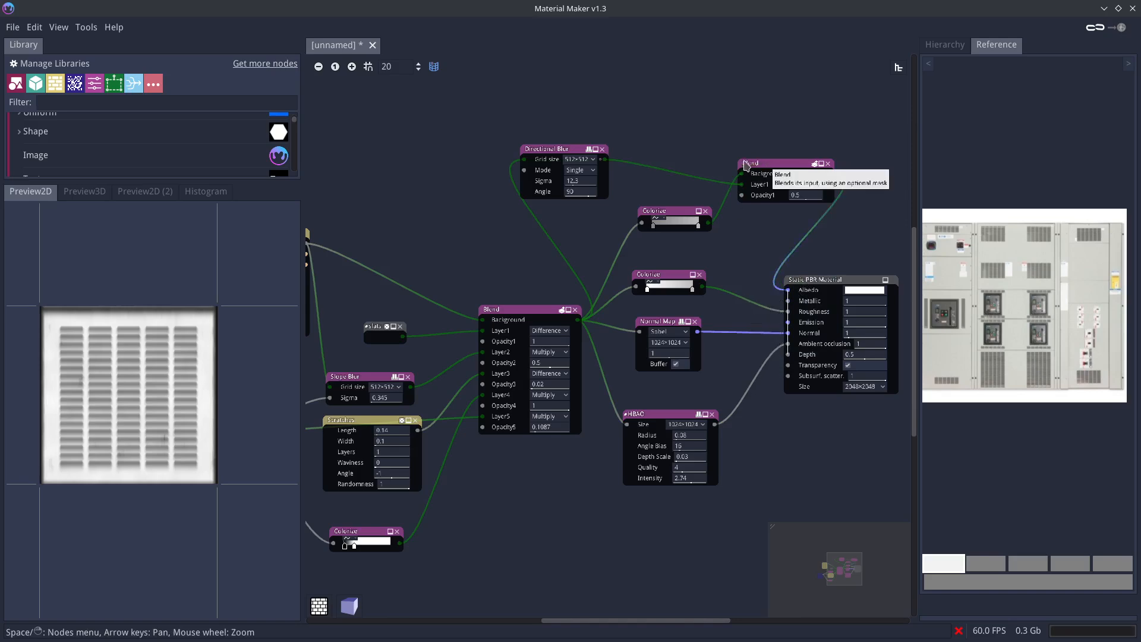
- Feed the streak Blend into Albedo with Layer1 in Difference mode at 0.52 opacity
click(84, 191)
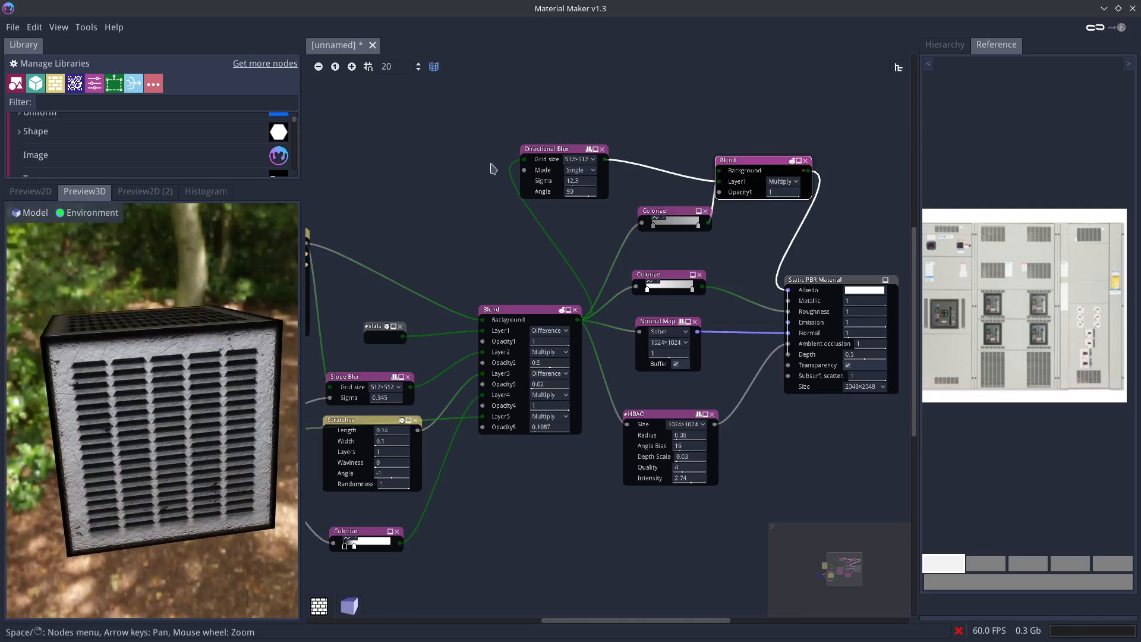
mouse_move(401, 344)
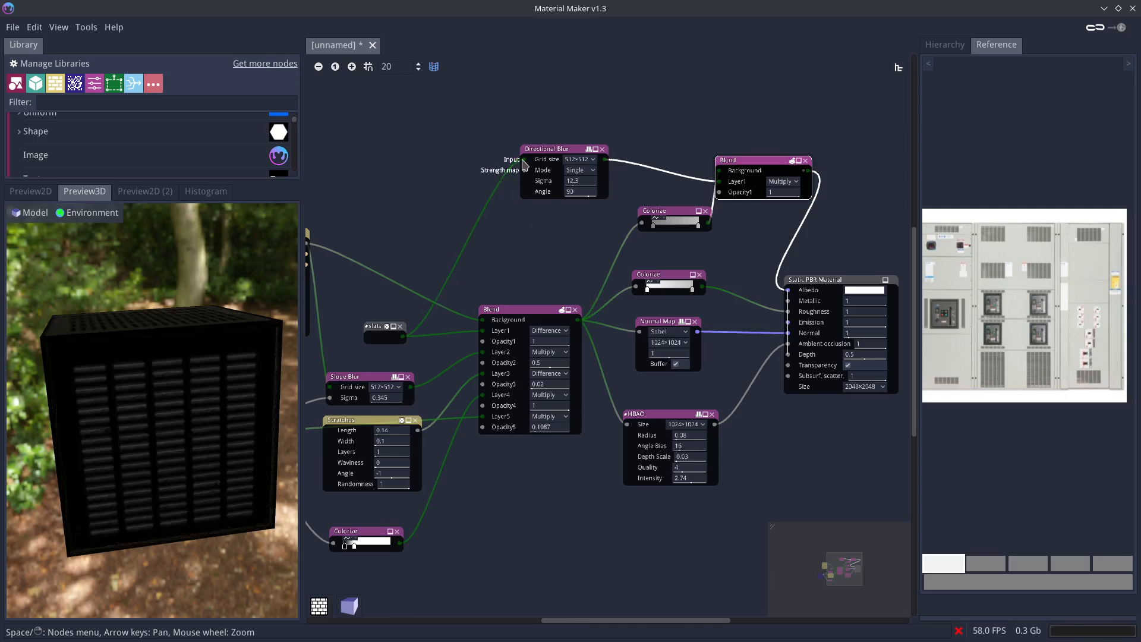
click(781, 181)
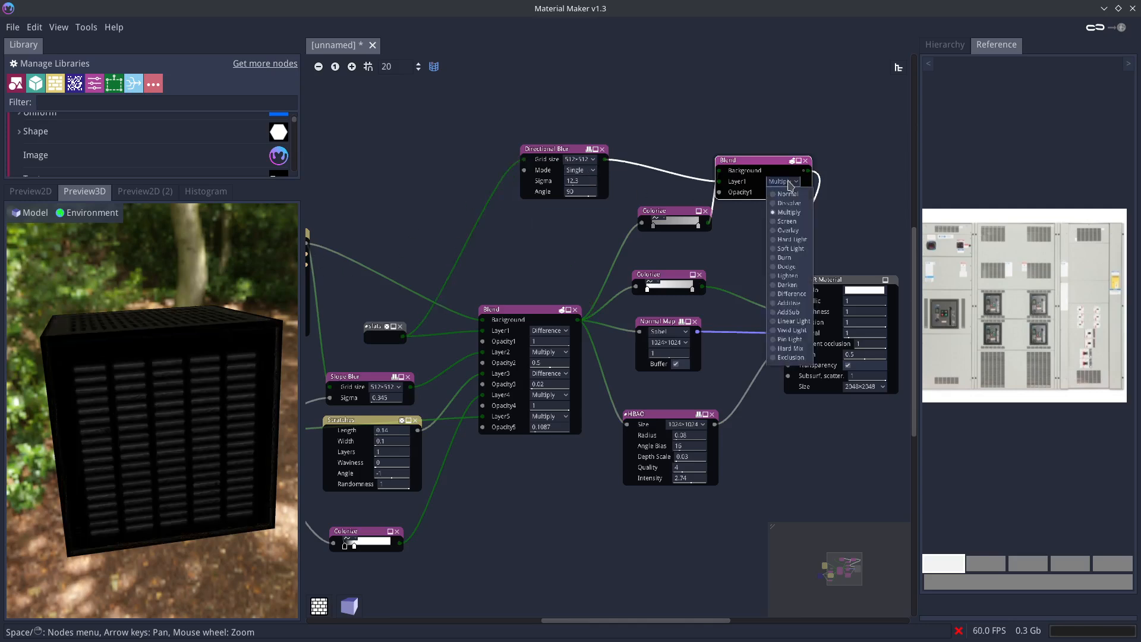
click(787, 194)
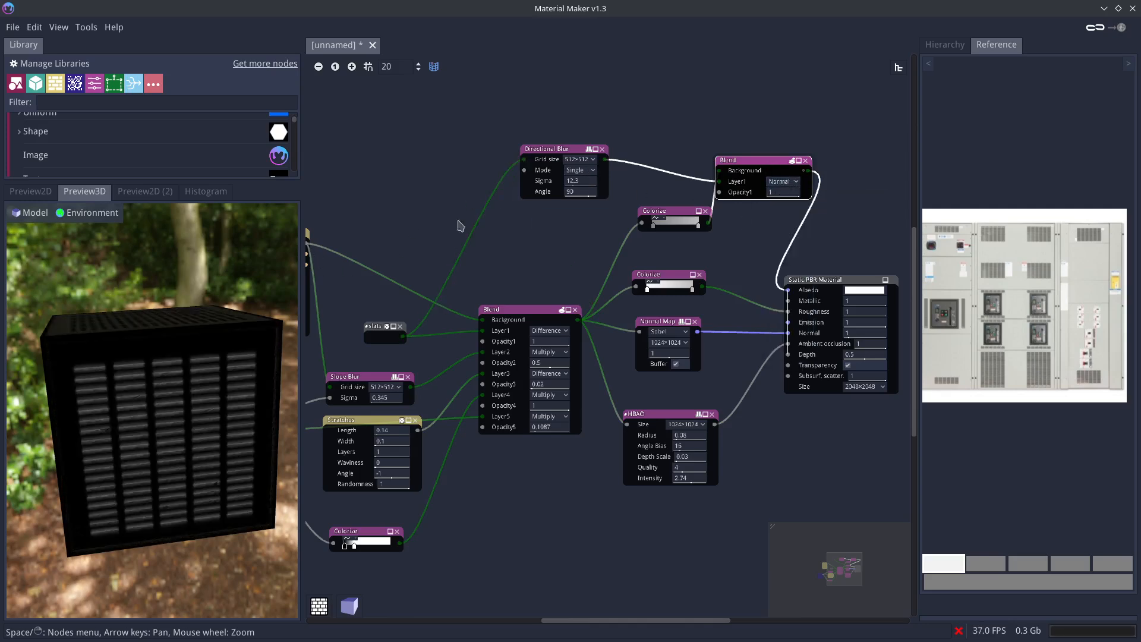
click(783, 181)
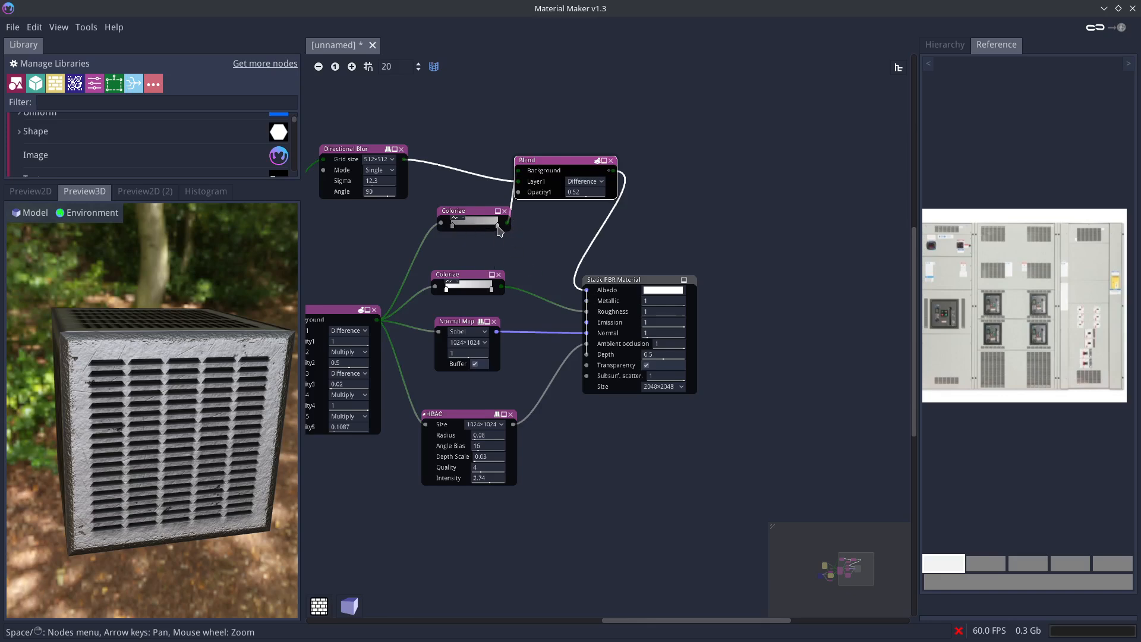
- Change the top Colorize gradient stop color to ab9797
click(473, 222)
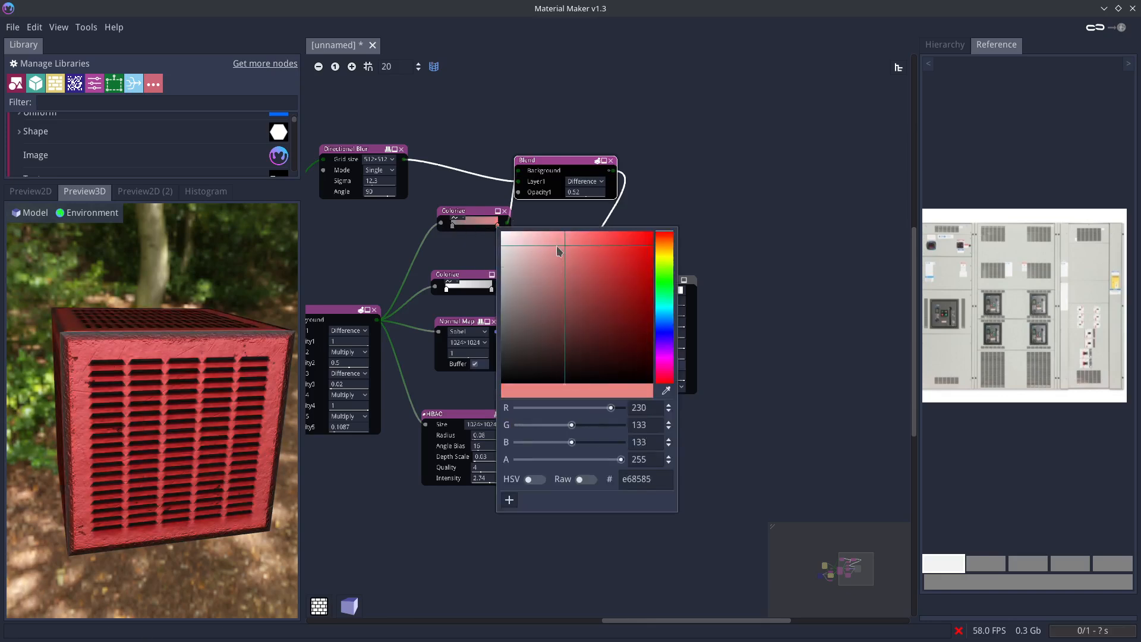
click(532, 278)
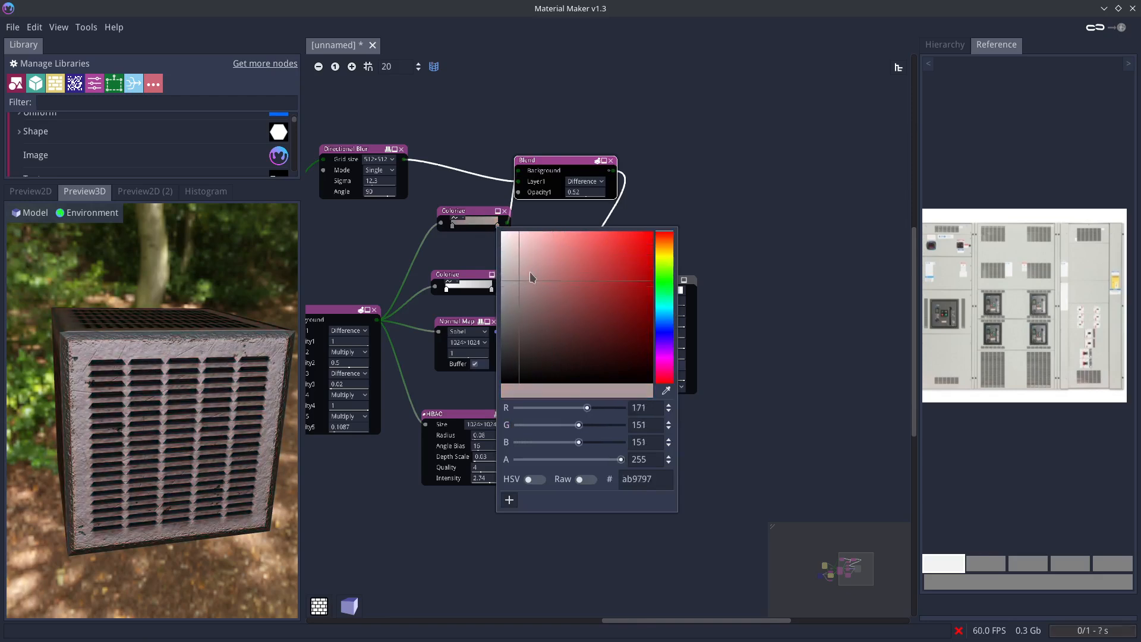